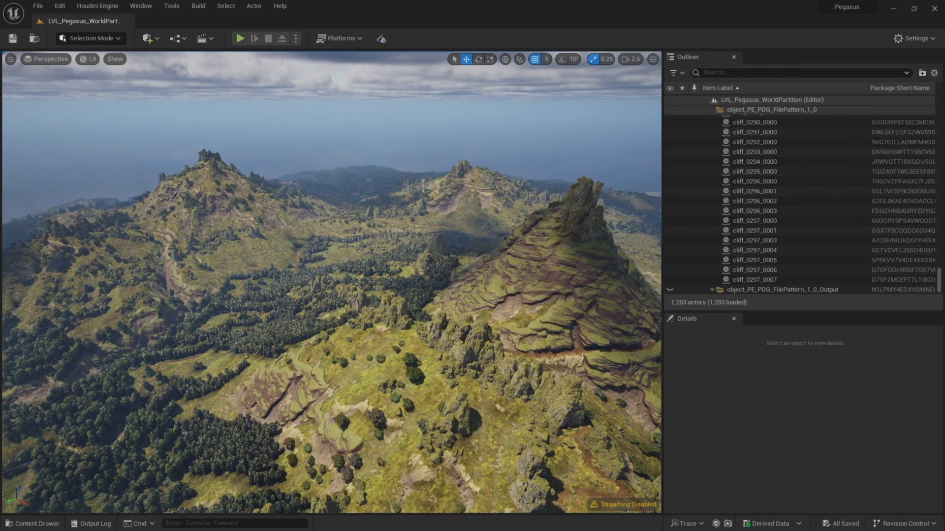
mouse_move(837, 293)
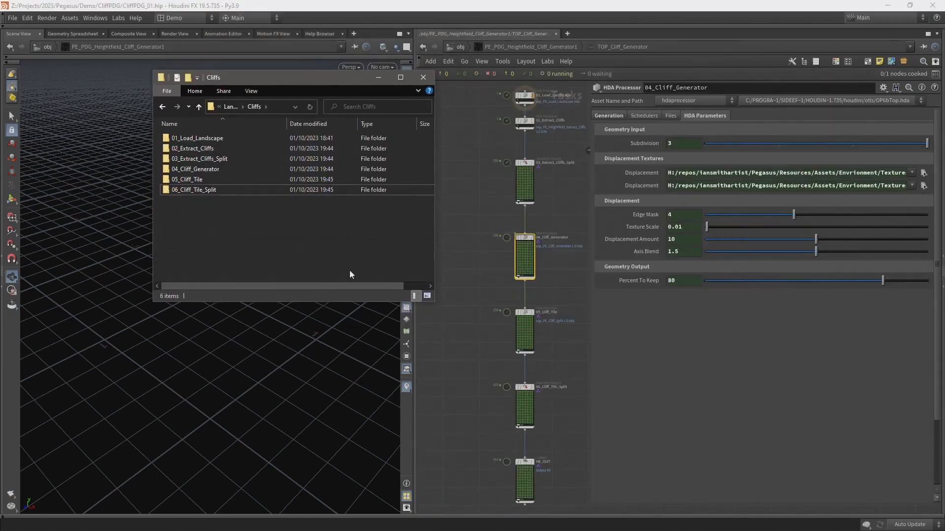
Delete the 04_Cliff_Generator, 05_Cliff_Tile and 06_Cliff_Tile_Split folders from Cliffs, then close the window
click(196, 169)
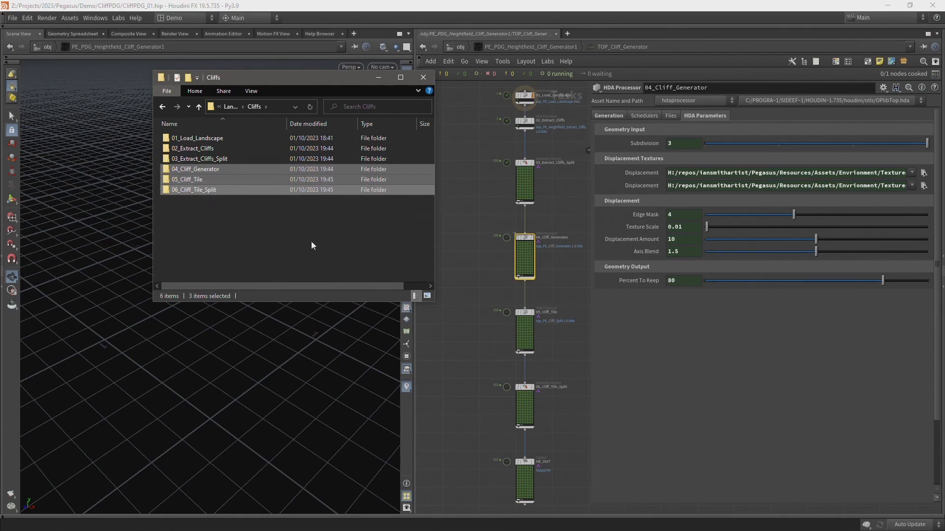
mouse_move(467, 226)
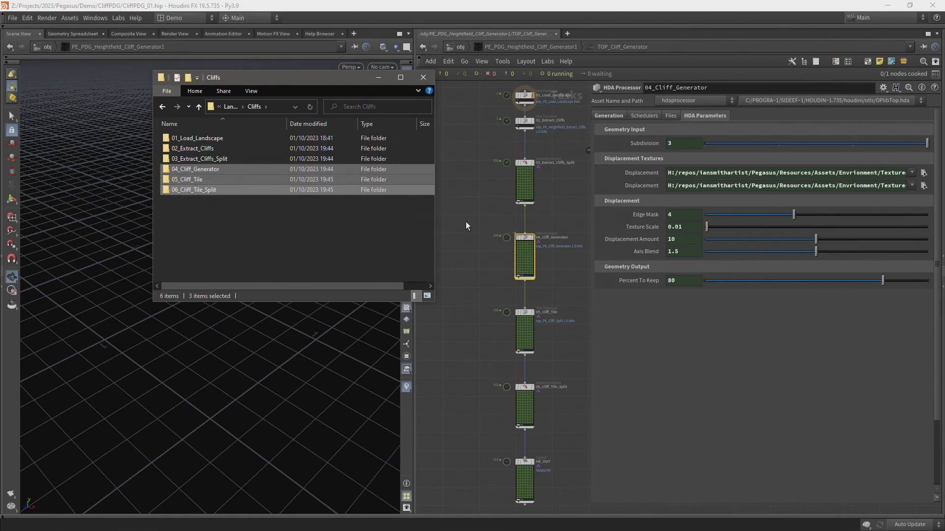
click(423, 77)
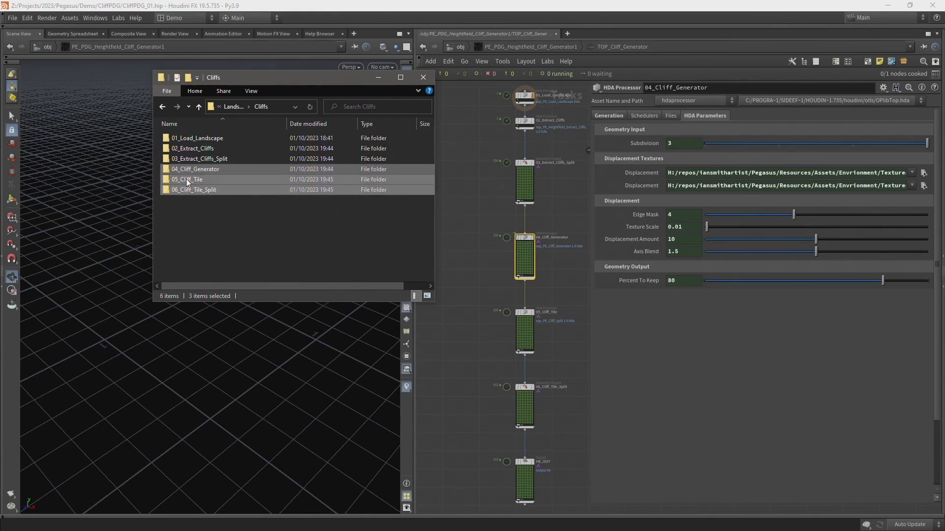
mouse_move(196, 179)
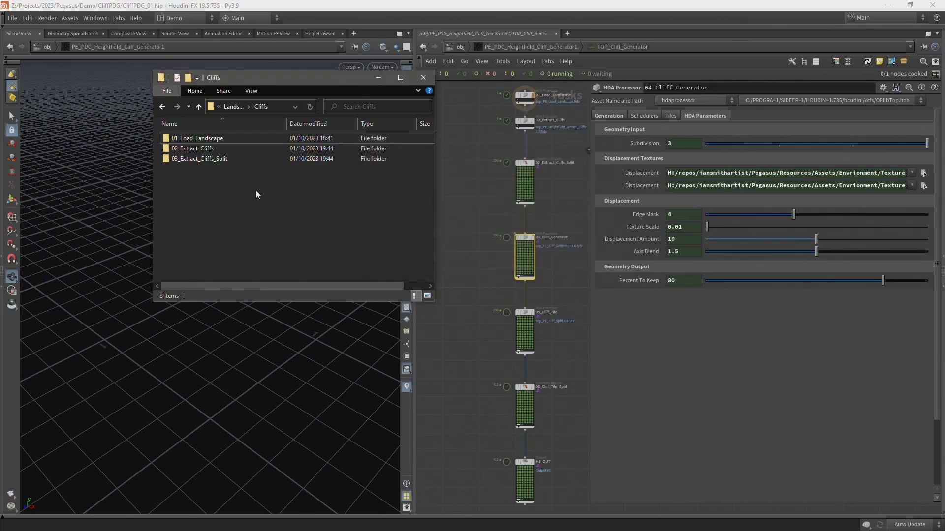
click(422, 77)
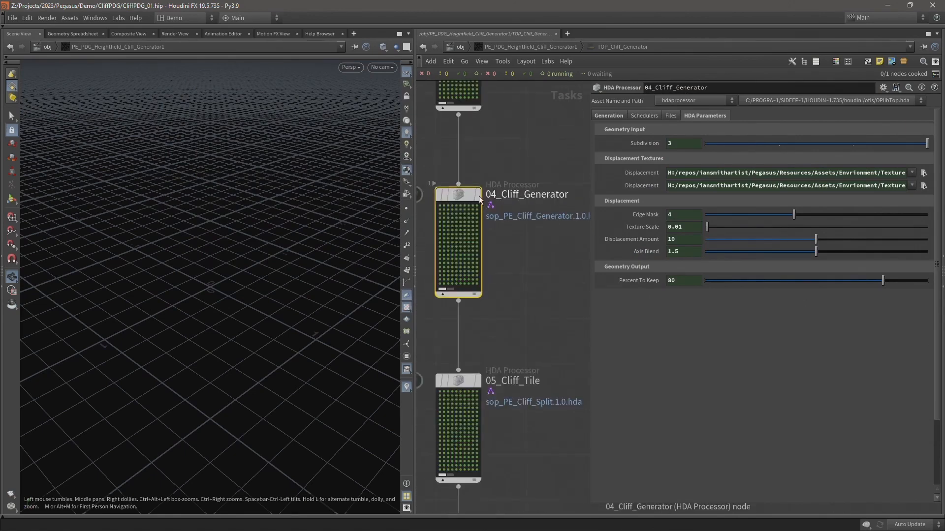
Dirty the 04_Cliff_Generator node to clear its existing work items
right_click(458, 241)
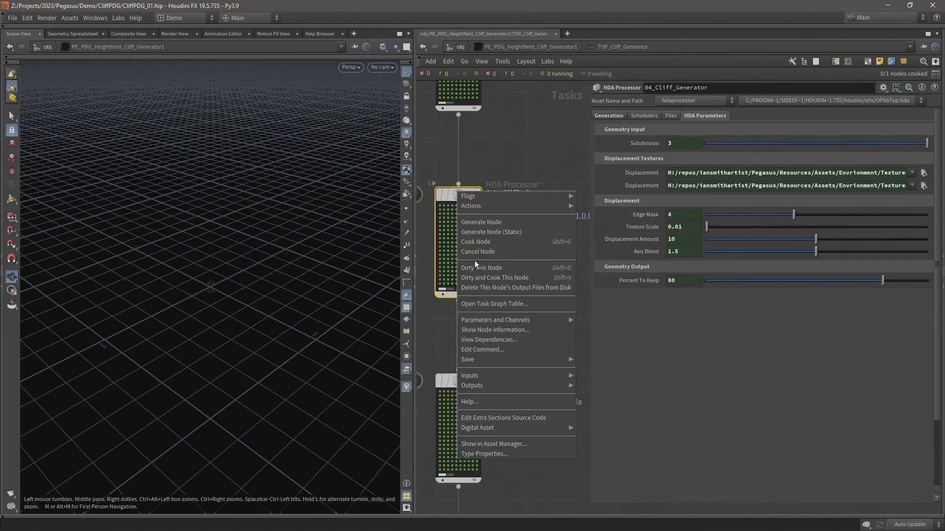
click(491, 258)
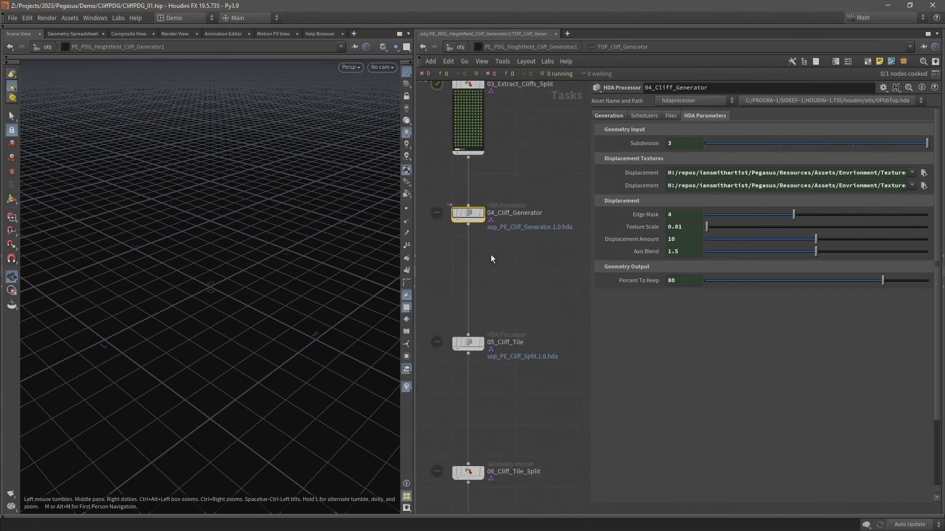
scroll(down, 3)
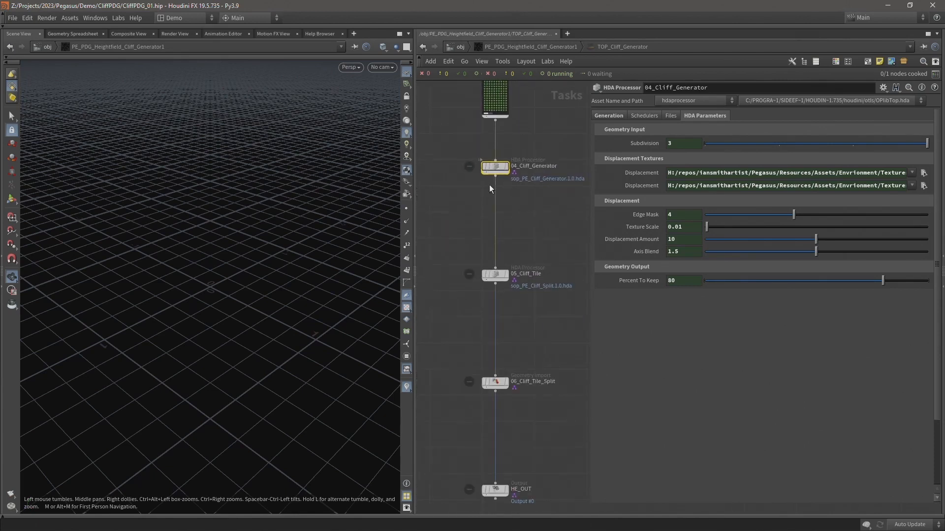
scroll(down, 3)
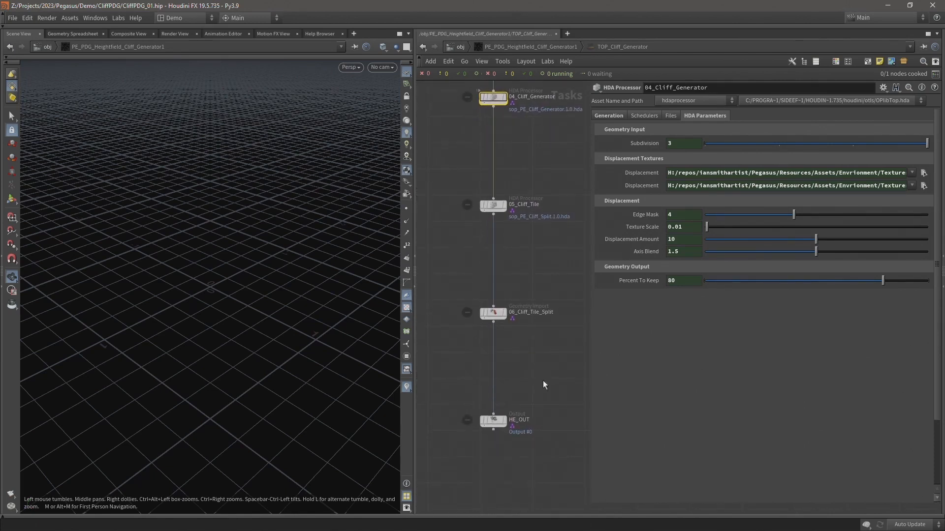
Cook the network down to the HE_OUT node
click(492, 420)
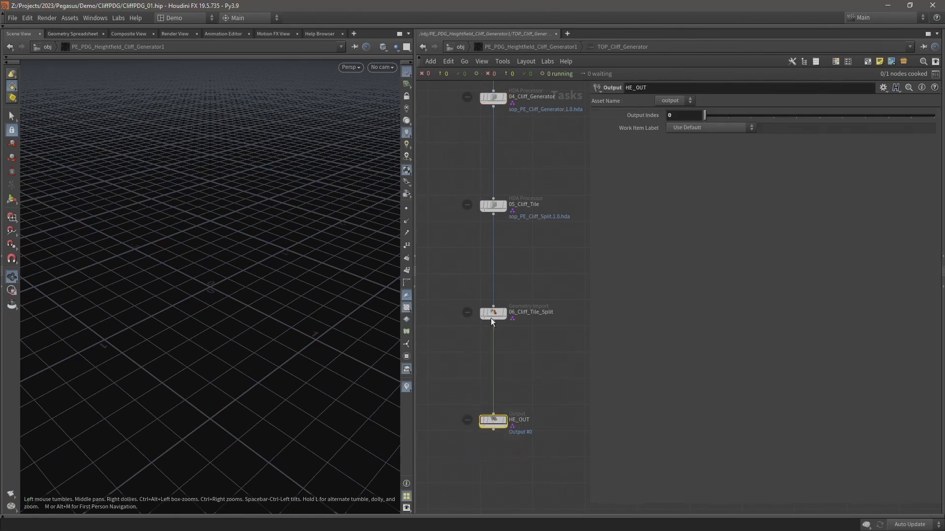
scroll(down, 3)
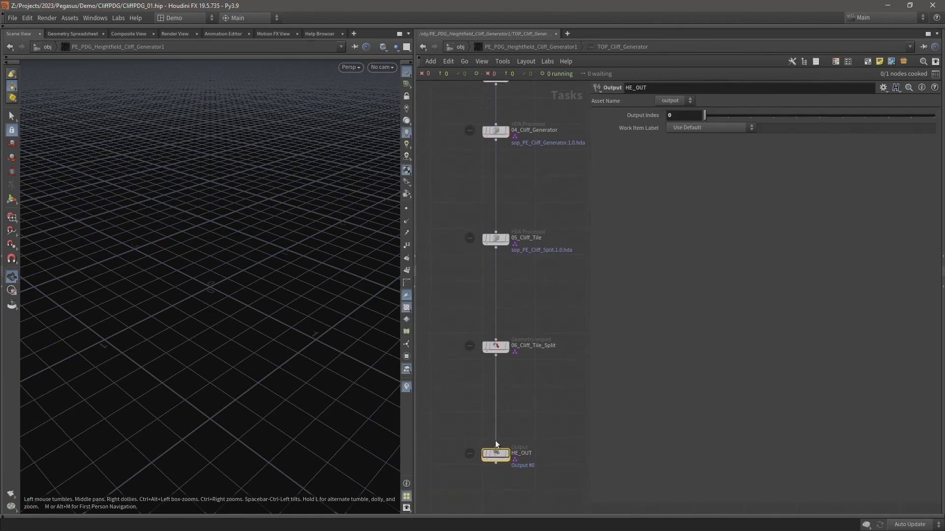
right_click(495, 453)
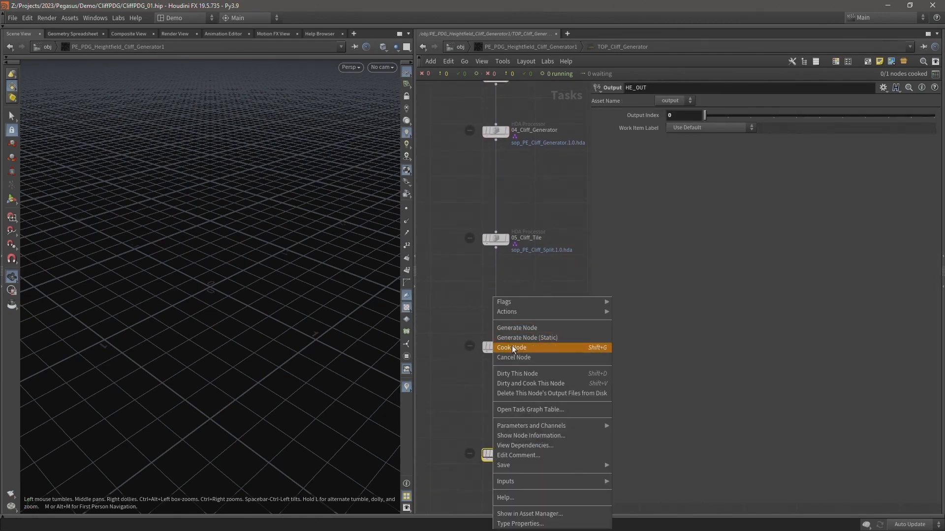
click(511, 348)
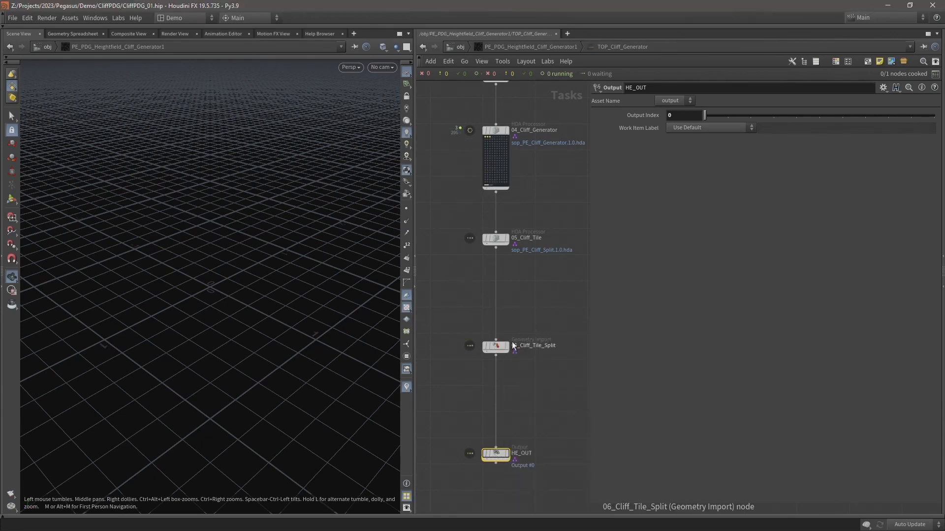
mouse_move(528, 352)
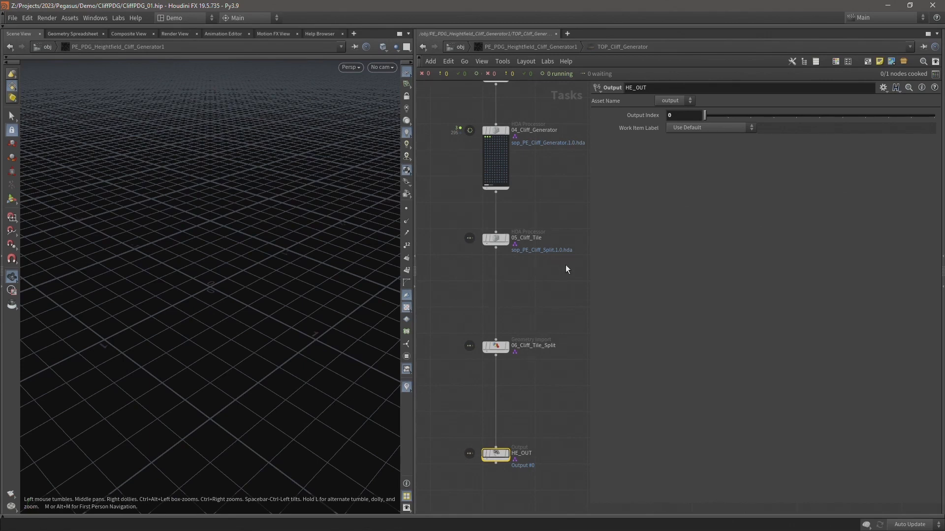
mouse_move(542, 316)
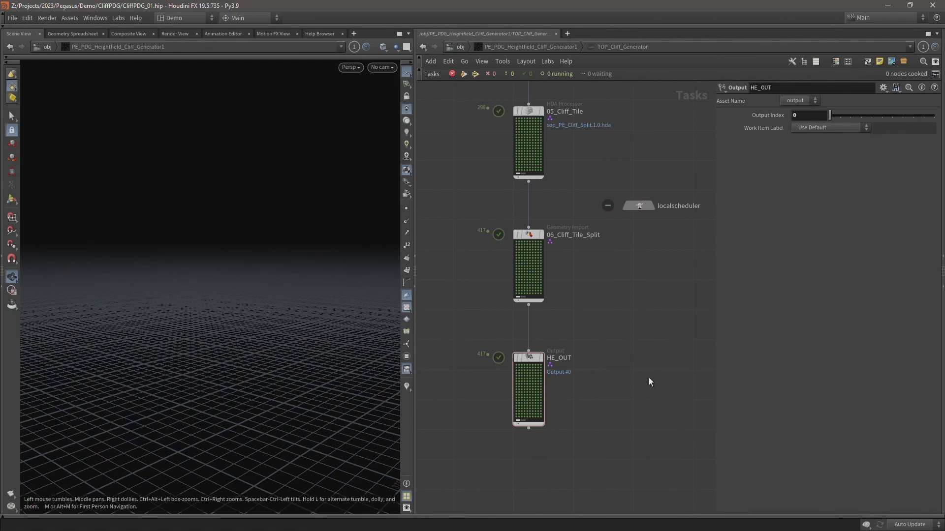
mouse_move(638, 314)
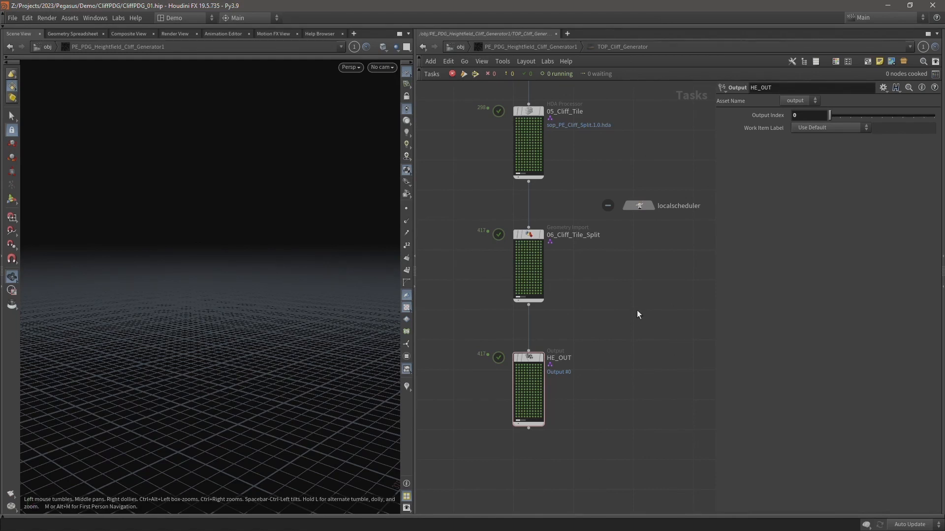
mouse_move(641, 307)
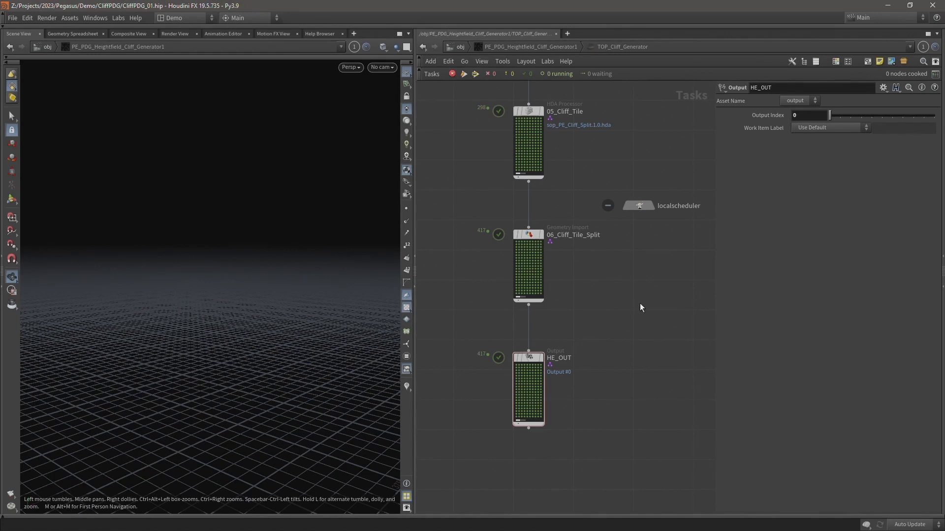
mouse_move(634, 209)
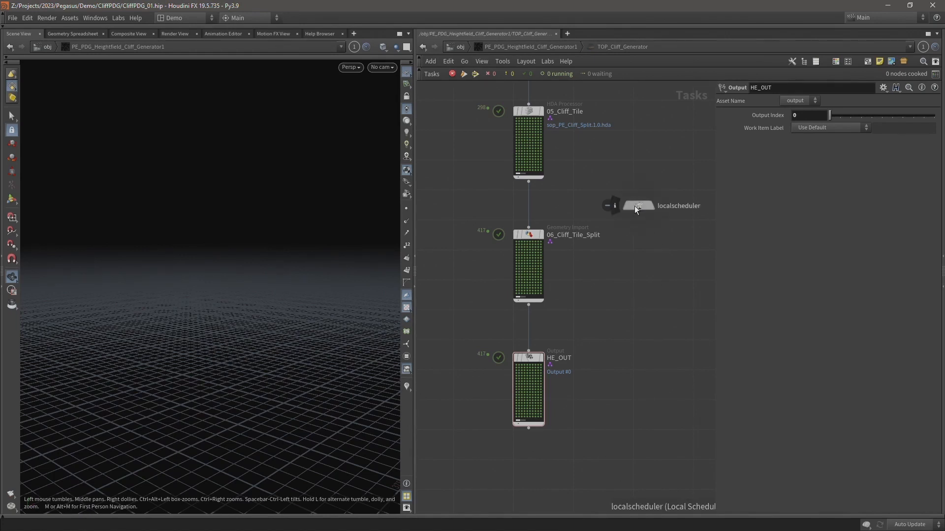
Set localscheduler's Total Slots to Custom Slot Count with a value of 1
click(638, 205)
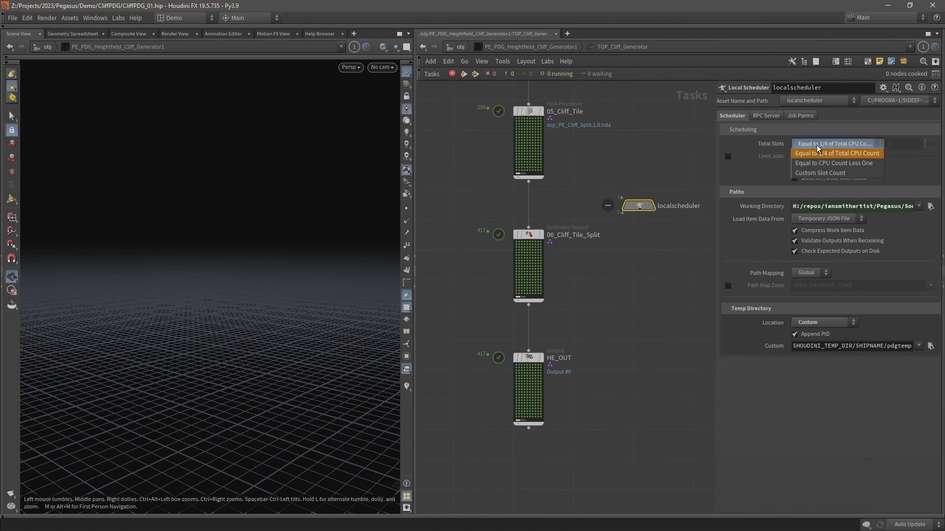
mouse_move(848, 159)
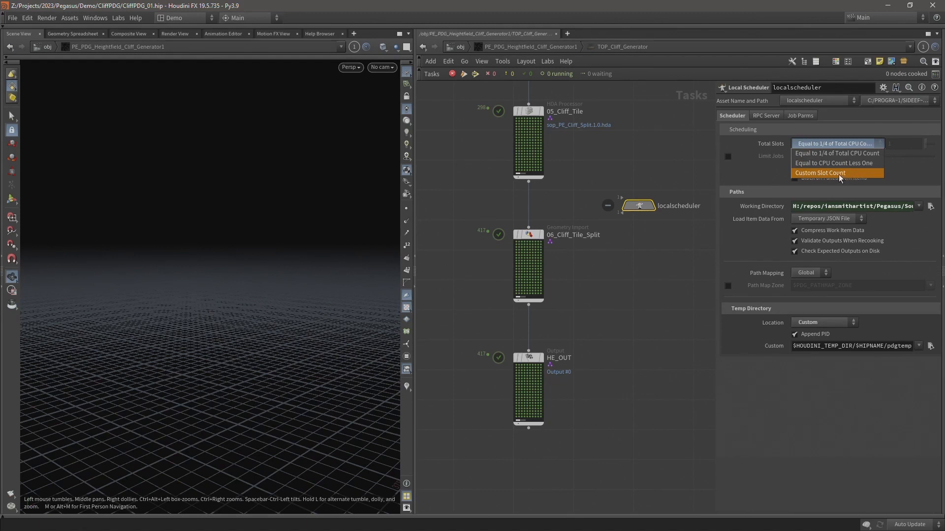
click(819, 173)
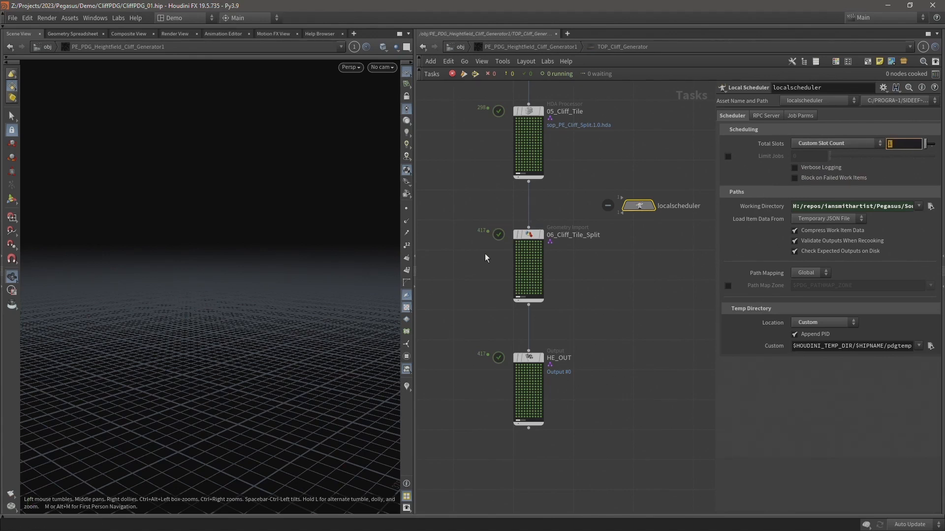
mouse_move(551, 274)
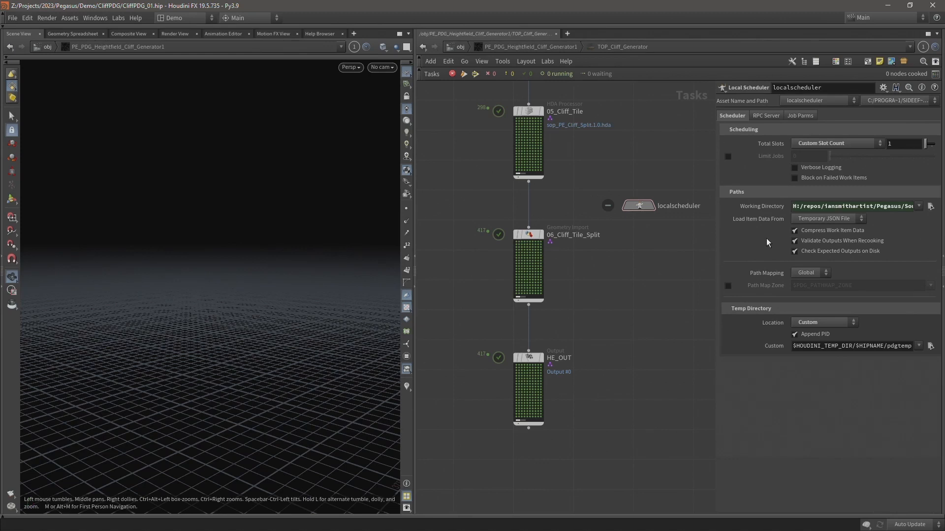
mouse_move(649, 233)
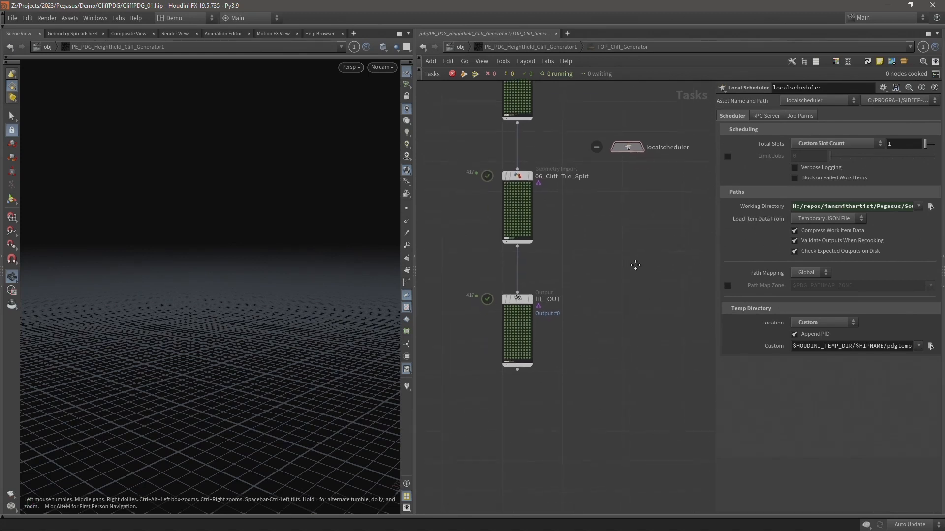
scroll(up, 3)
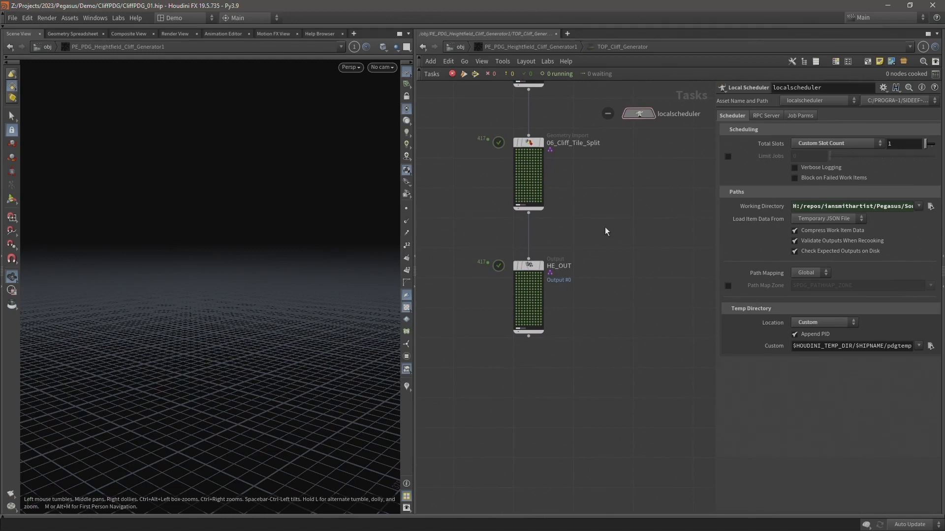
mouse_move(624, 279)
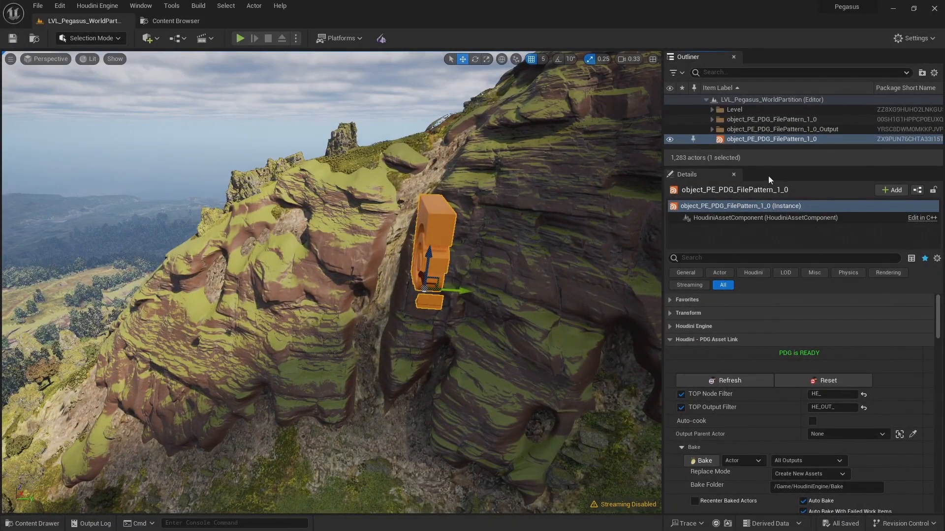
mouse_move(769, 166)
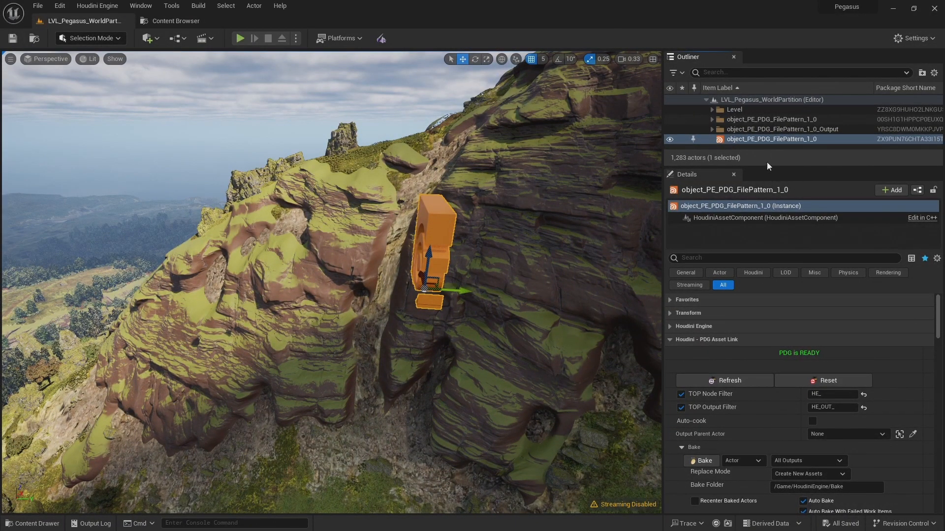
Delete the 417 baked cliff tile actors in the Outliner and Save All
click(711, 119)
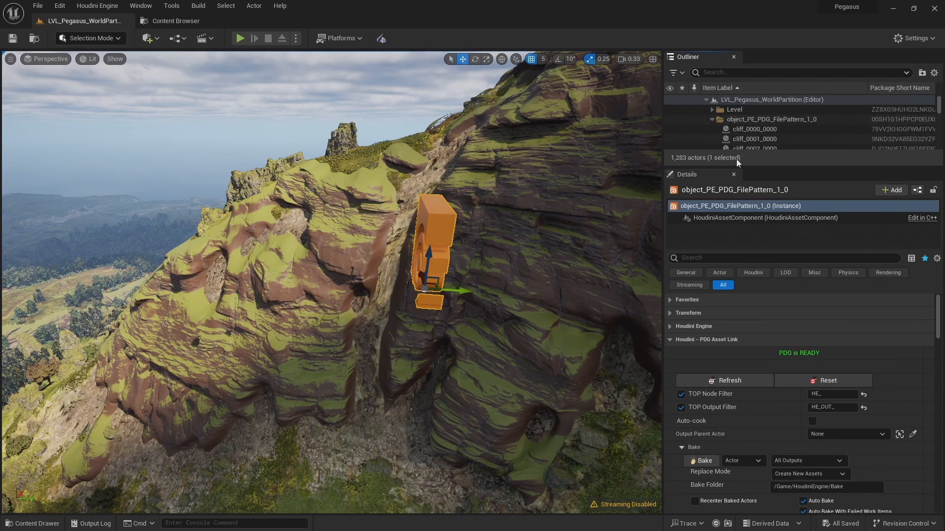
click(711, 119)
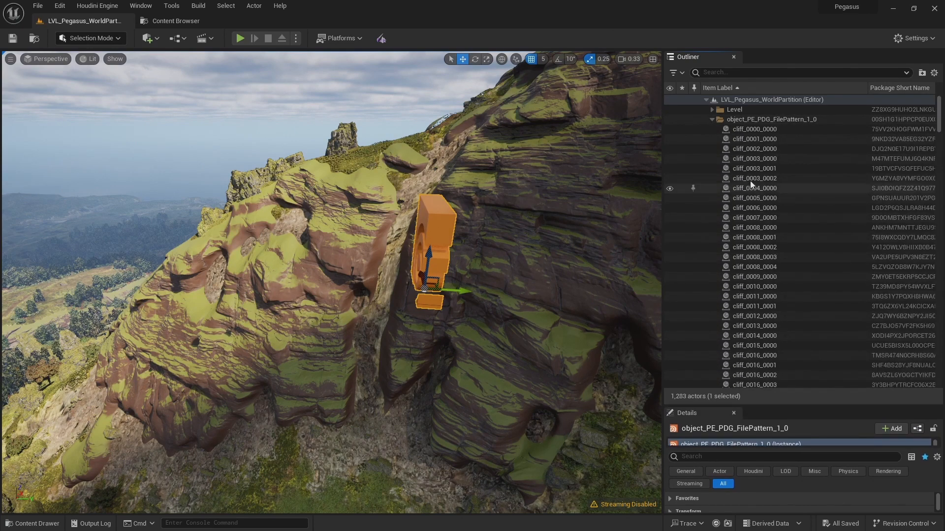
click(754, 129)
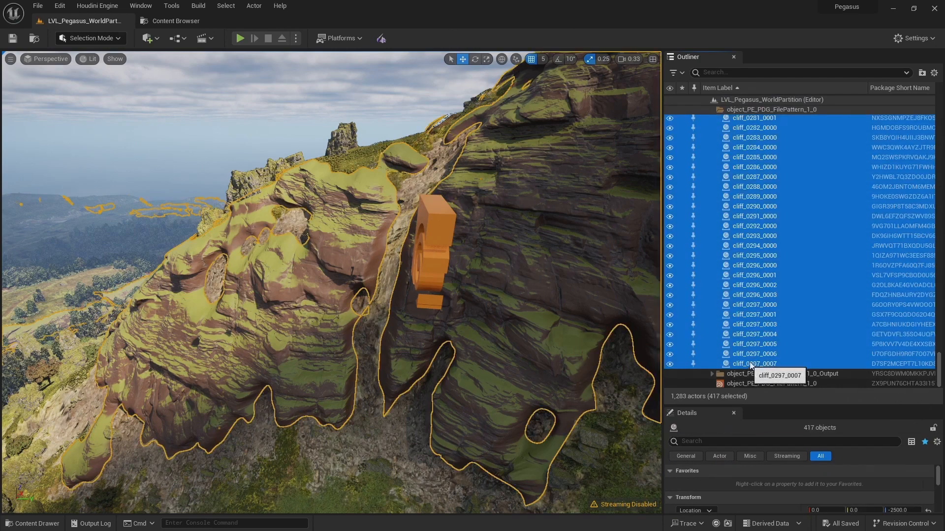
mouse_move(757, 291)
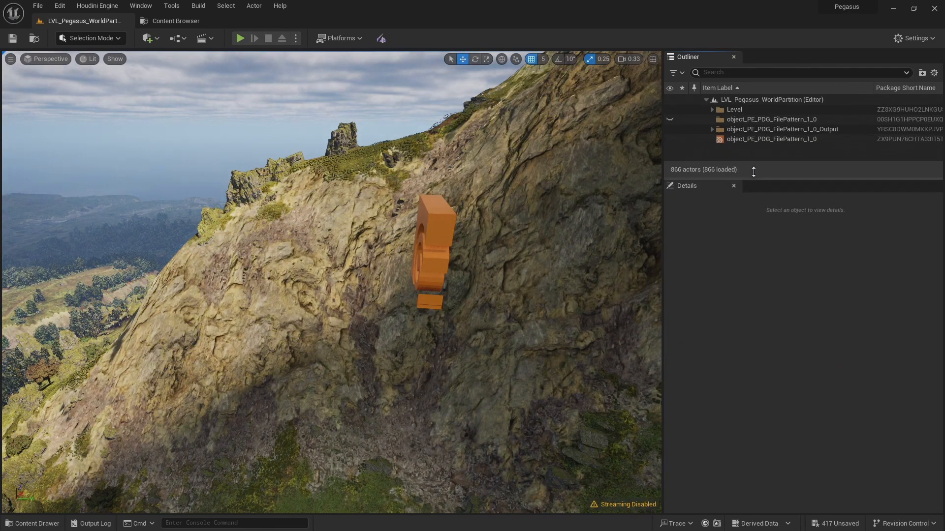
click(38, 6)
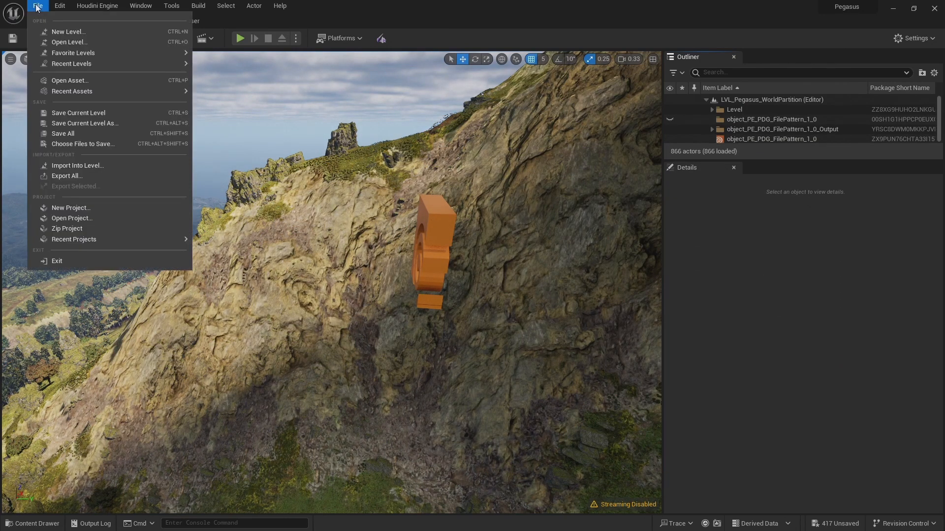
click(62, 133)
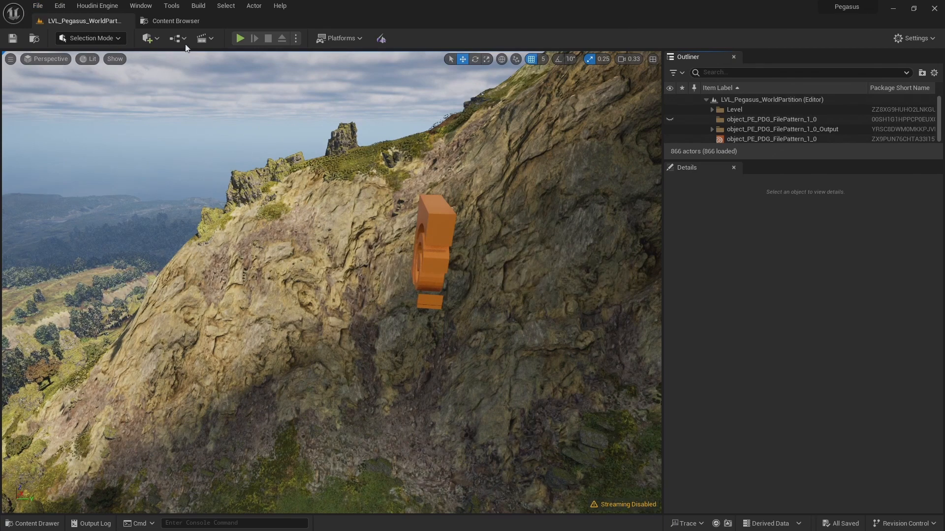
Delete all 417 cliff static meshes in the Cliffs content folder, then return to the level tab
click(175, 21)
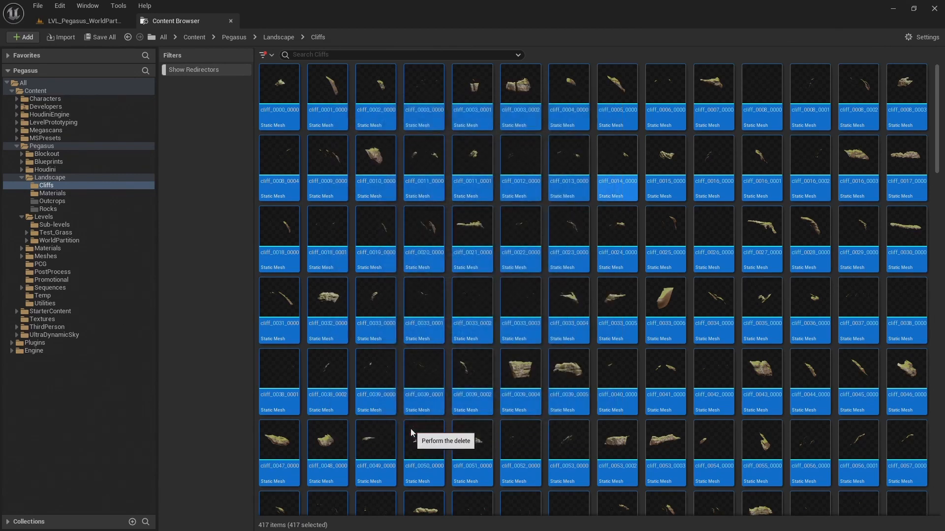
click(445, 441)
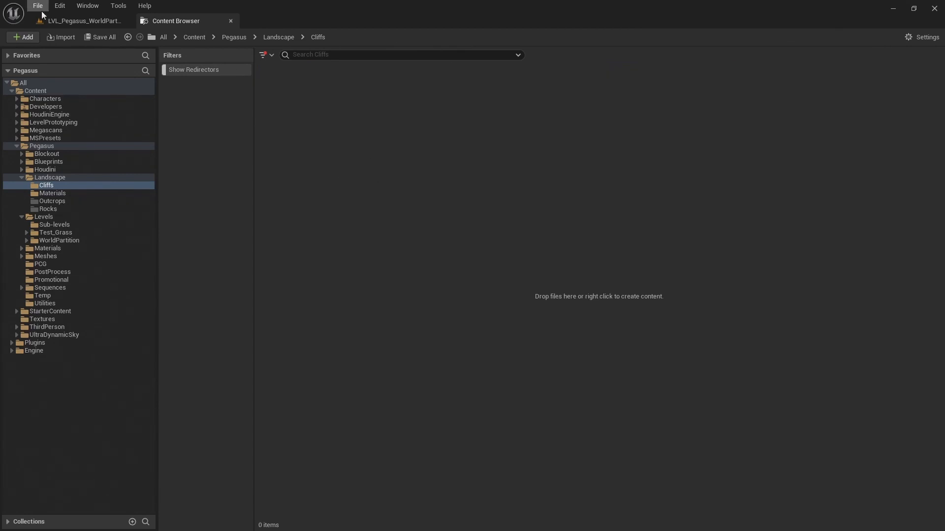
click(84, 21)
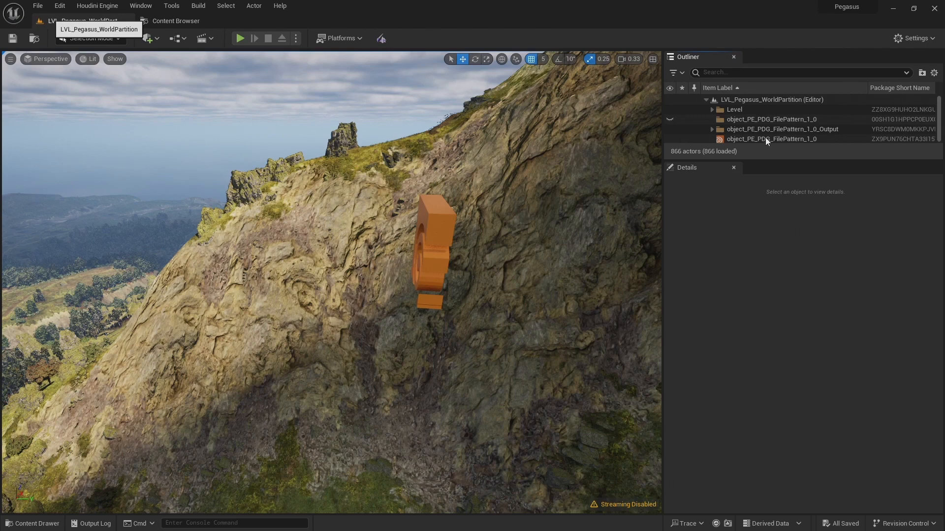
On object_PE_PDG_FilePattern_1_0, enable Auto Bake, including failed items, and Auto-Load Work Item Output Files
click(771, 138)
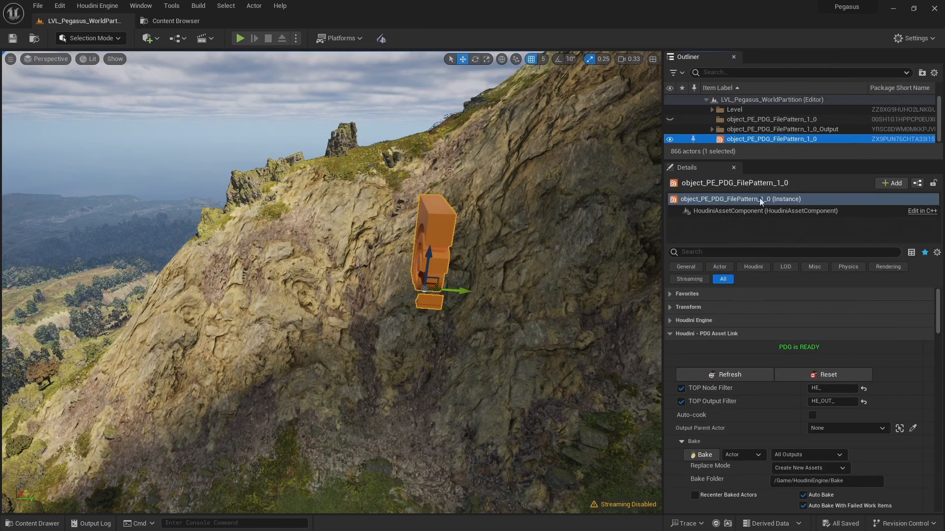
mouse_move(800, 418)
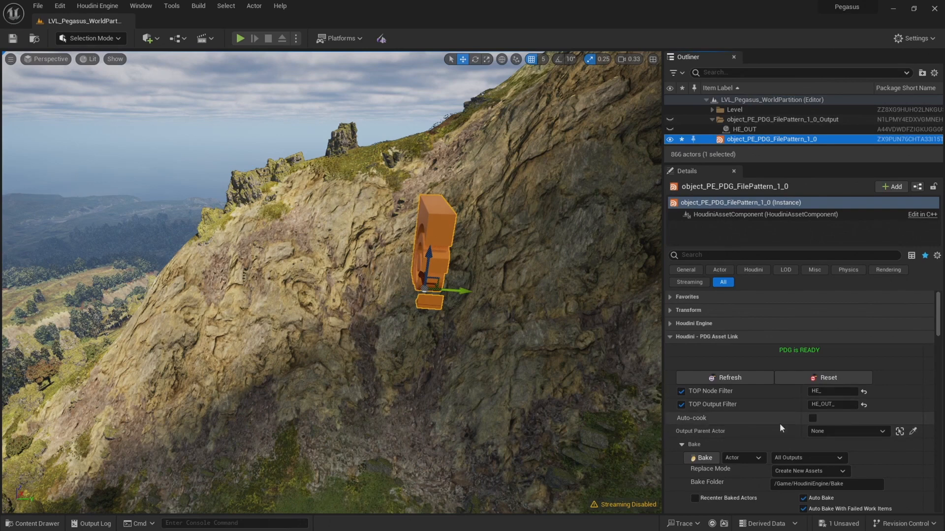
scroll(down, 3)
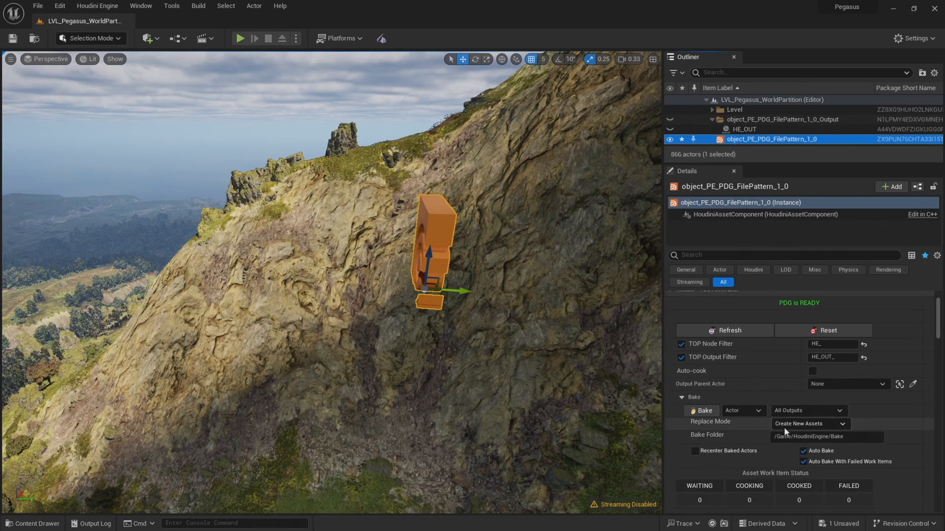
scroll(down, 3)
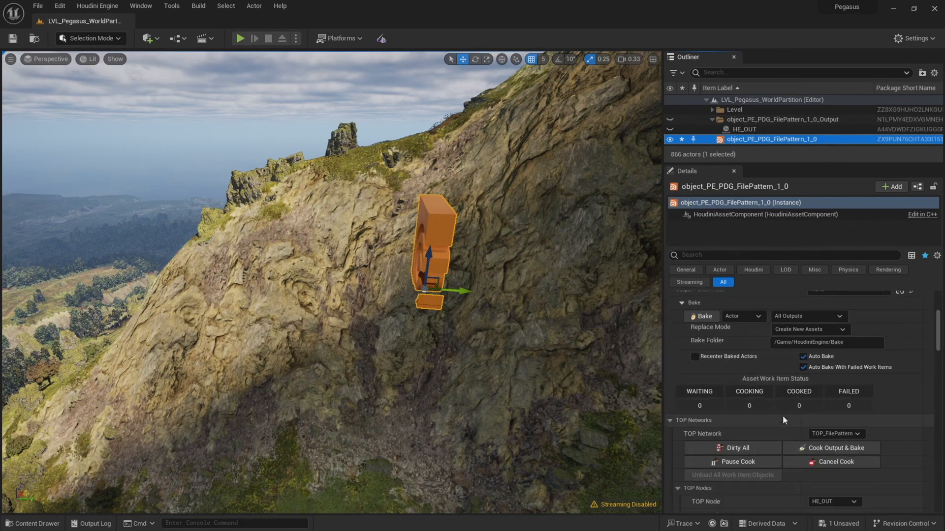
scroll(down, 3)
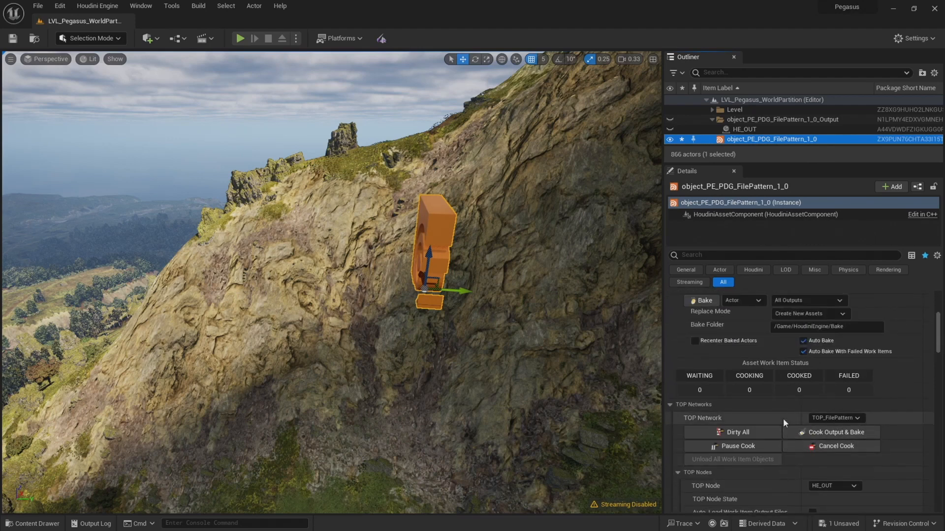
click(803, 341)
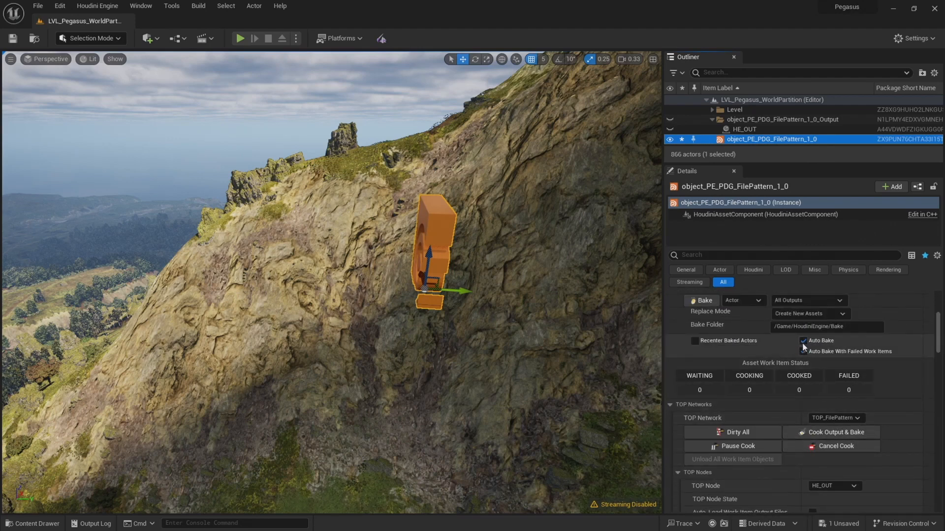
click(803, 351)
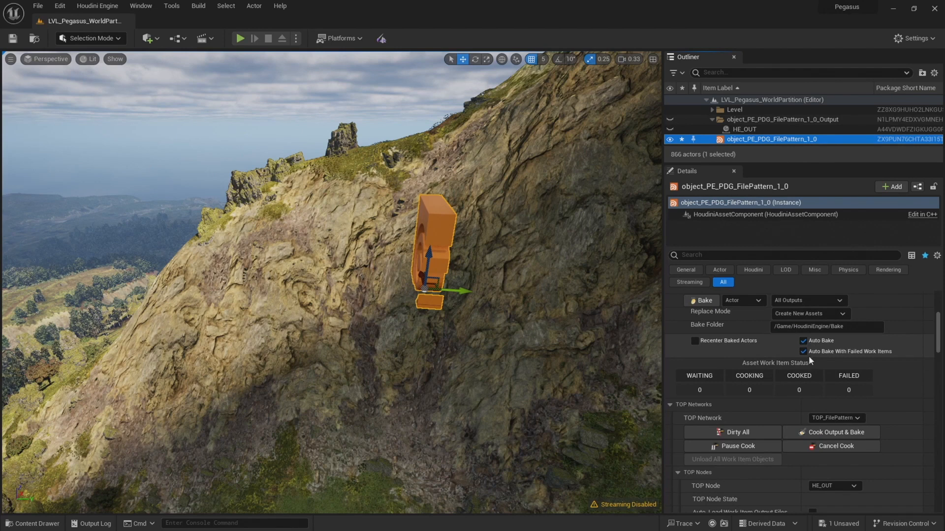
scroll(down, 3)
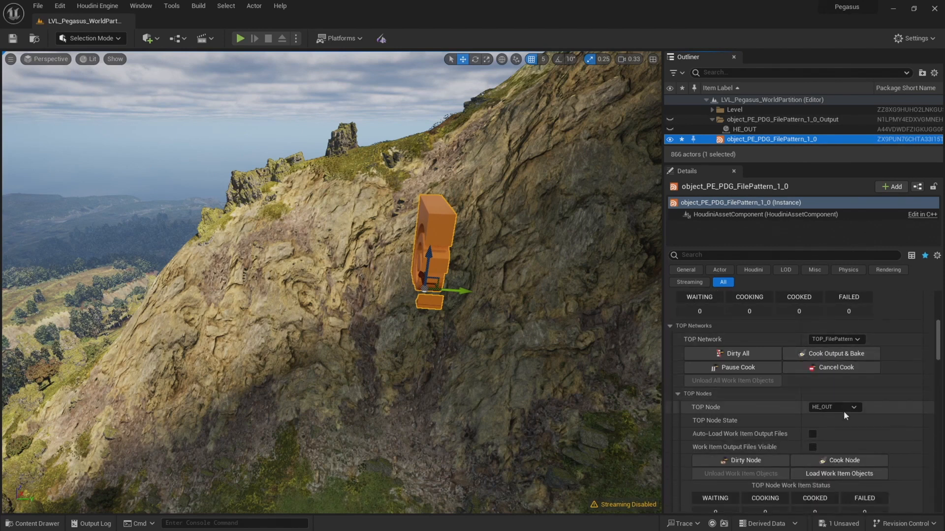
mouse_move(811, 435)
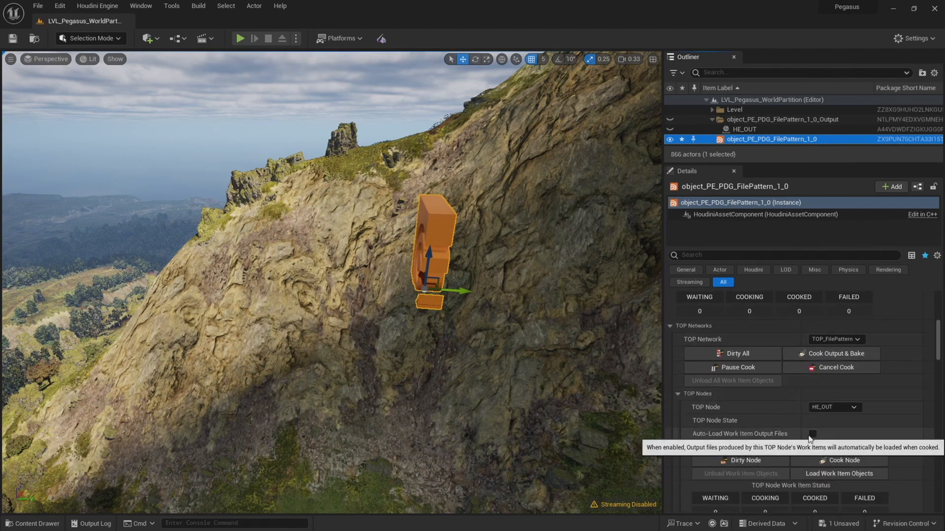
click(811, 434)
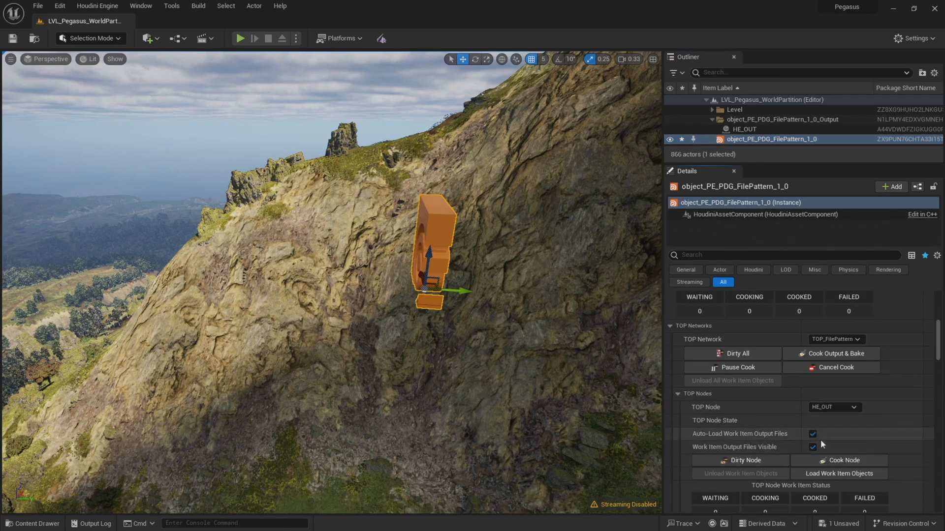
mouse_move(739, 434)
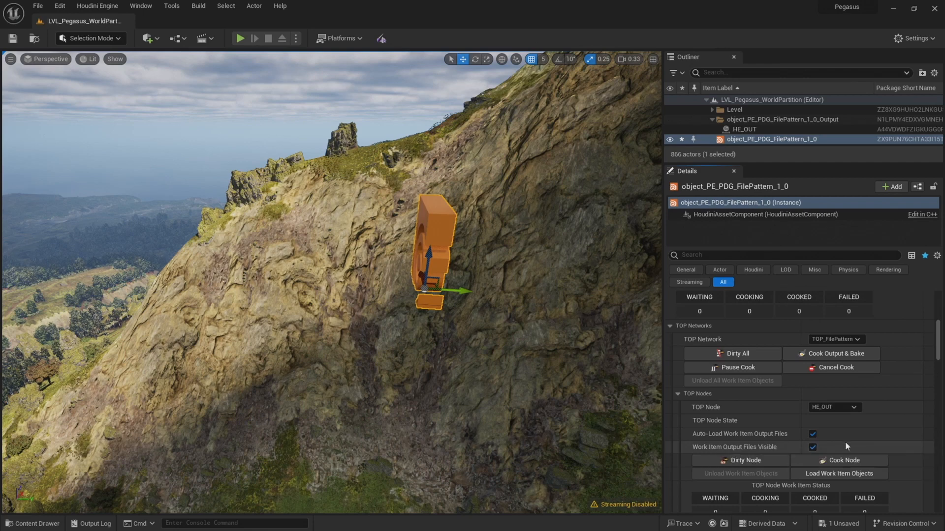
Set the Directory String to Landscape/Cliffs/06_Cliff_Tile_Split/ after checking that folder in File Explorer
scroll(down, 3)
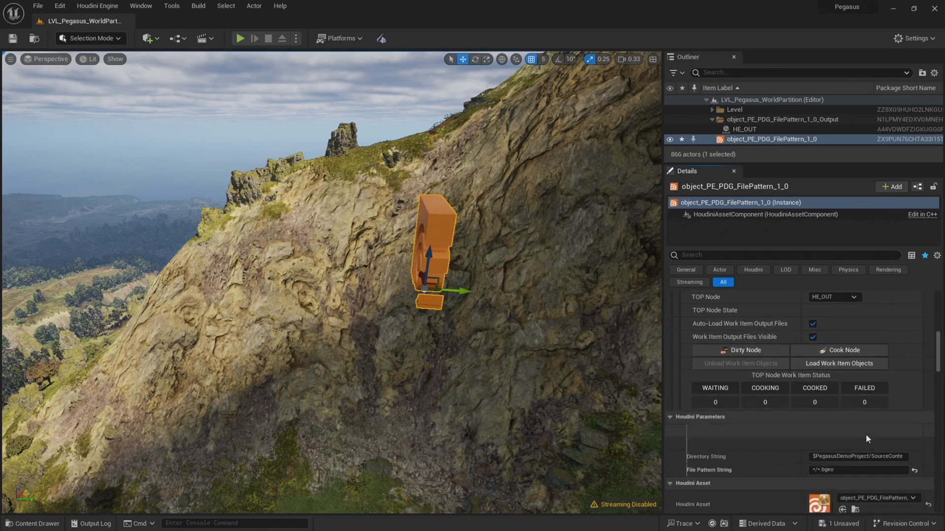
scroll(down, 3)
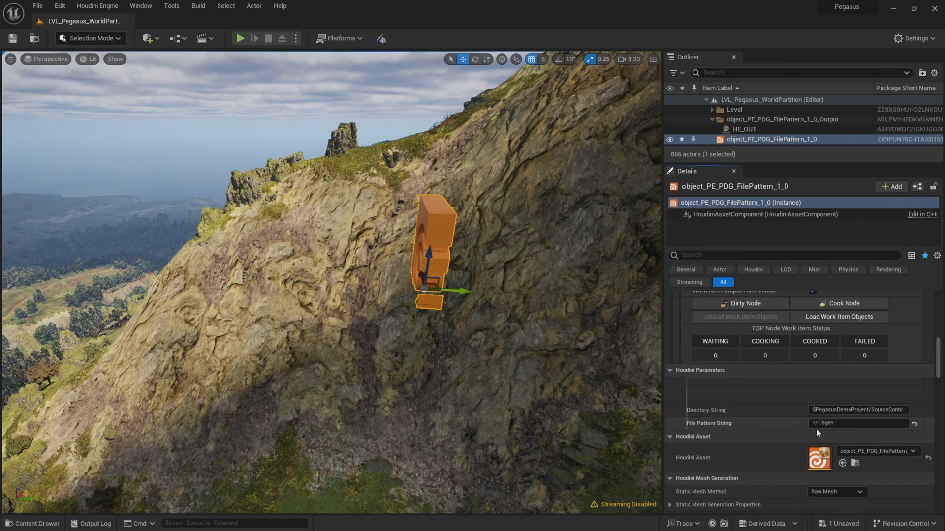
click(837, 423)
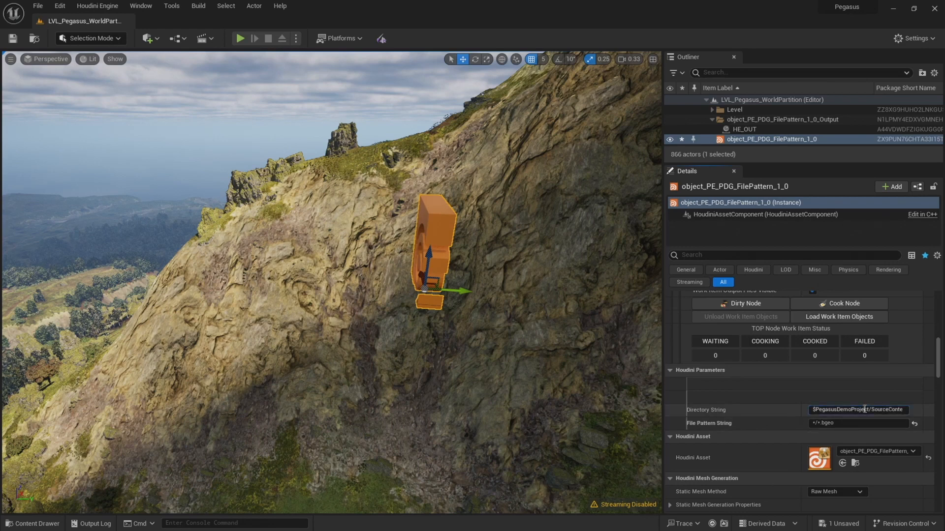
click(858, 410)
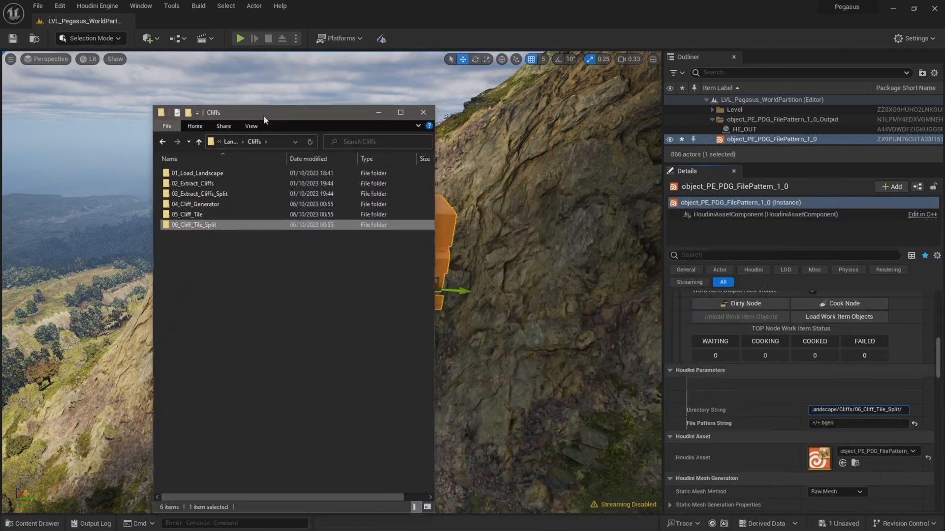
double_click(194, 224)
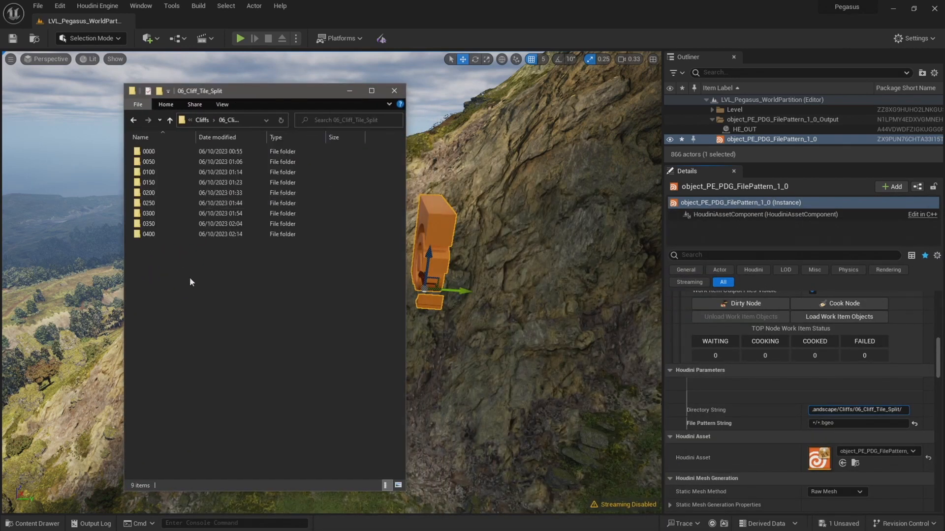
click(148, 234)
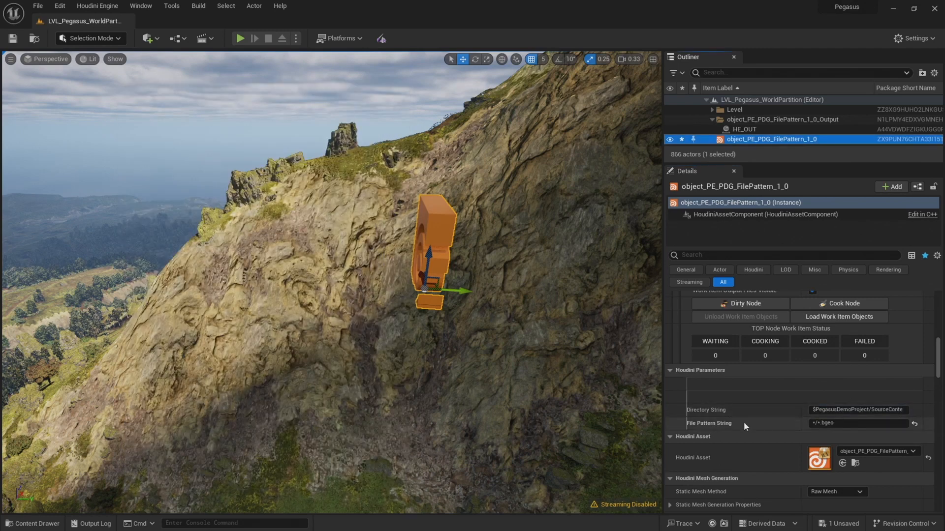
scroll(up, 3)
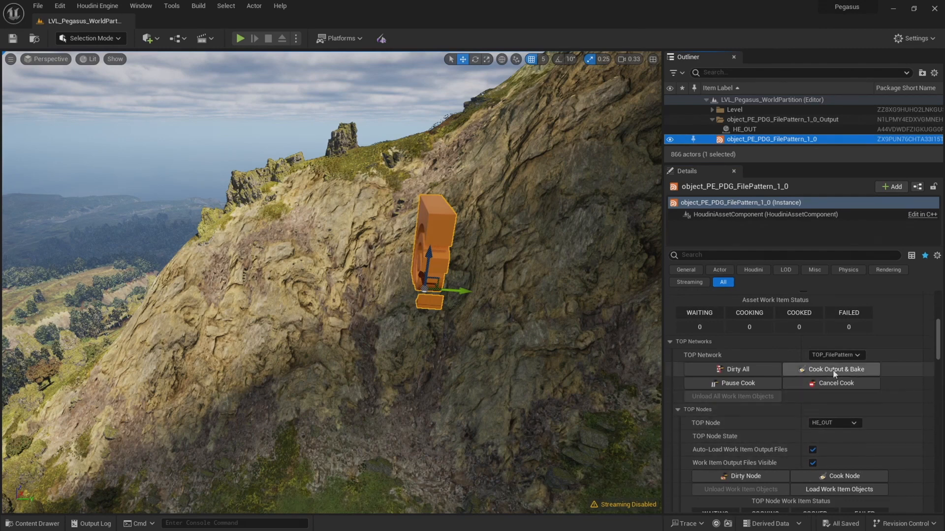
mouse_move(864, 397)
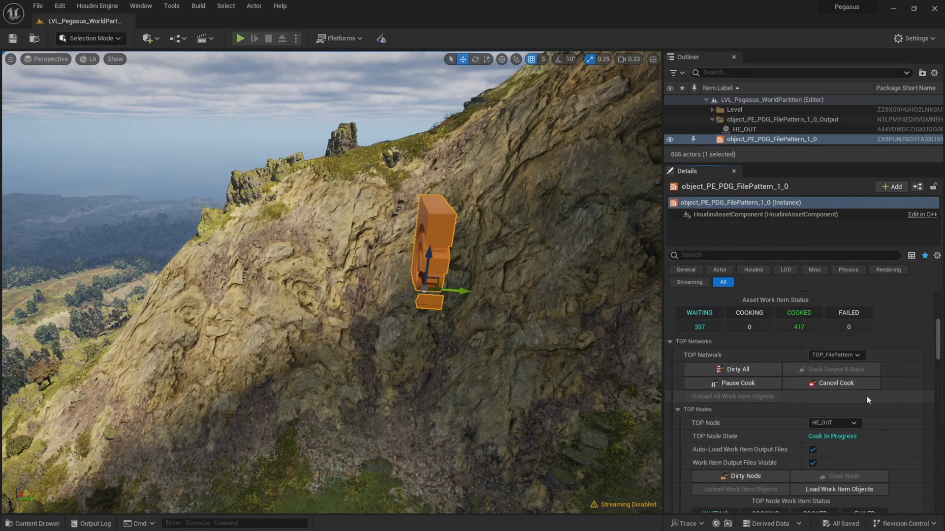
mouse_move(890, 407)
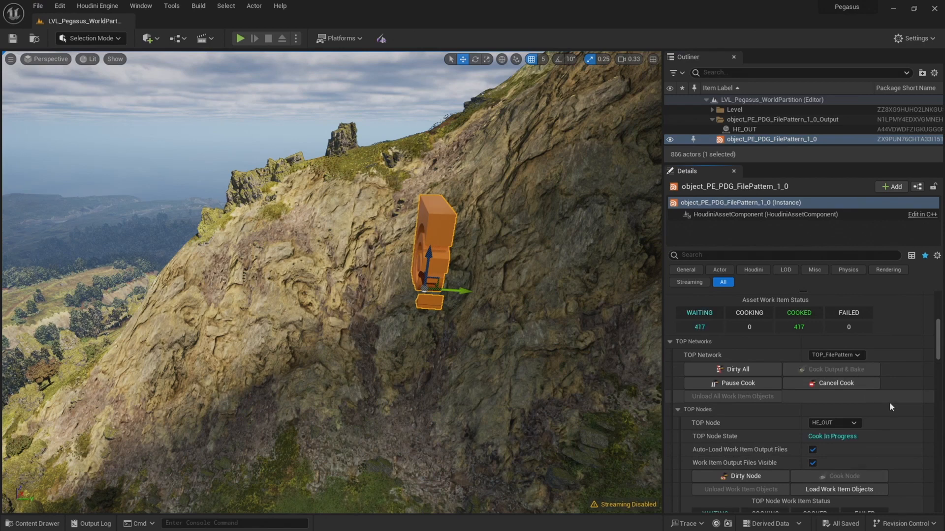
mouse_move(842, 380)
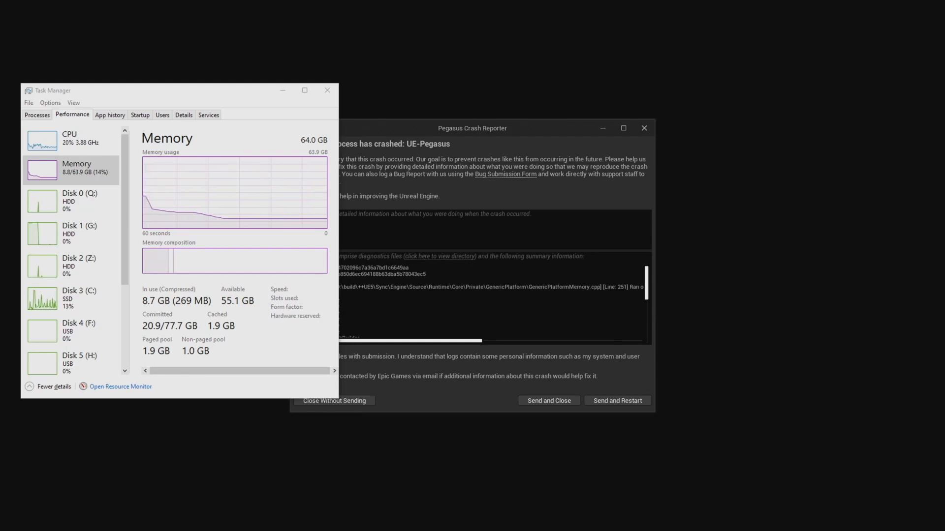
Send the crash report and restart the Unreal editor
click(616, 400)
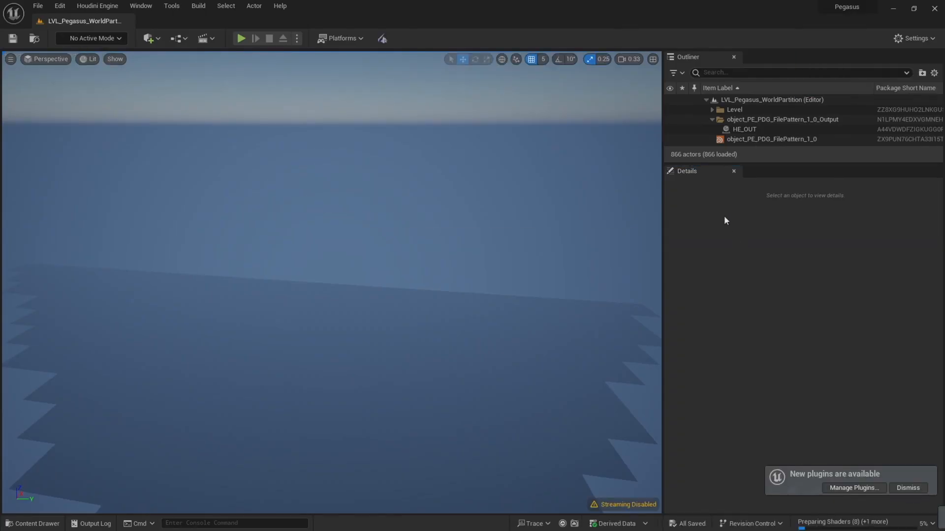
Create a new Houdini Engine session and refresh the FilePattern asset's PDG Asset Link
click(770, 139)
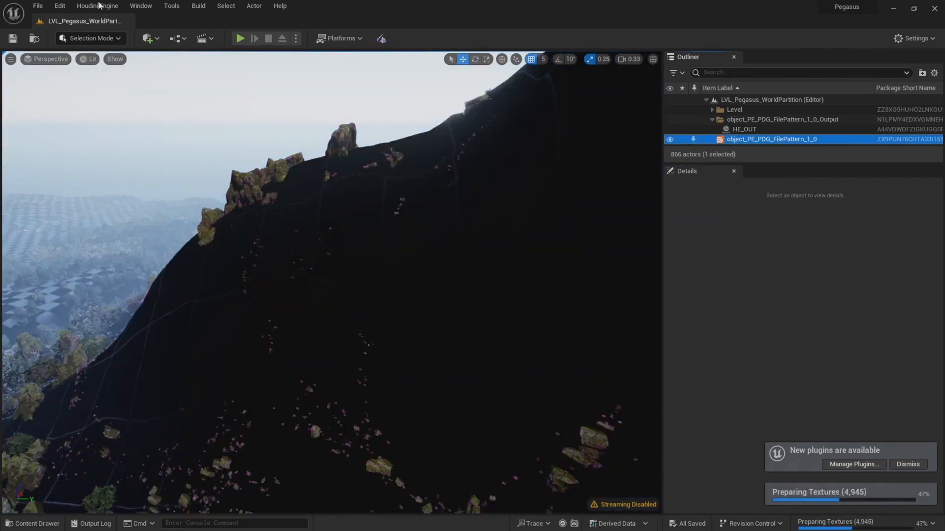
click(770, 139)
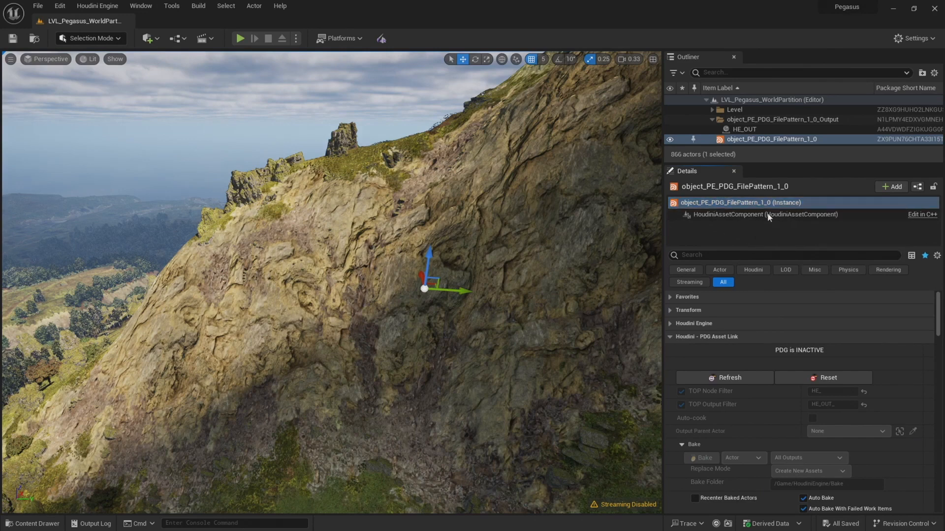
click(97, 6)
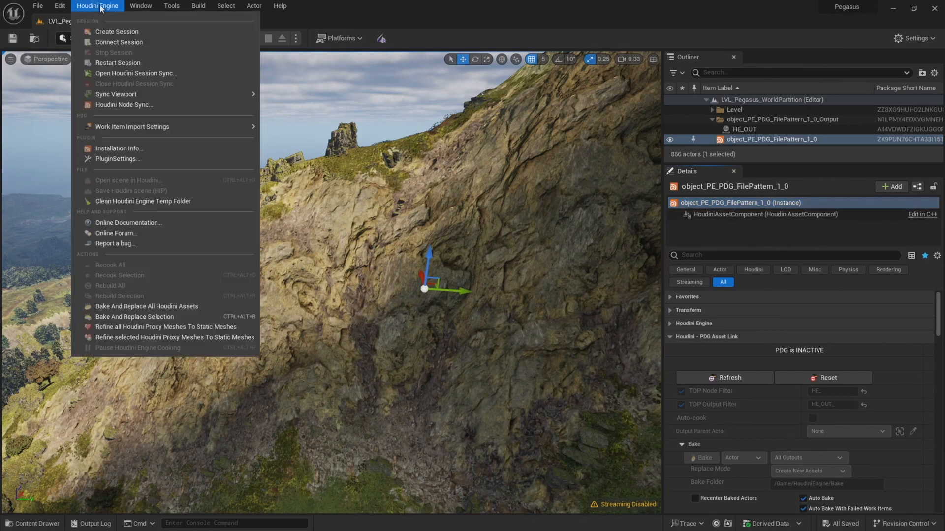
mouse_move(117, 32)
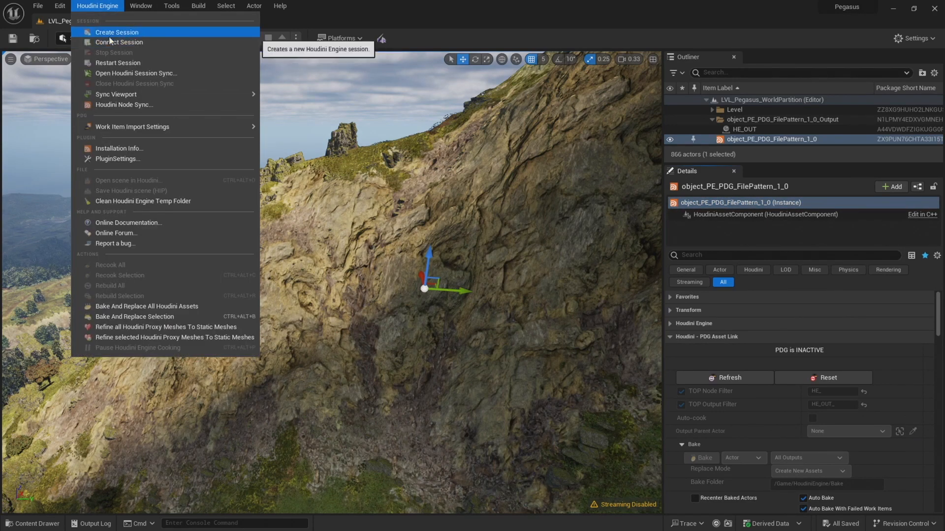
click(116, 32)
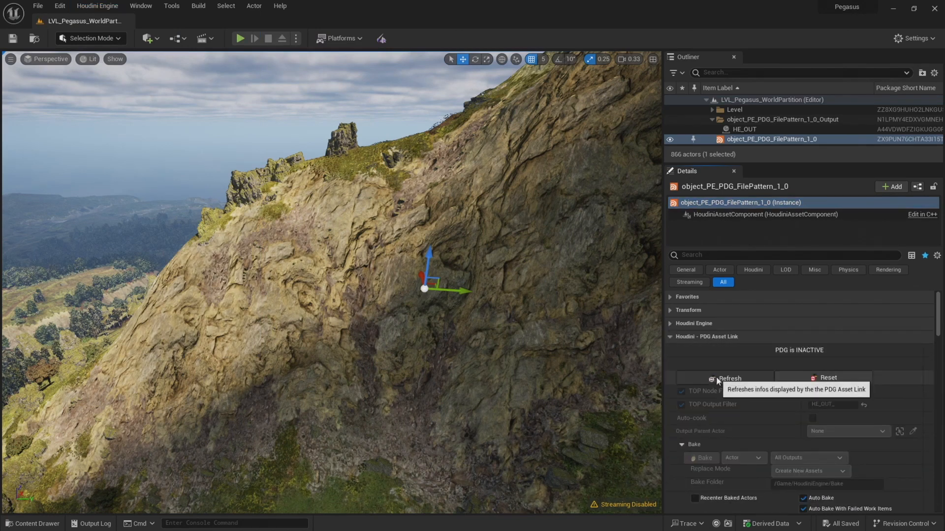
click(728, 378)
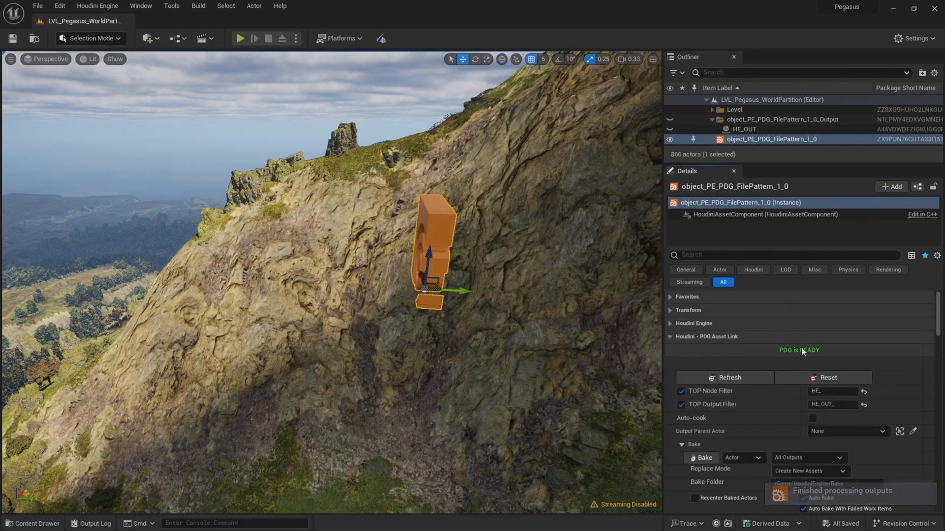
scroll(down, 3)
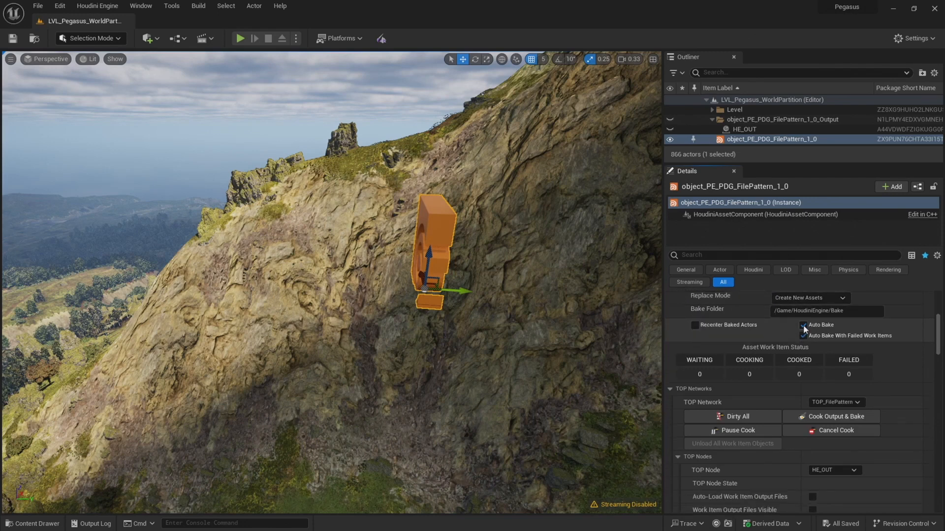
click(803, 325)
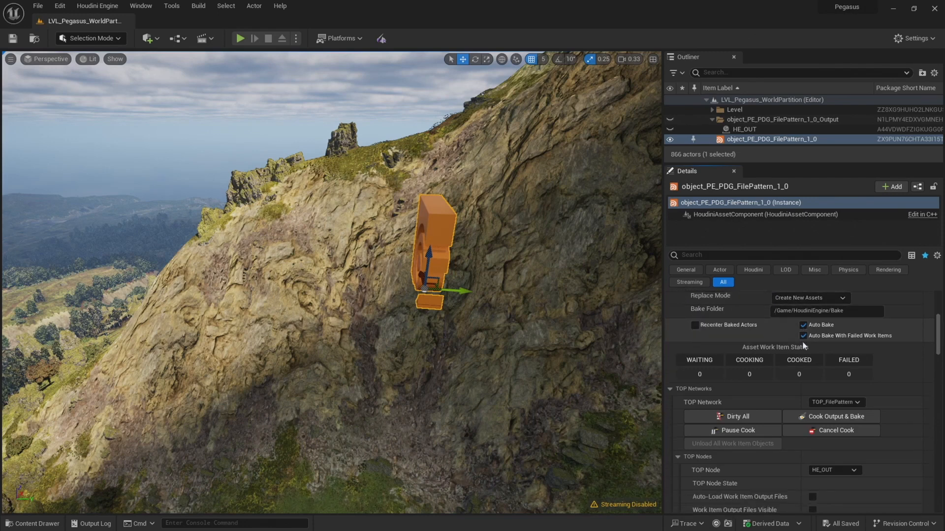
scroll(down, 3)
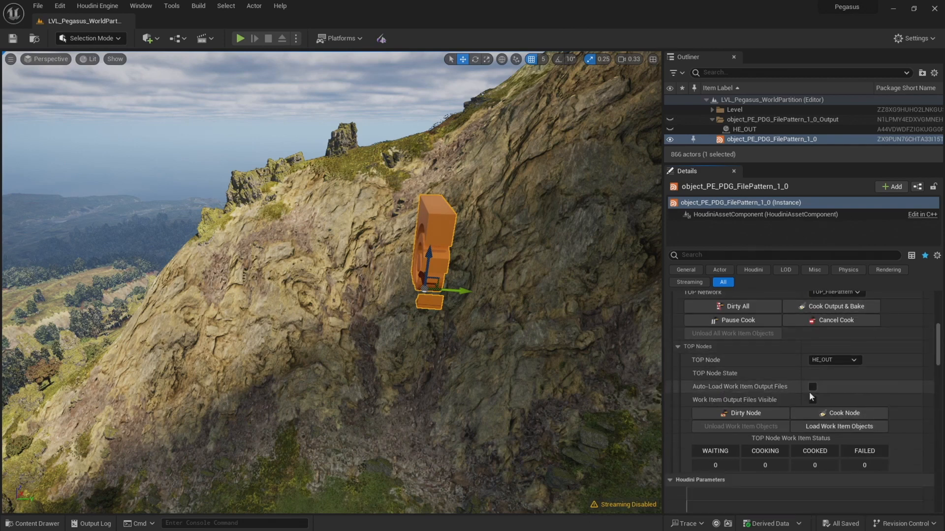
mouse_move(774, 387)
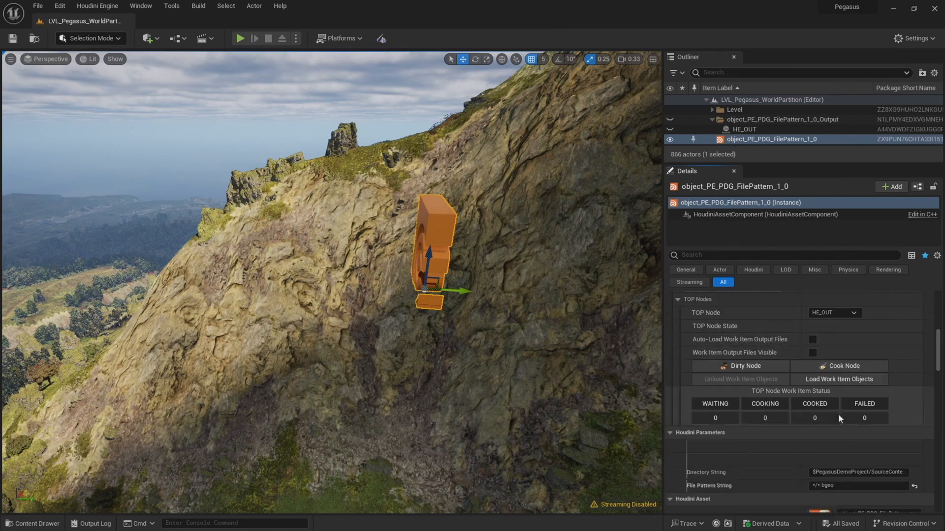
scroll(down, 3)
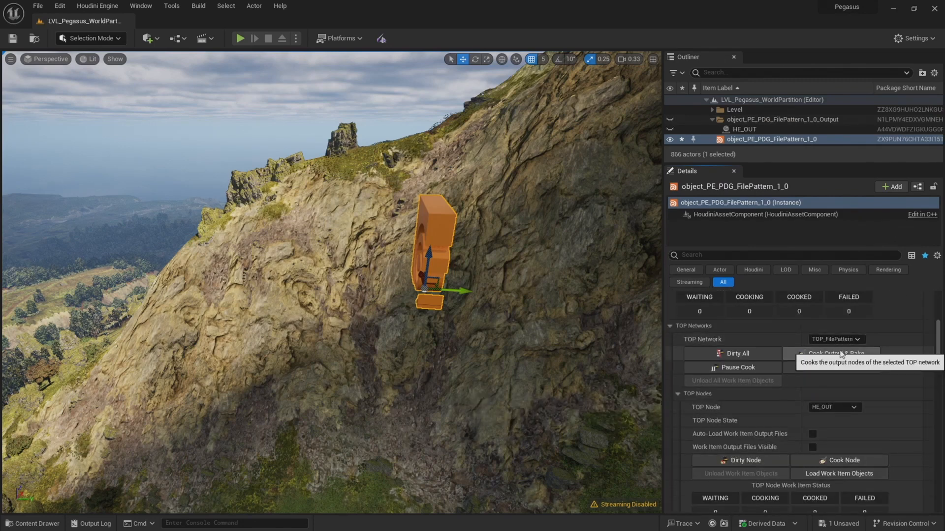
Run Cook Output & Bake on the TOP network until HE_OUT reports Cook Completed
click(835, 354)
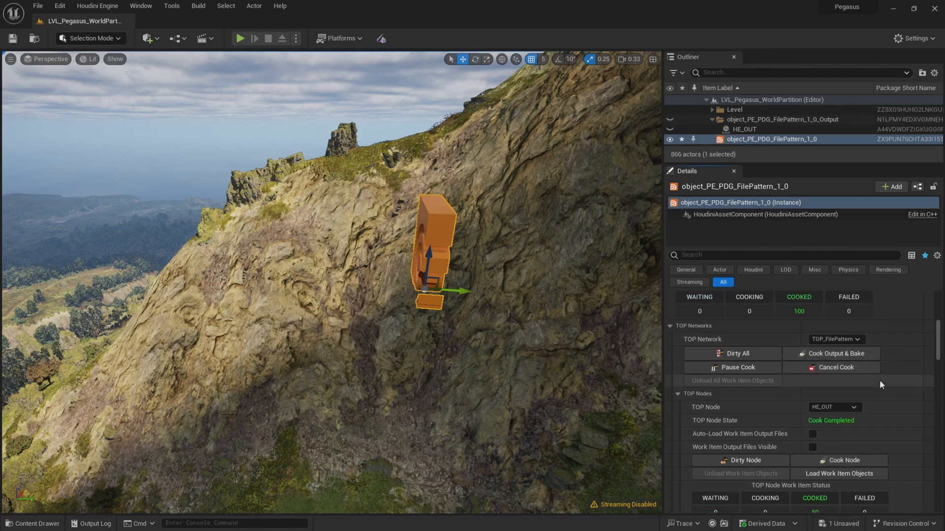
scroll(down, 3)
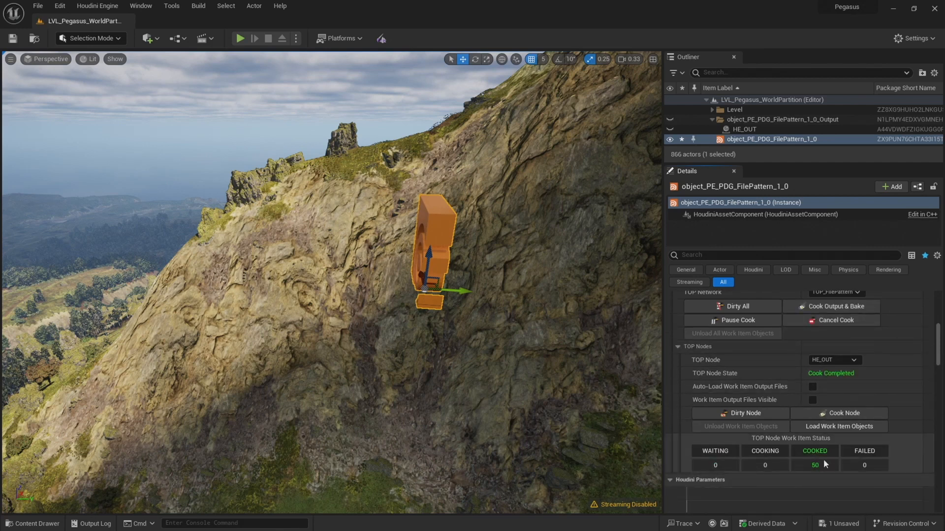
mouse_move(813, 474)
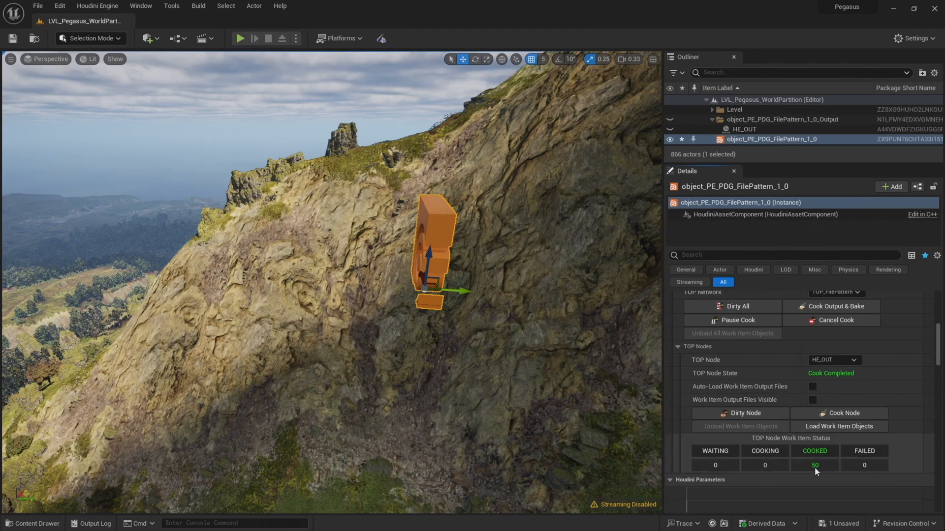
mouse_move(838, 410)
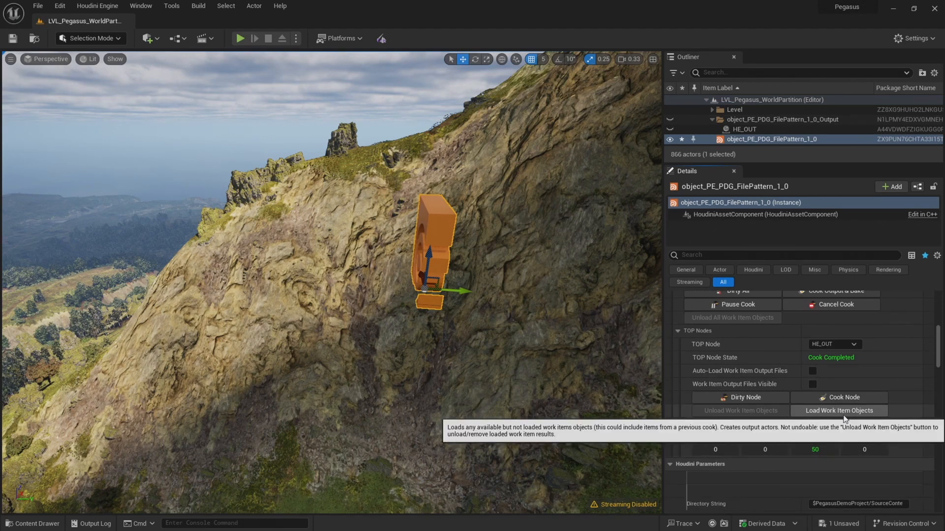
mouse_move(838, 433)
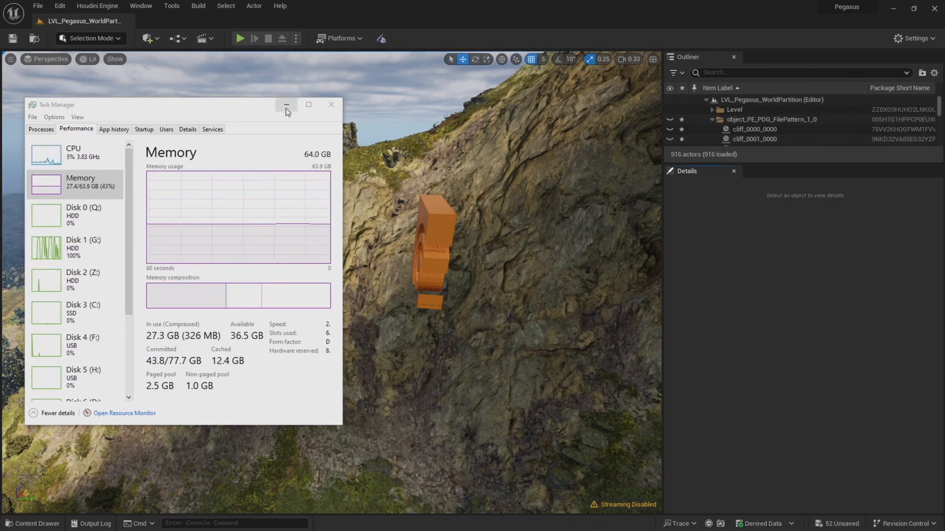
Hide the memory monitor and review the new baked cliff_ actors, now 916 total
click(287, 104)
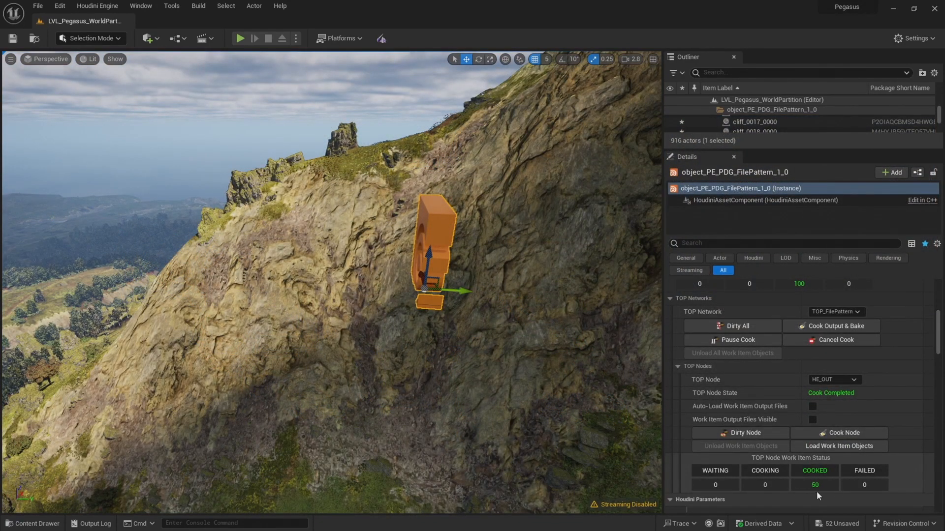
scroll(down, 3)
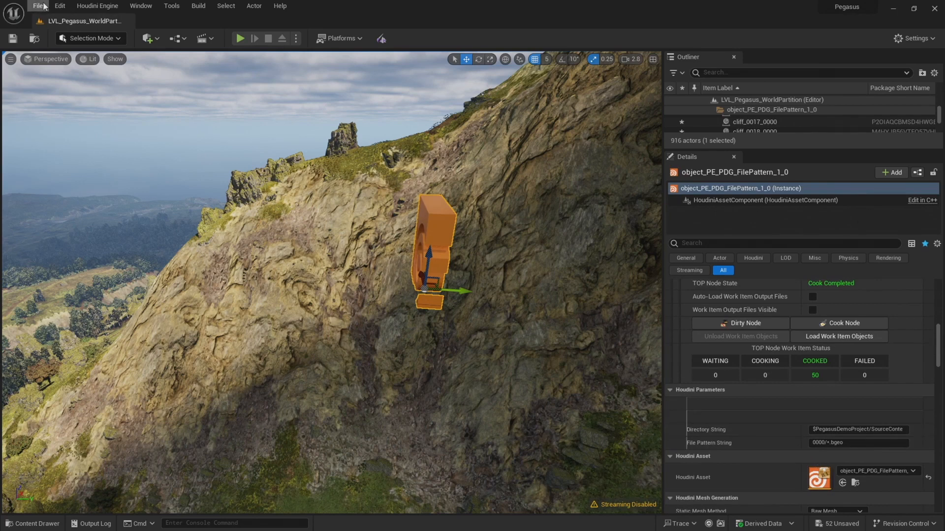
Save all 52 pending level changes via File > Save All and hide the memory monitor
click(38, 5)
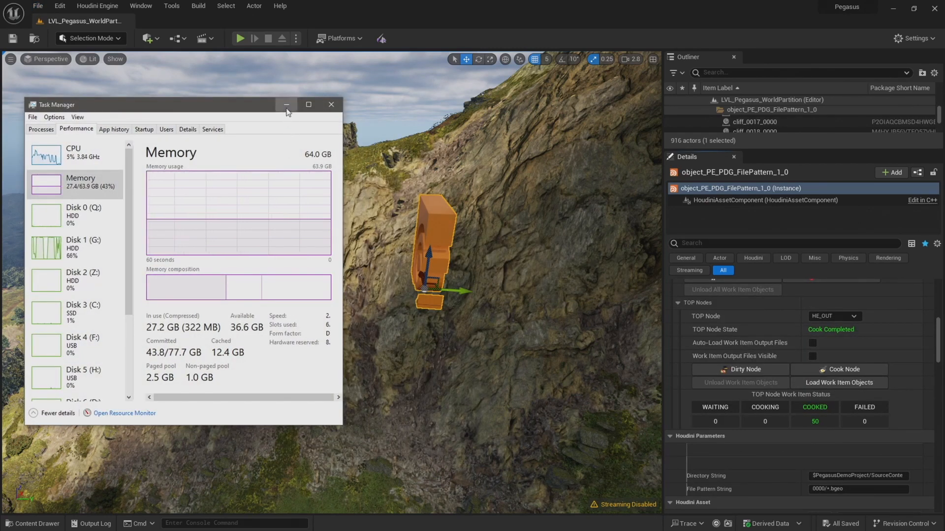
click(331, 105)
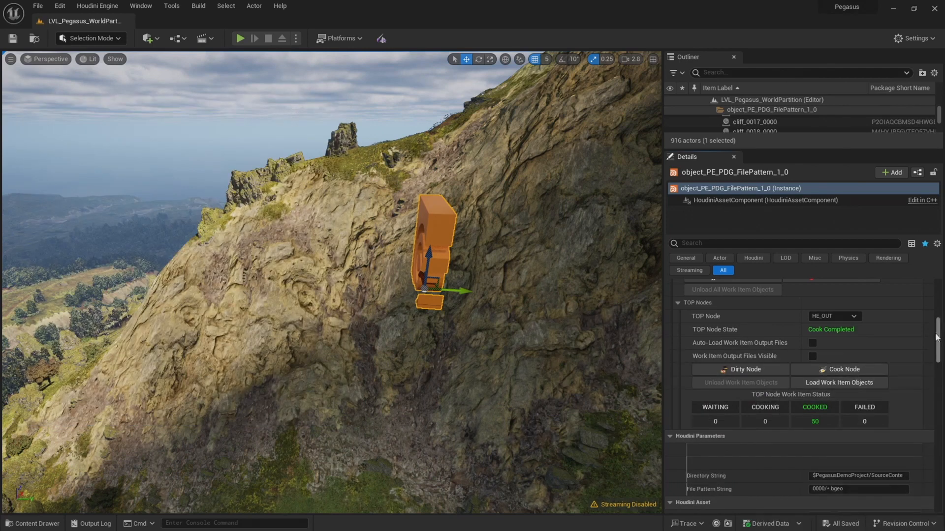
scroll(up, 3)
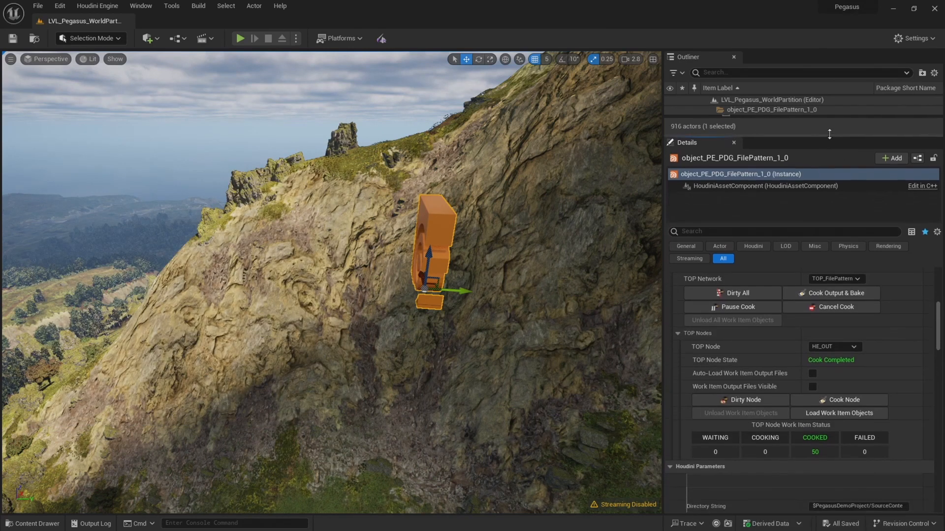
scroll(down, 3)
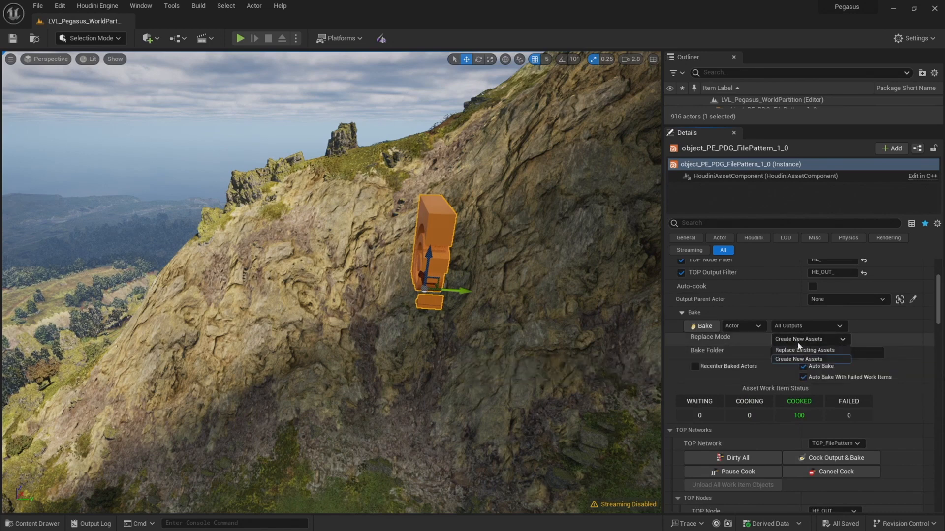
click(804, 349)
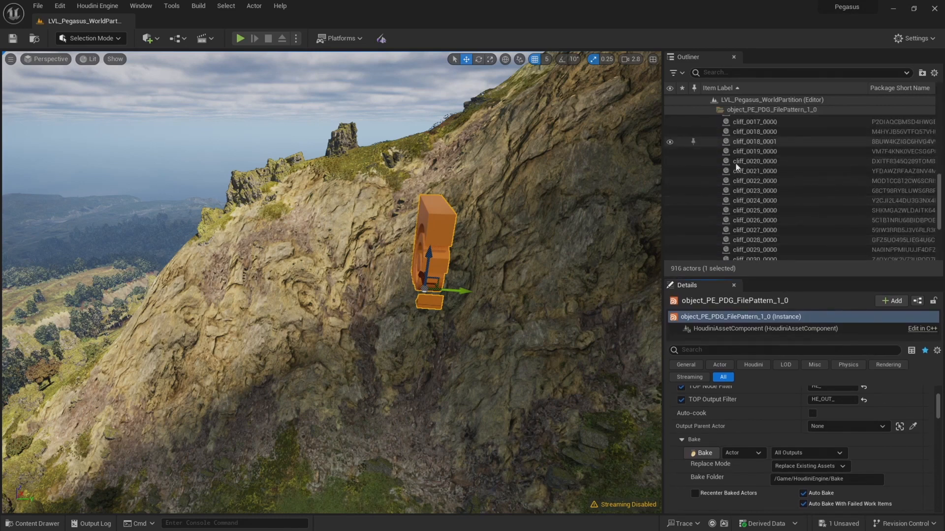
mouse_move(776, 285)
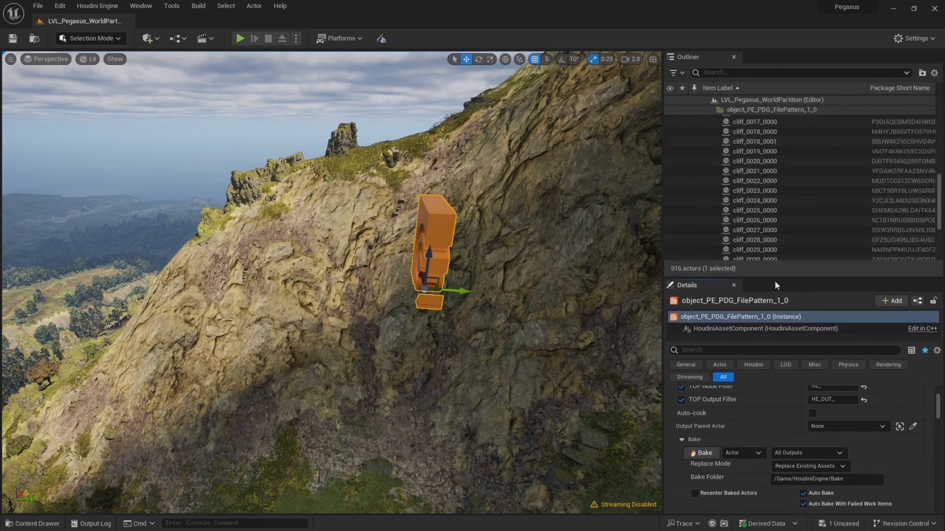
mouse_move(772, 277)
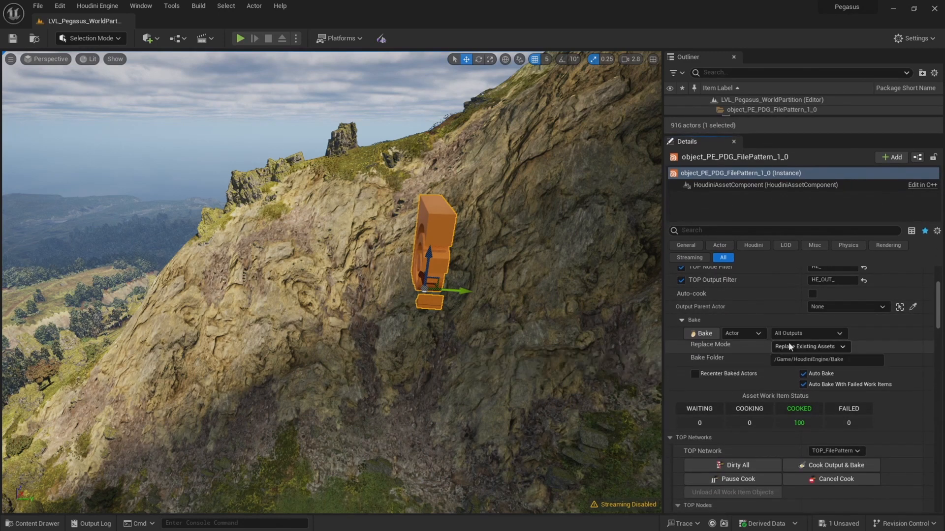
click(809, 346)
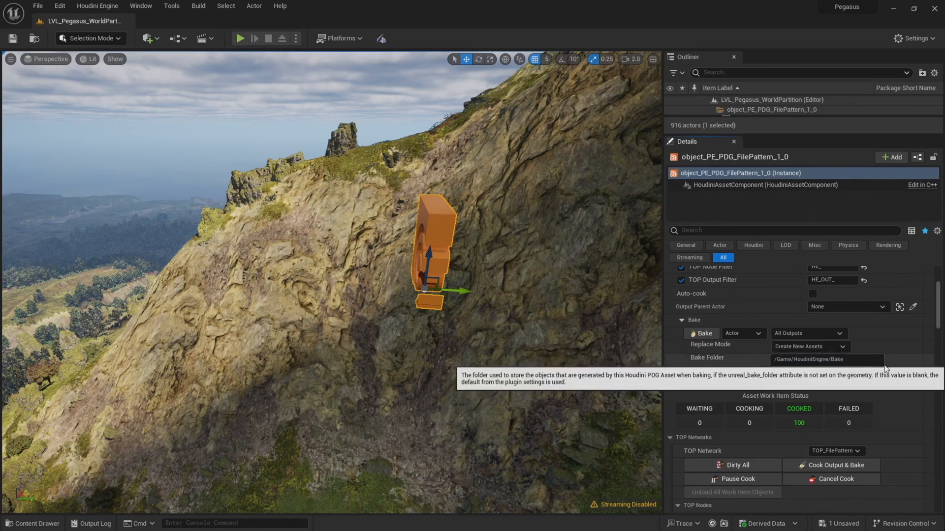
scroll(down, 3)
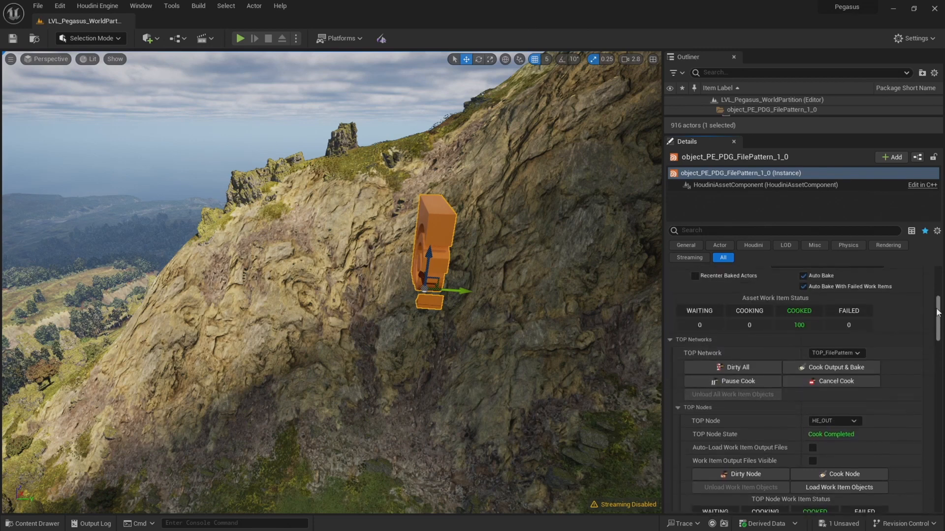
scroll(up, 3)
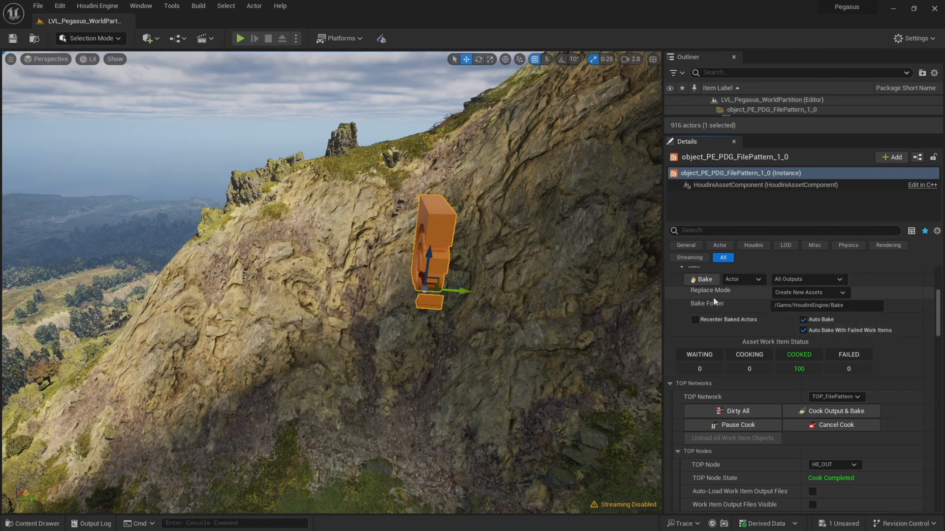
scroll(down, 3)
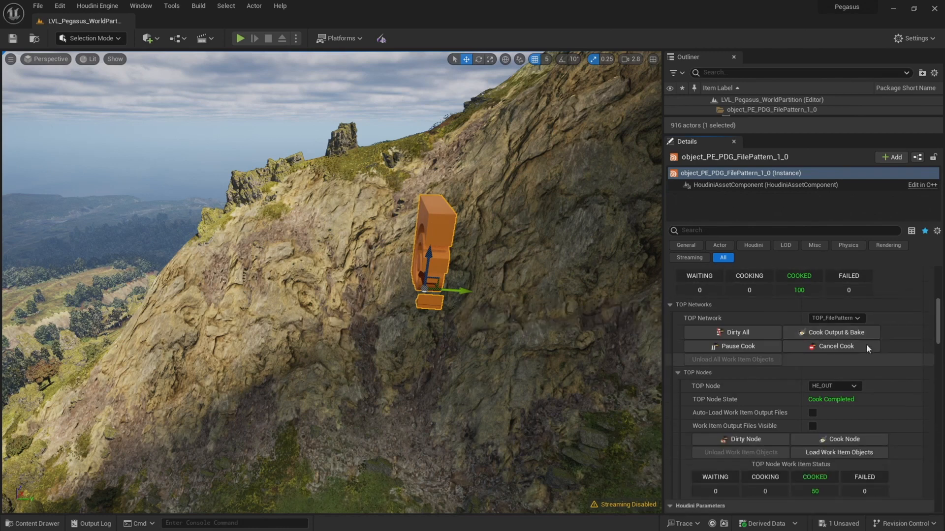
mouse_move(834, 332)
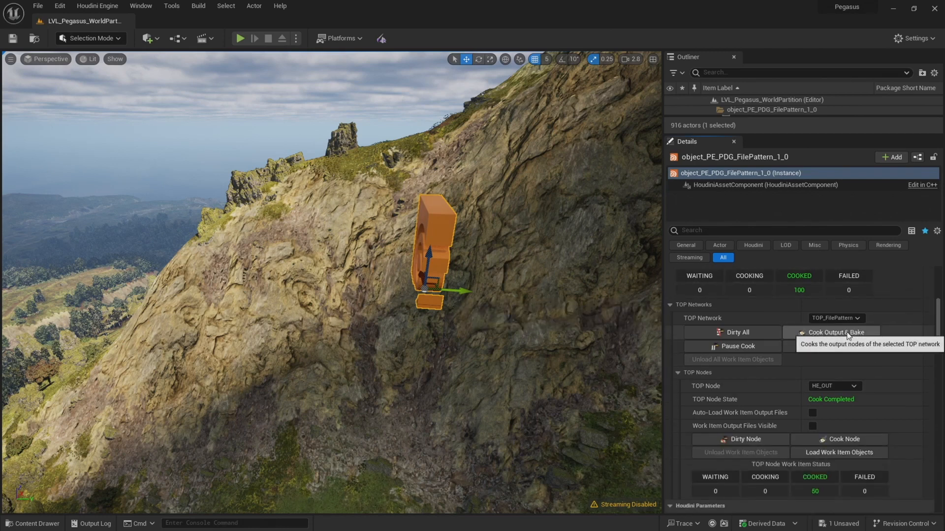
Load the 50 cooked cliff tile work items from the HE_OUT TOP node
click(835, 332)
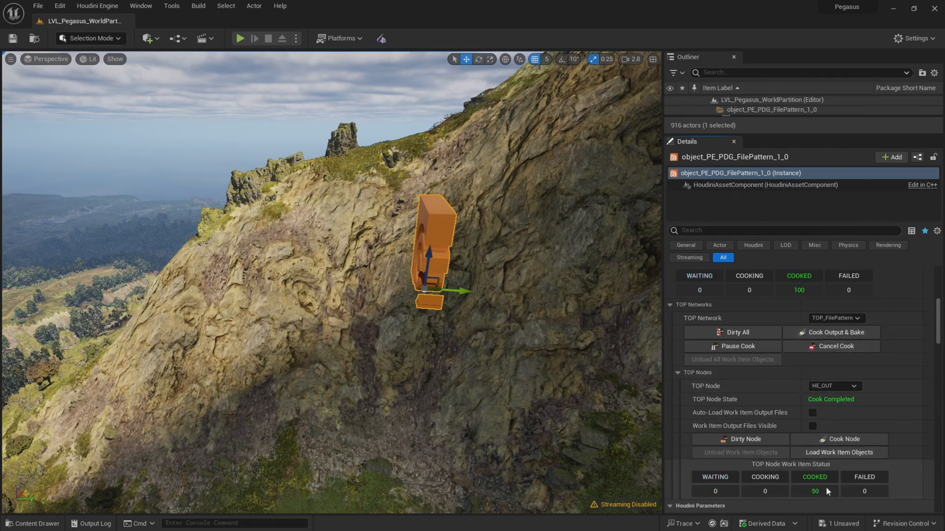
mouse_move(831, 481)
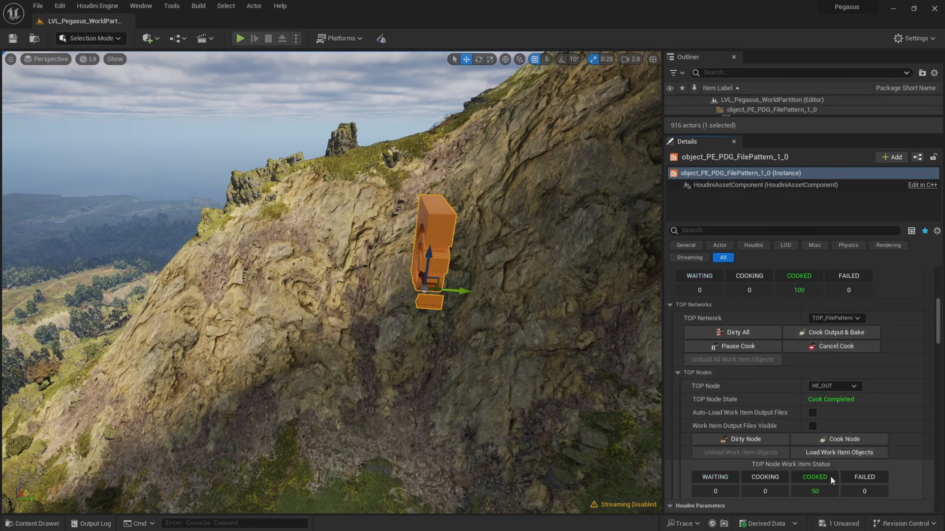
mouse_move(838, 453)
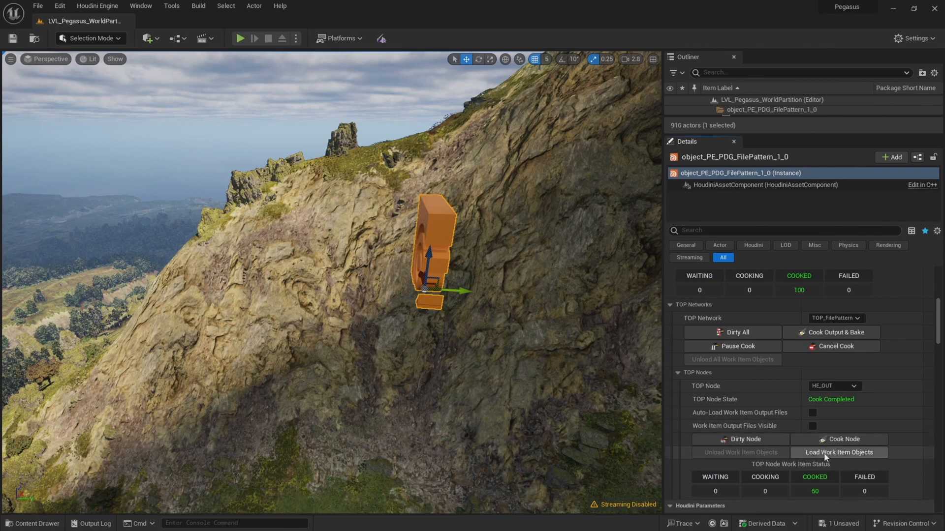
mouse_move(838, 453)
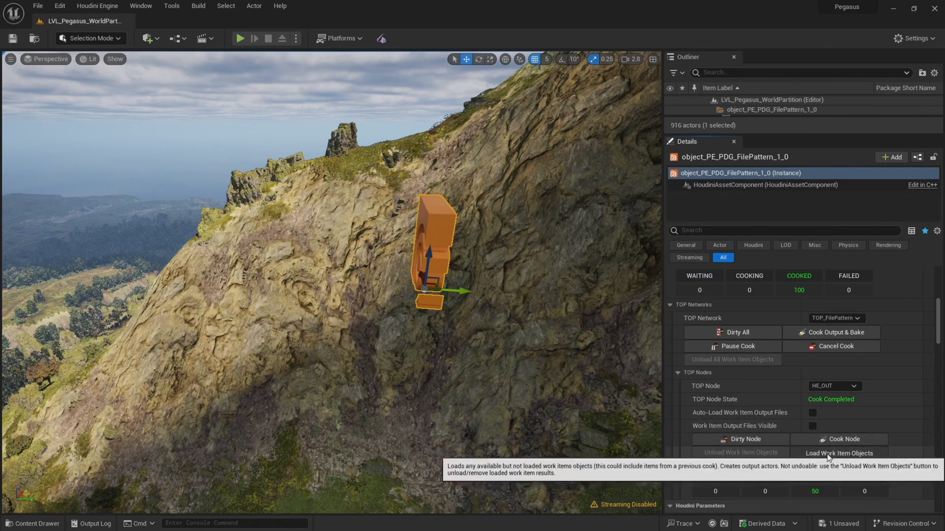
mouse_move(870, 481)
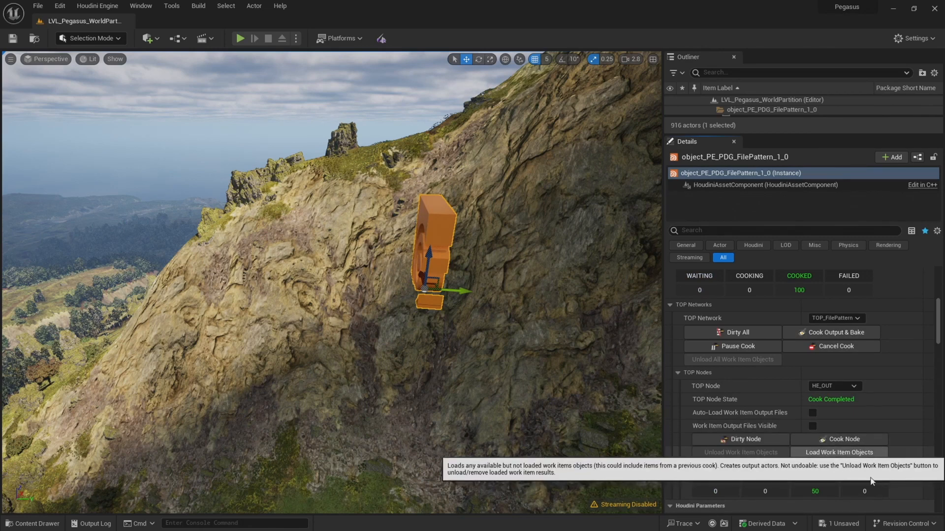
mouse_move(845, 421)
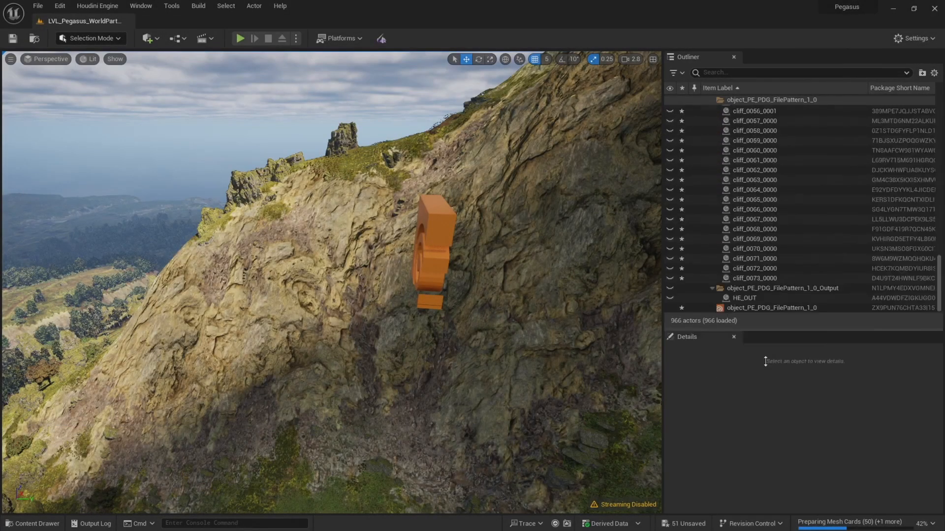
Select all descendant cliff actors of the object_PE_PDG_FilePattern_1_0 Outliner folder
scroll(up, 3)
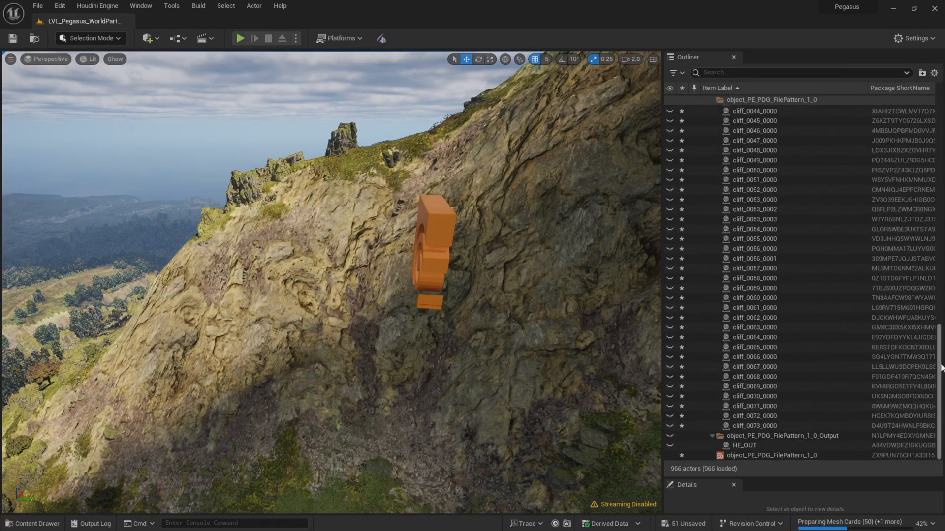
scroll(up, 3)
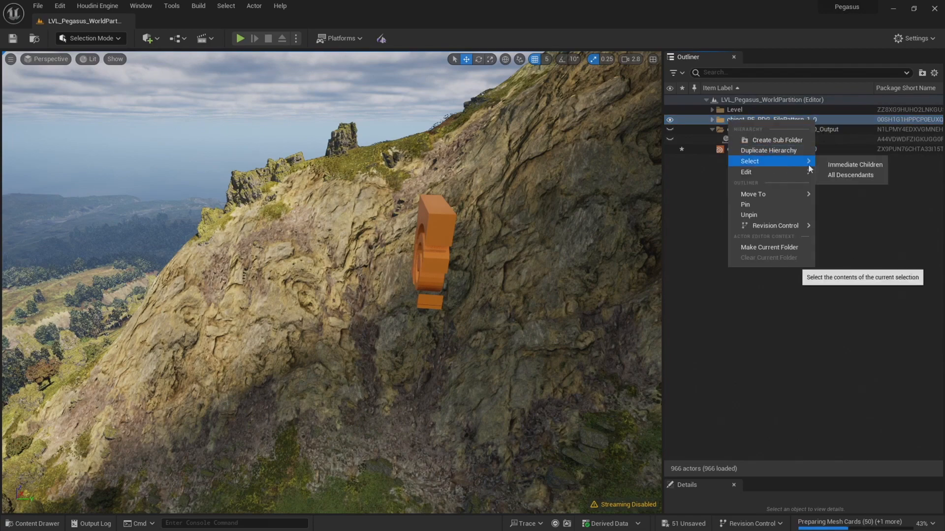
click(850, 175)
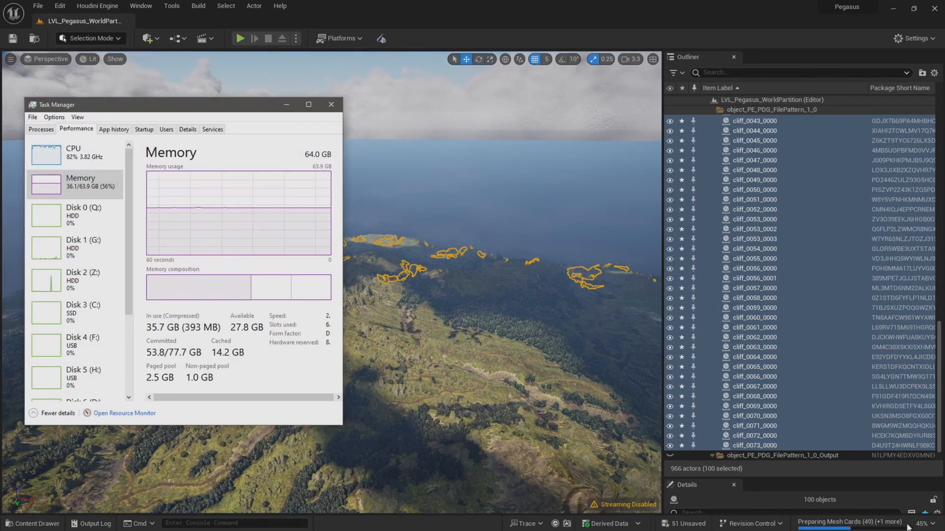
mouse_move(701, 106)
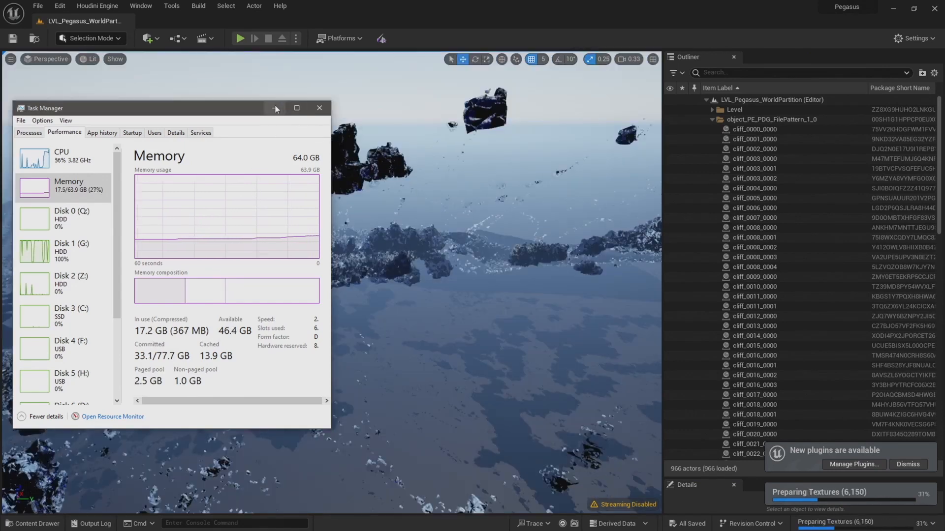
mouse_move(276, 108)
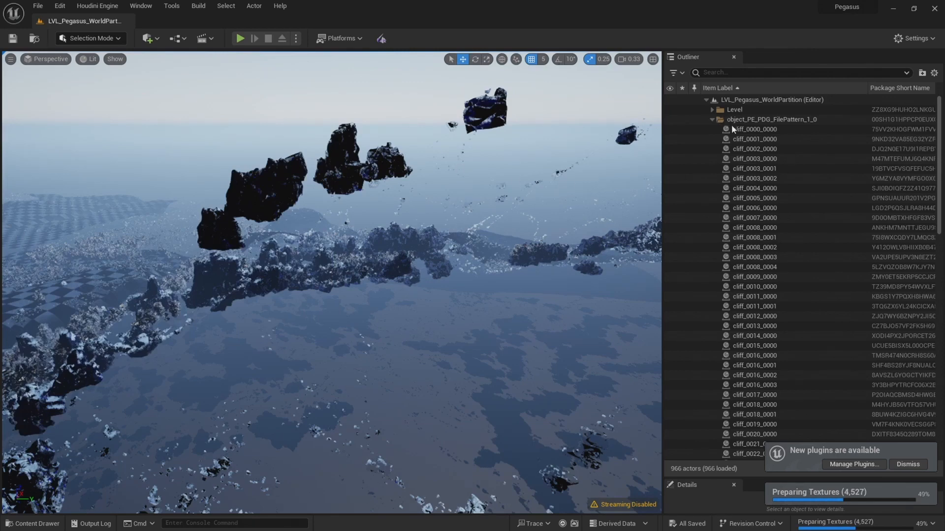
Collapse the folder, select the object_PE_PDG_FilePattern_1_0 actor and collapse its Houdini Engine section
click(770, 119)
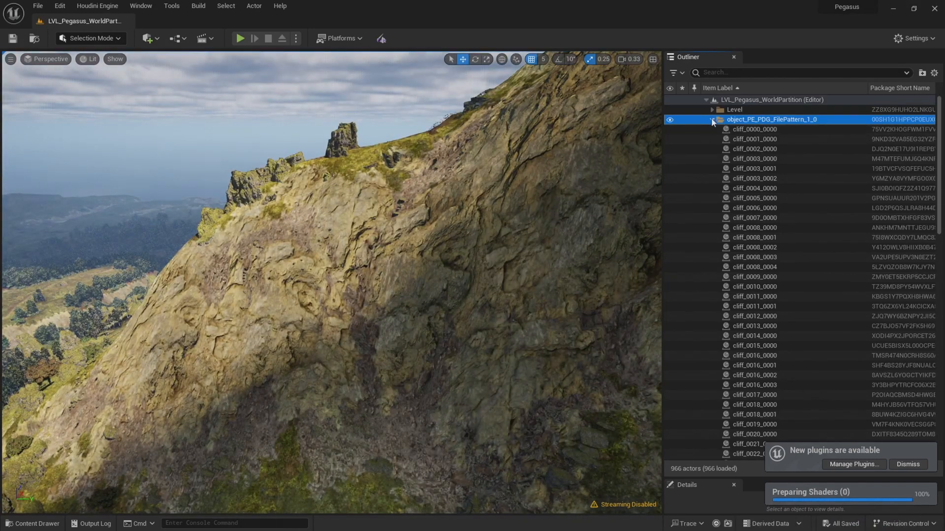
click(770, 118)
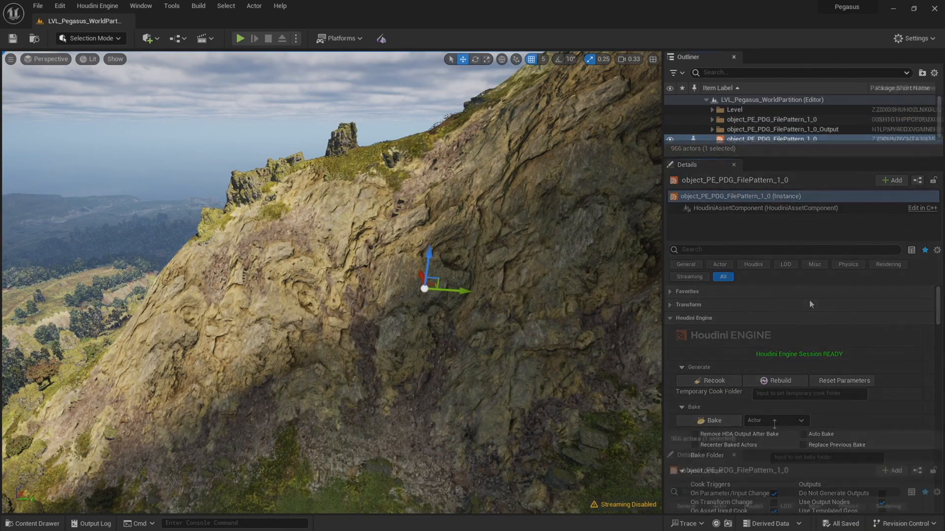
click(693, 319)
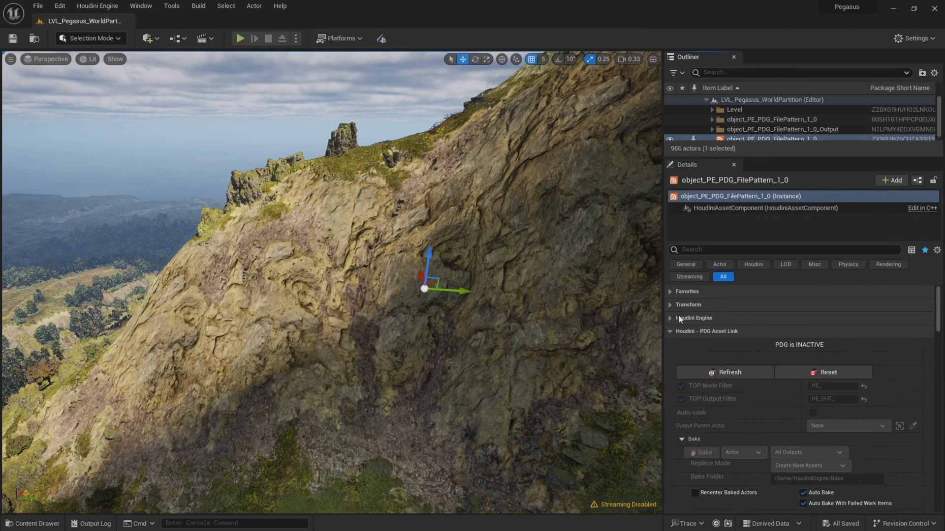
click(97, 5)
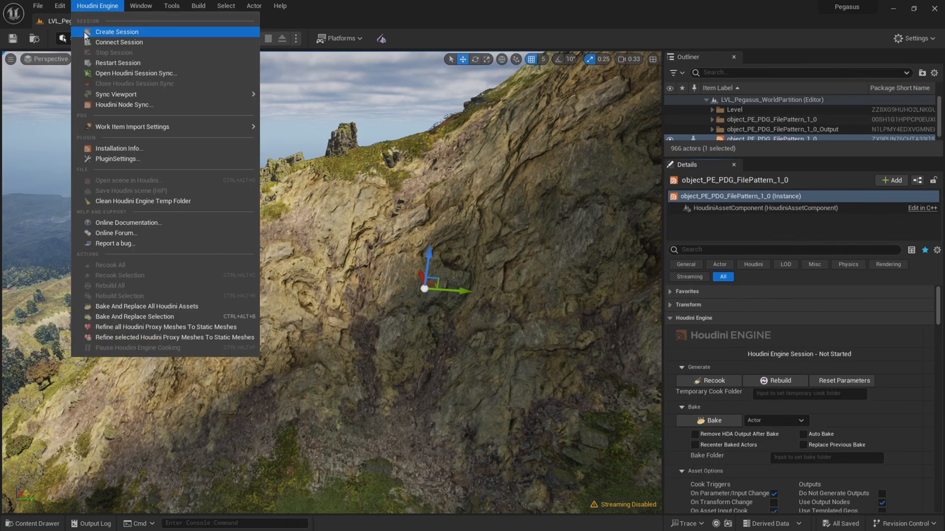
Create a new Houdini Engine session and refresh the Houdini - PDG Asset Link
click(116, 32)
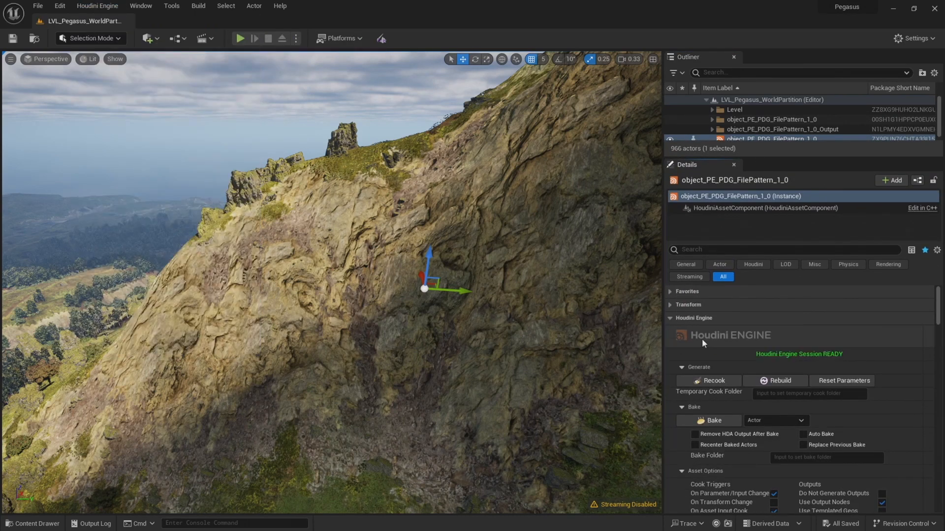
scroll(down, 3)
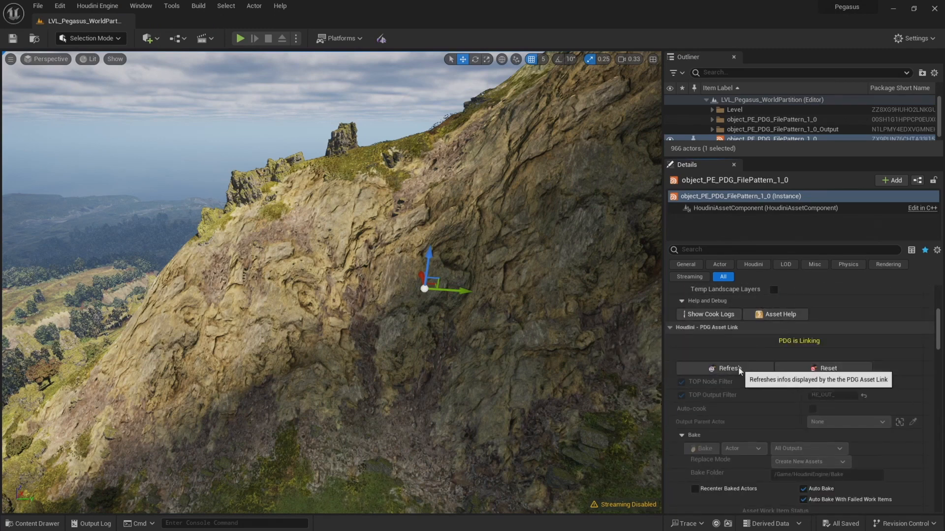
click(725, 368)
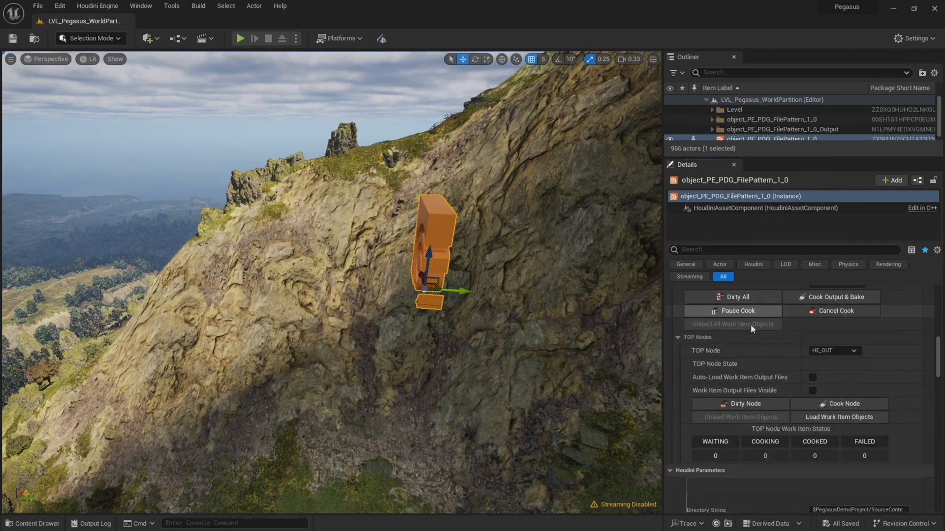
scroll(down, 3)
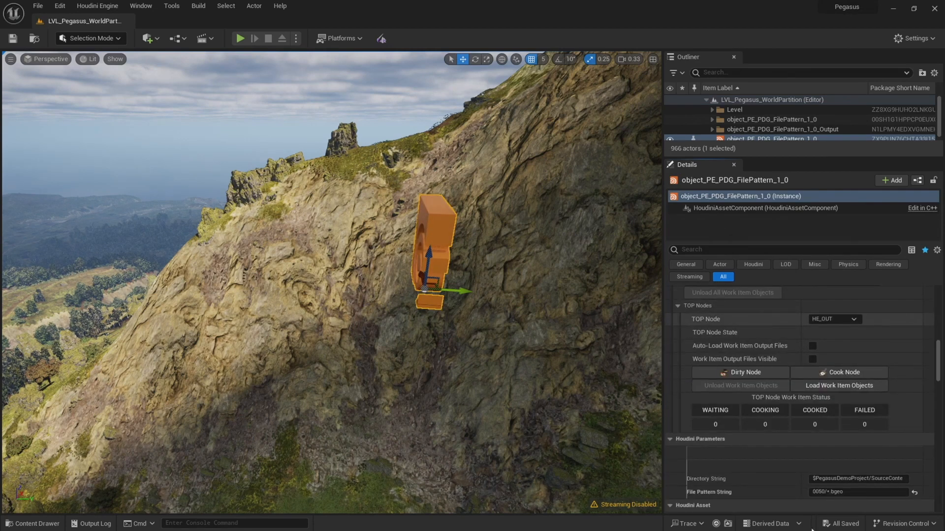
mouse_move(759, 470)
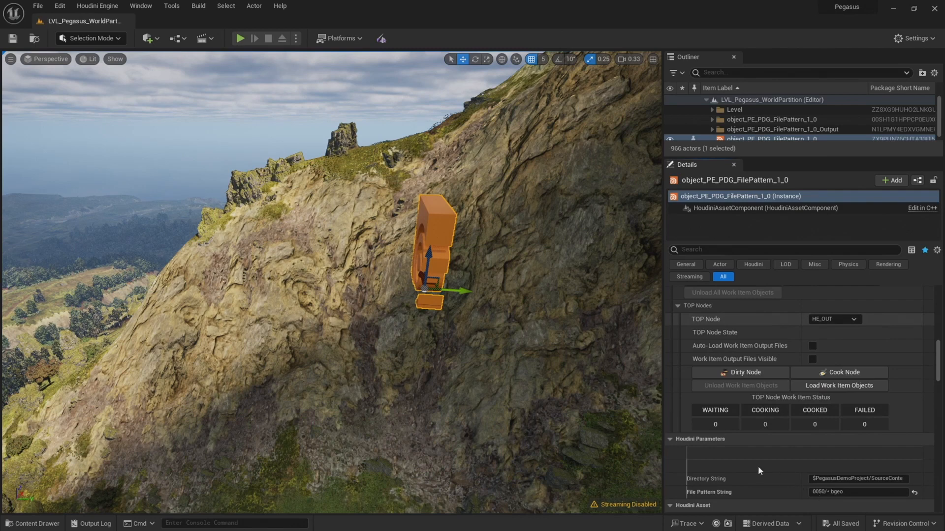
Replace the File Pattern String's 0050 prefix with 01?? to target later tile batches
scroll(down, 3)
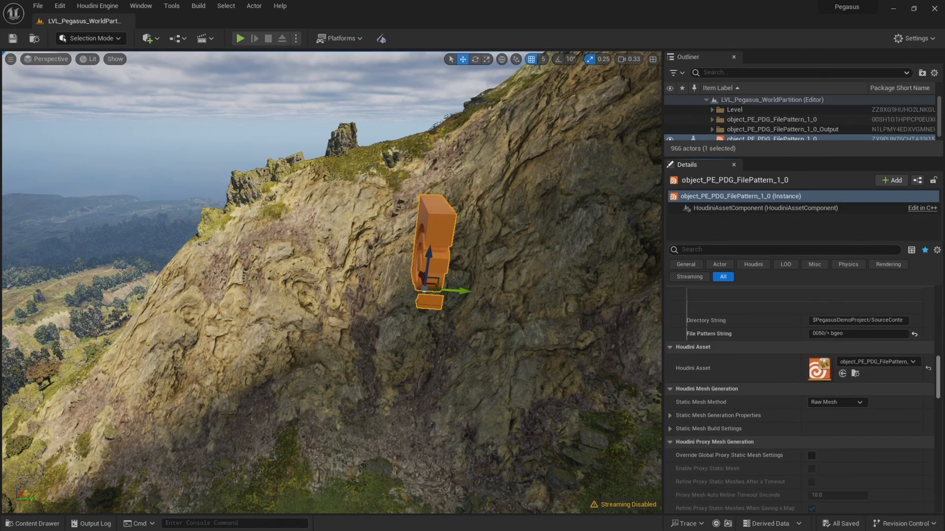
click(858, 334)
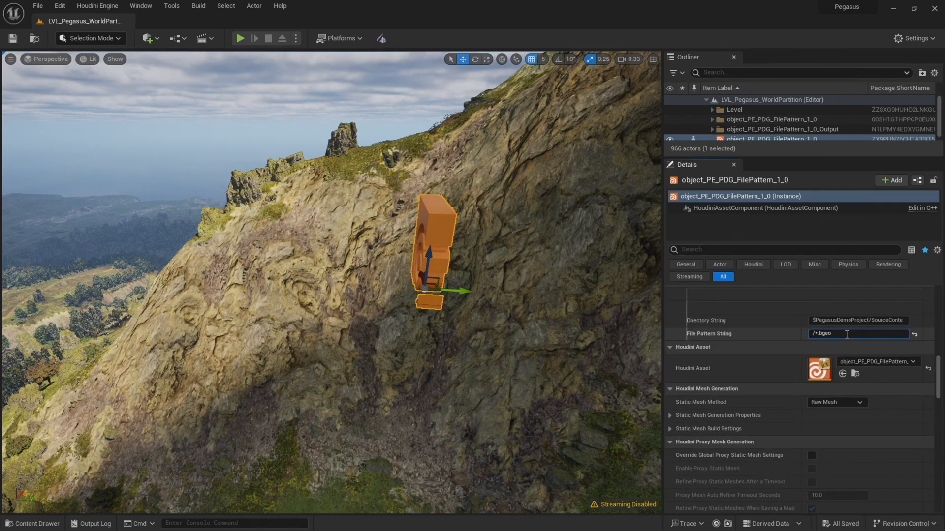
text(01??)
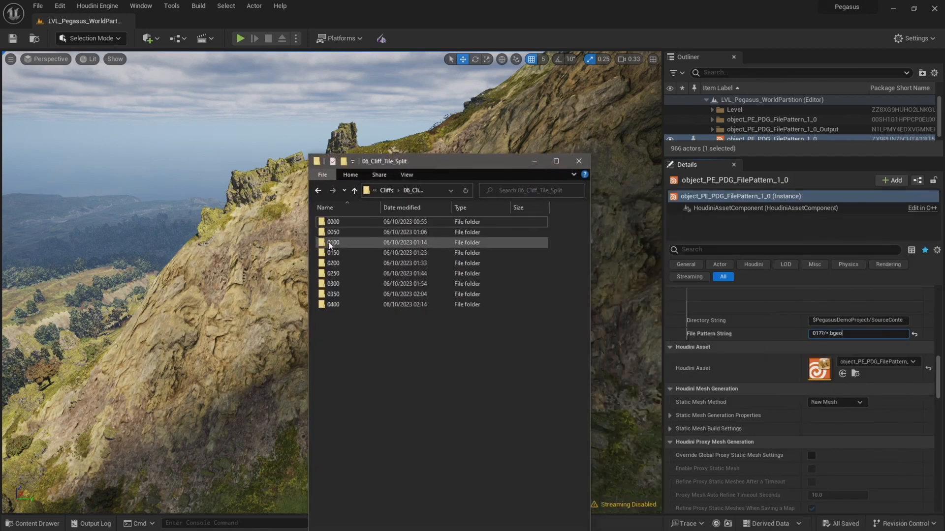
Select the 0100 through 0150 batch folders in 06_Cliff_Tile_Split
click(333, 252)
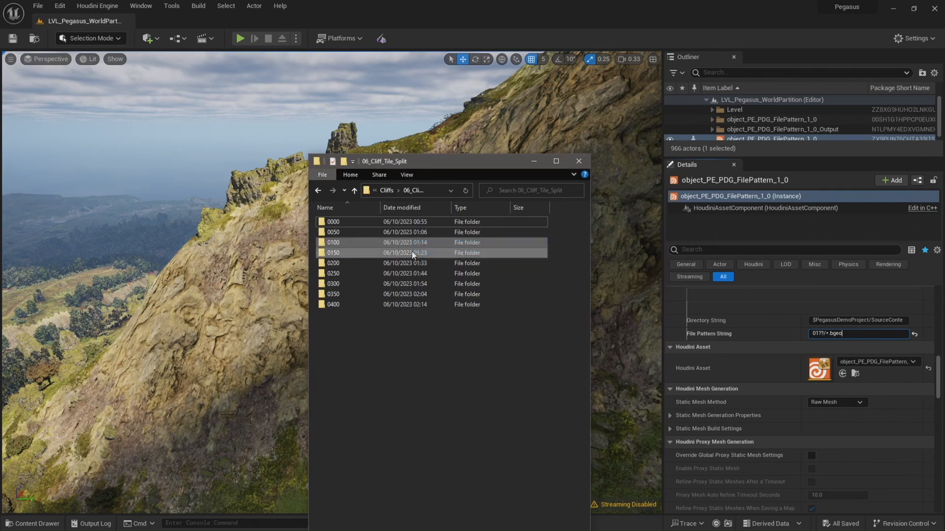
click(577, 161)
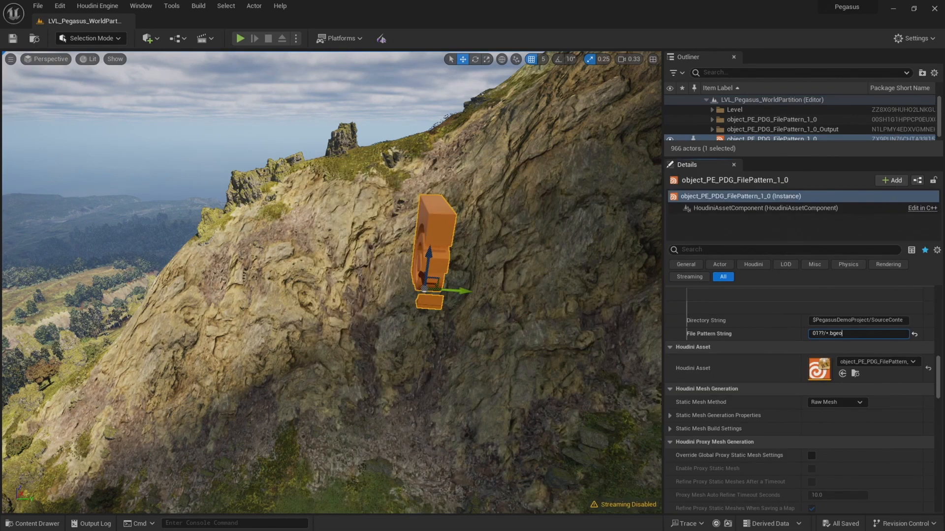
Run Cook Output & Bake on the FilePattern TOP network until 100 work items complete
scroll(up, 3)
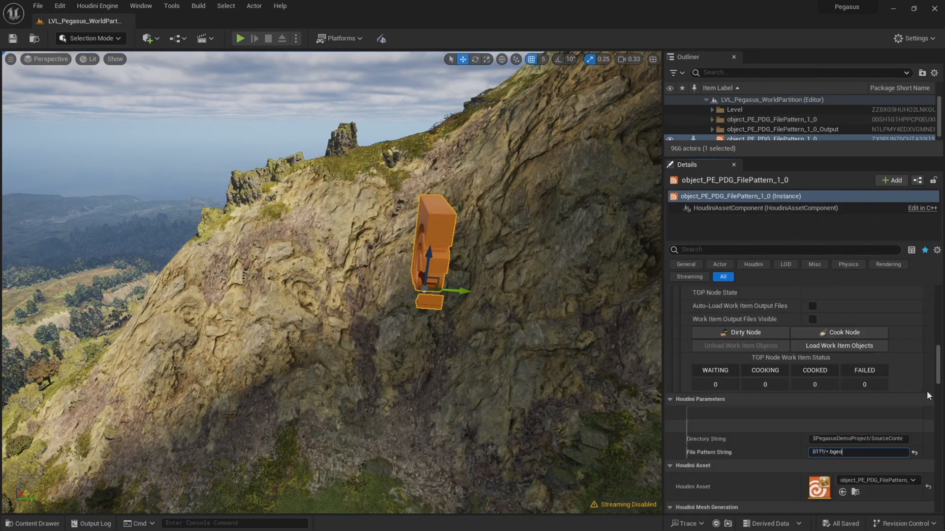
scroll(down, 3)
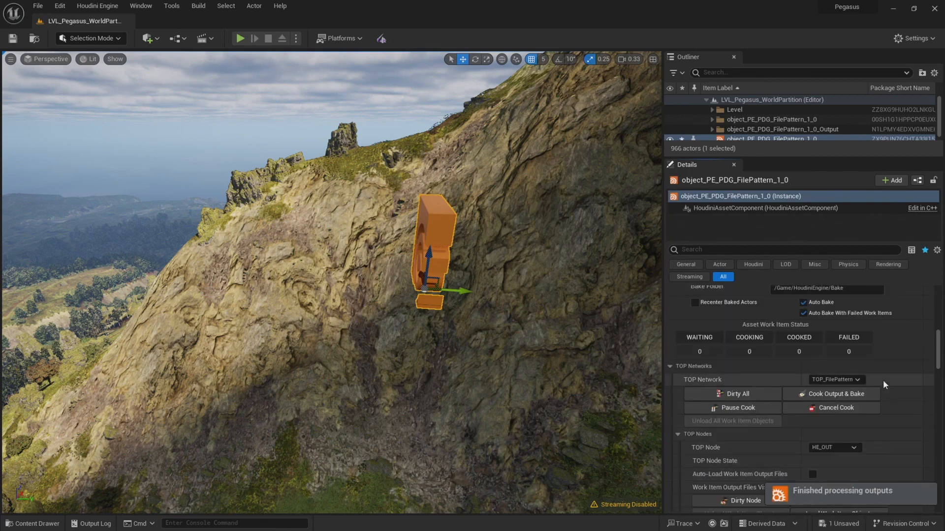
scroll(up, 3)
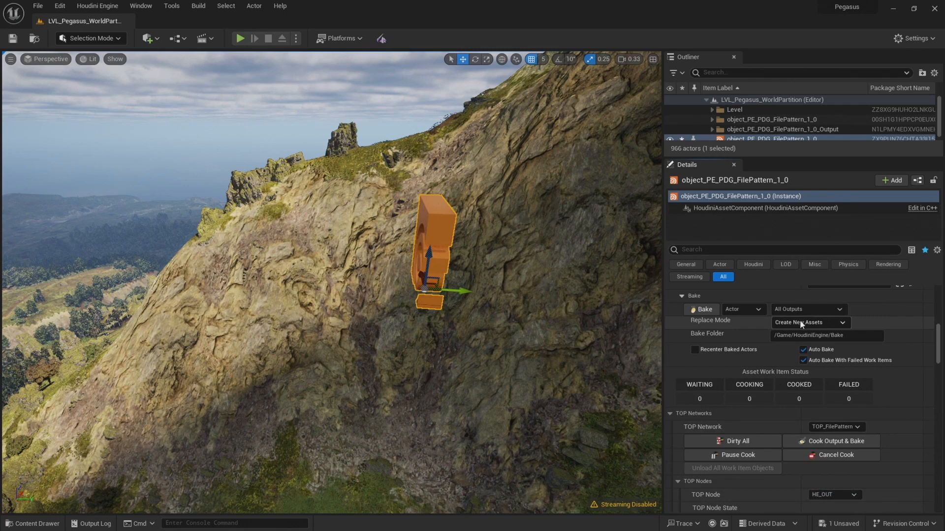
mouse_move(735, 320)
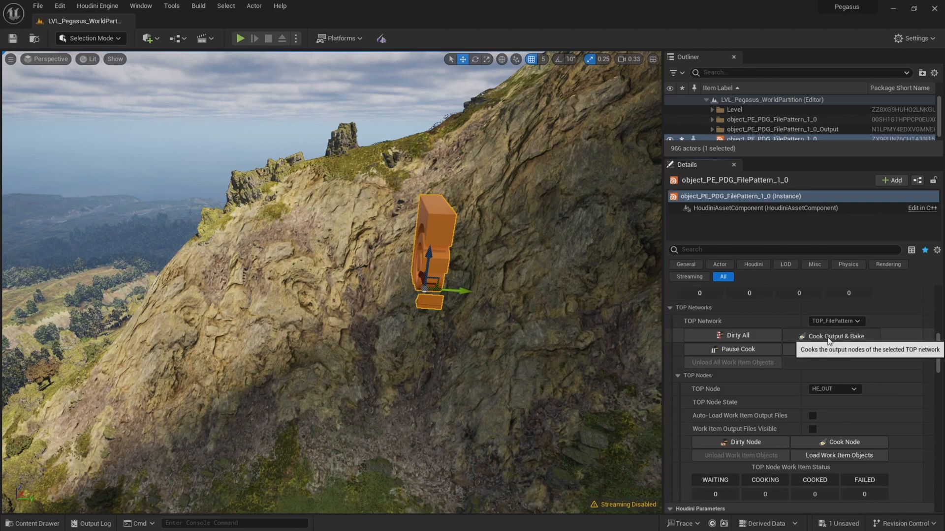
click(834, 336)
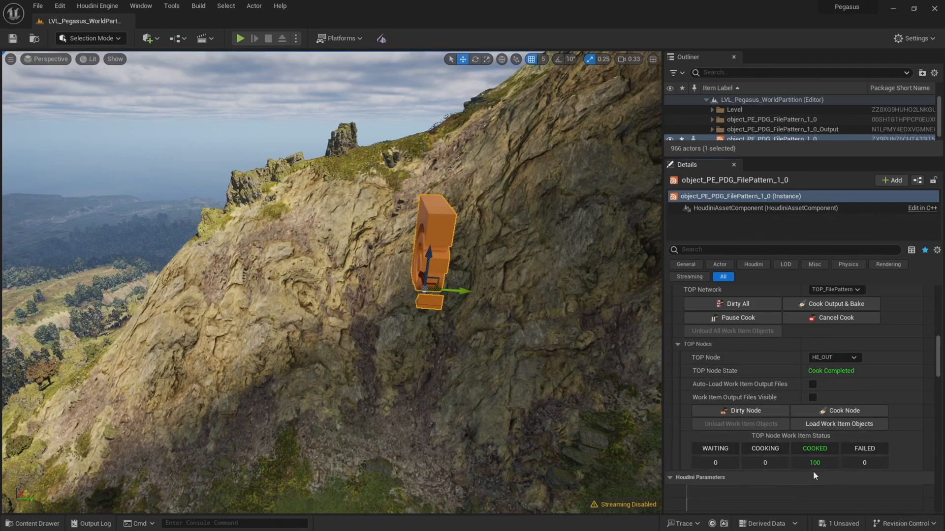
mouse_move(838, 424)
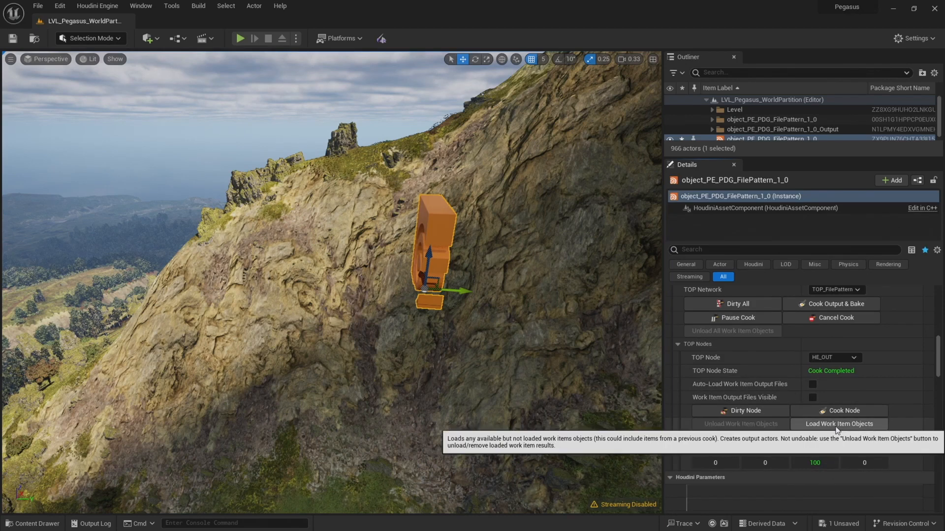
click(38, 5)
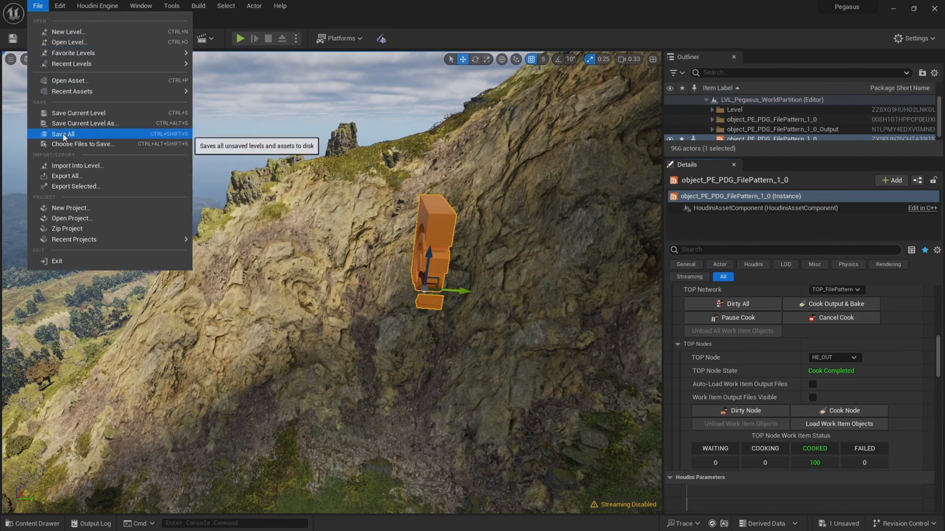
Save all unsaved levels and assets with Save All
click(62, 134)
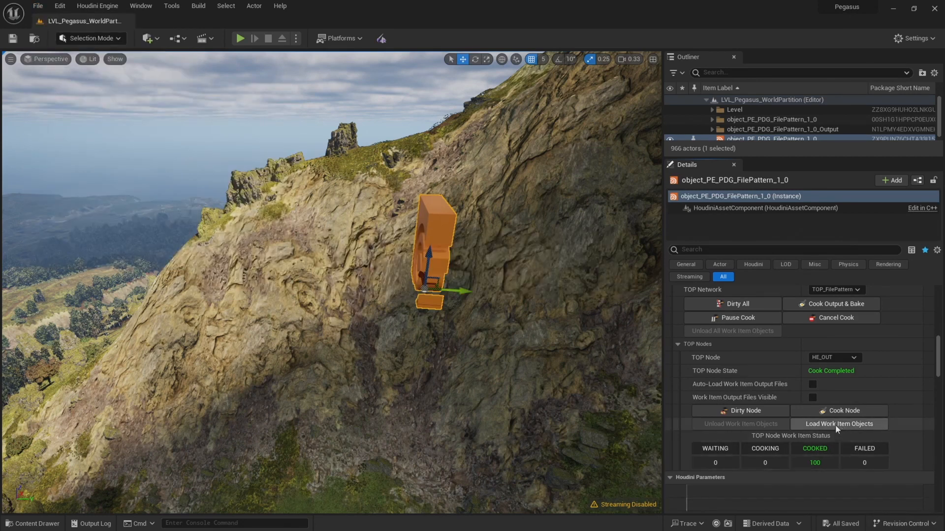
mouse_move(838, 424)
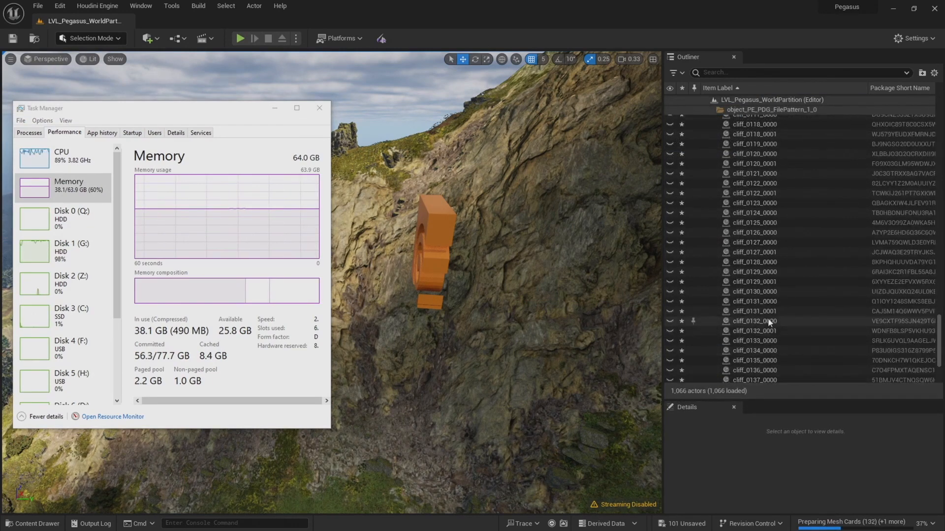
Check the 200 loaded cliff actors in the Outliner and save all level changes
scroll(up, 3)
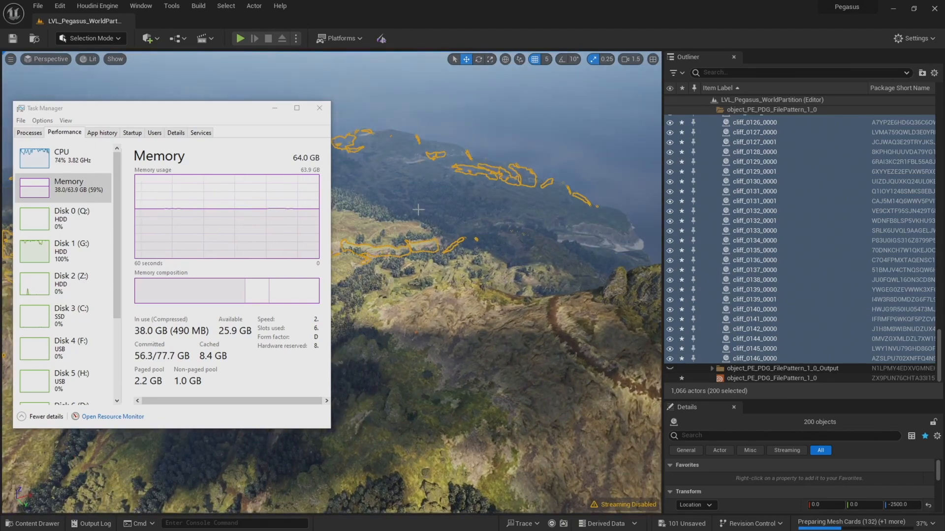
click(319, 108)
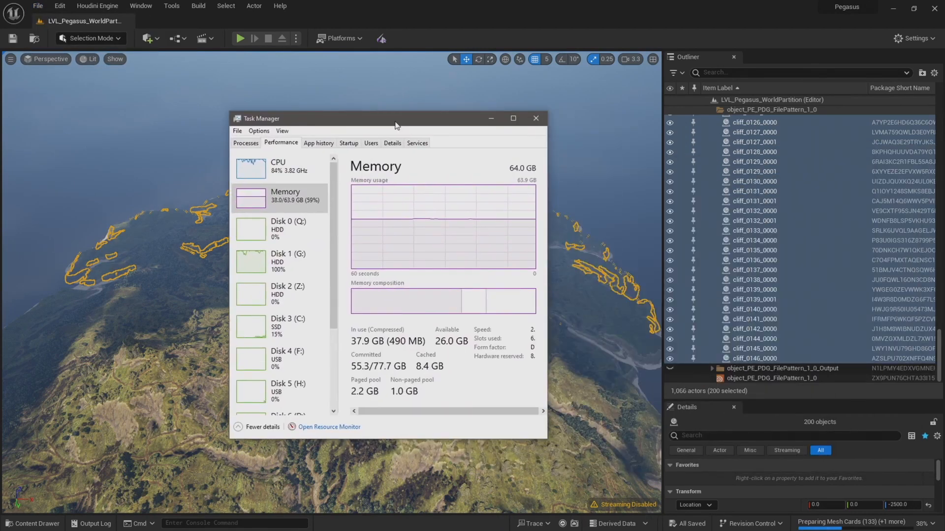
mouse_move(440, 252)
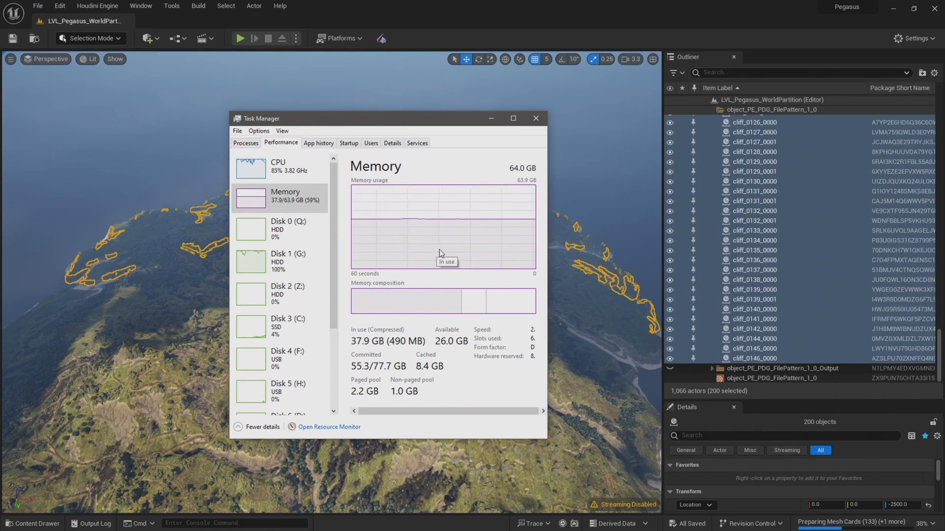
mouse_move(443, 228)
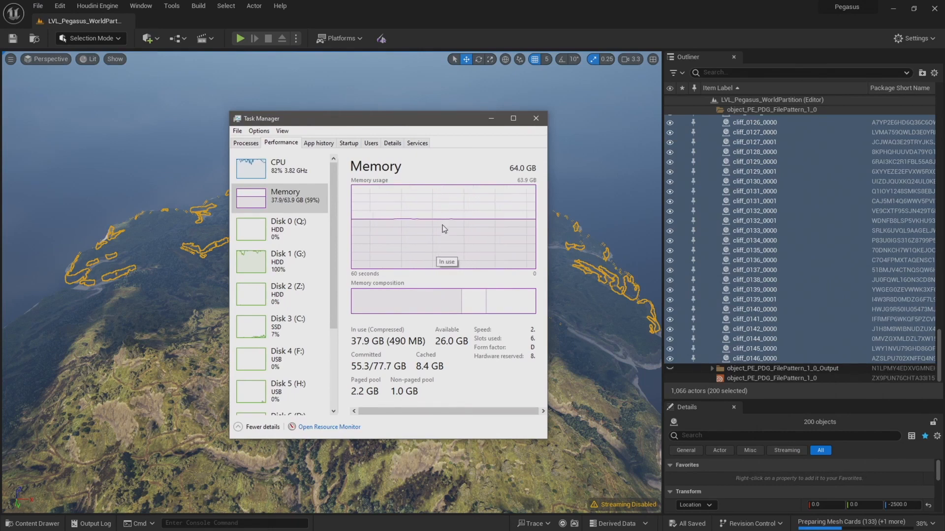
mouse_move(462, 245)
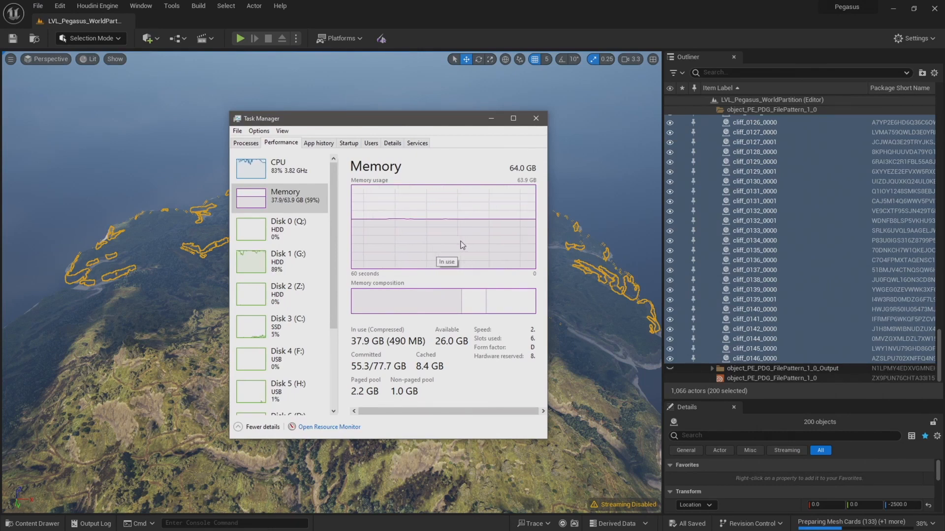
click(535, 118)
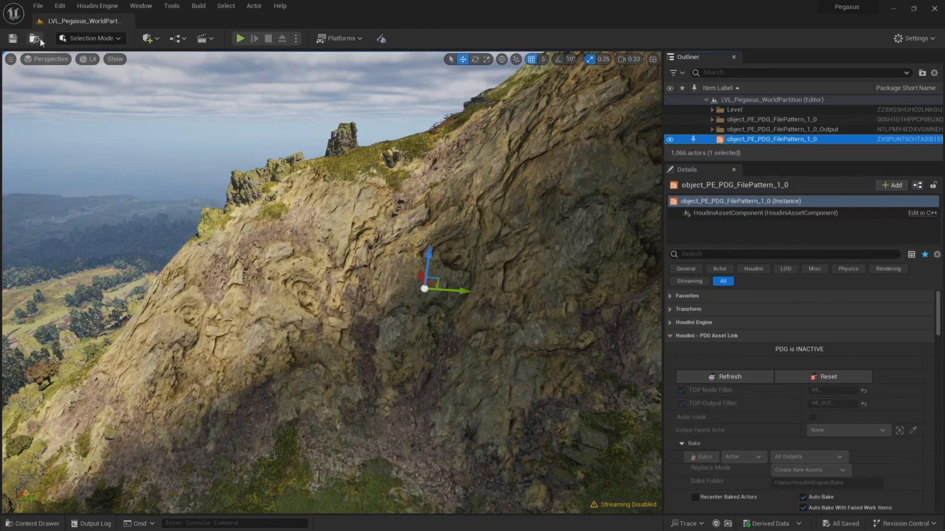
Create a new Houdini Engine session and run Cook Output & Bake on the FilePattern network
click(97, 6)
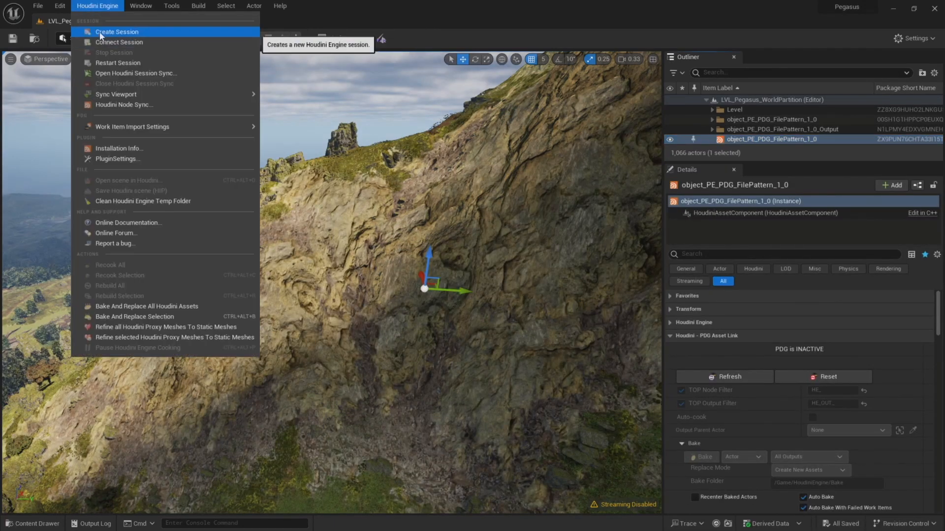
click(117, 32)
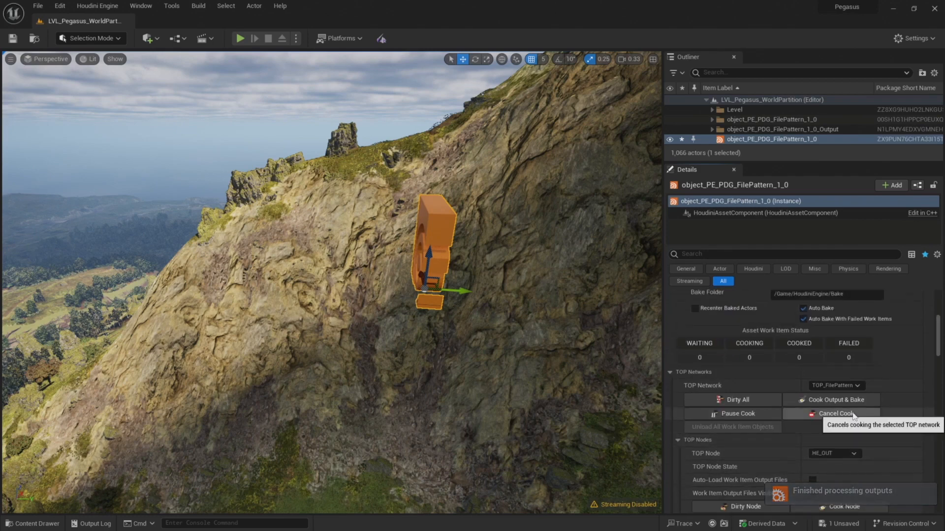
scroll(up, 3)
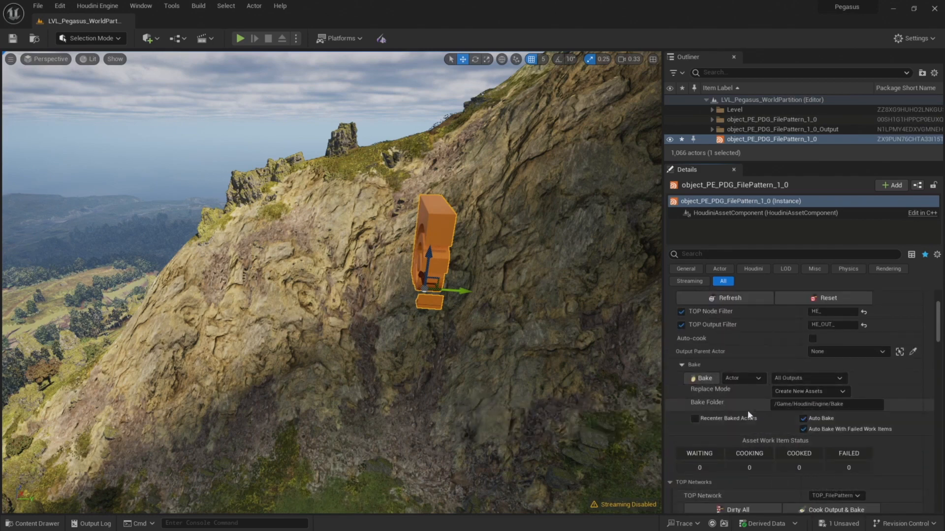
scroll(down, 3)
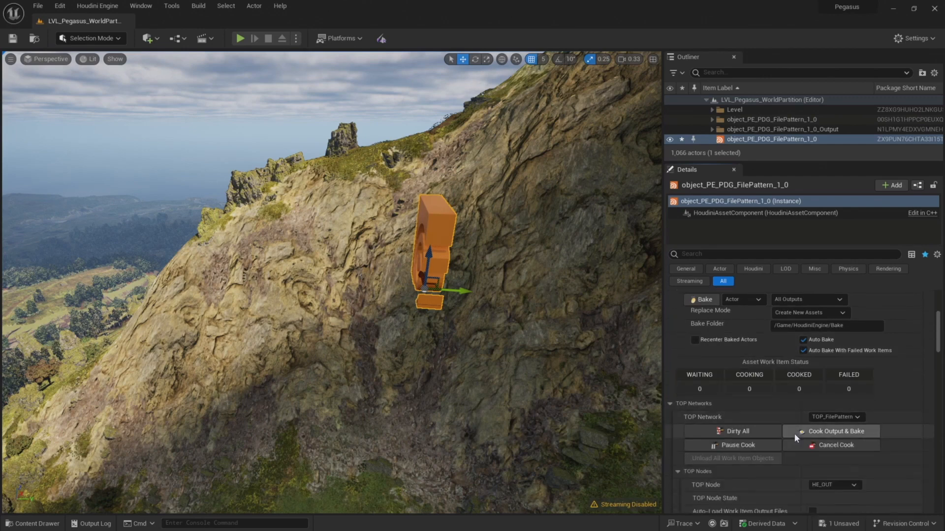
mouse_move(834, 432)
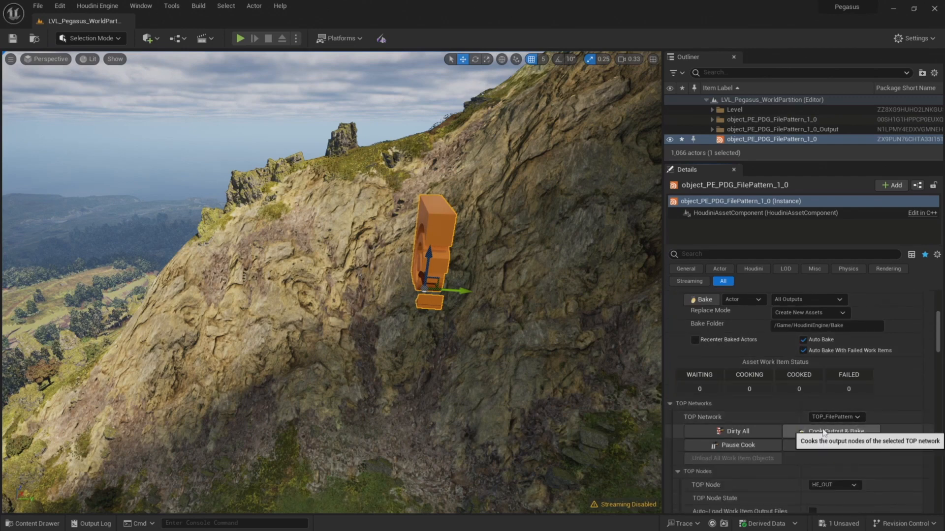
click(834, 431)
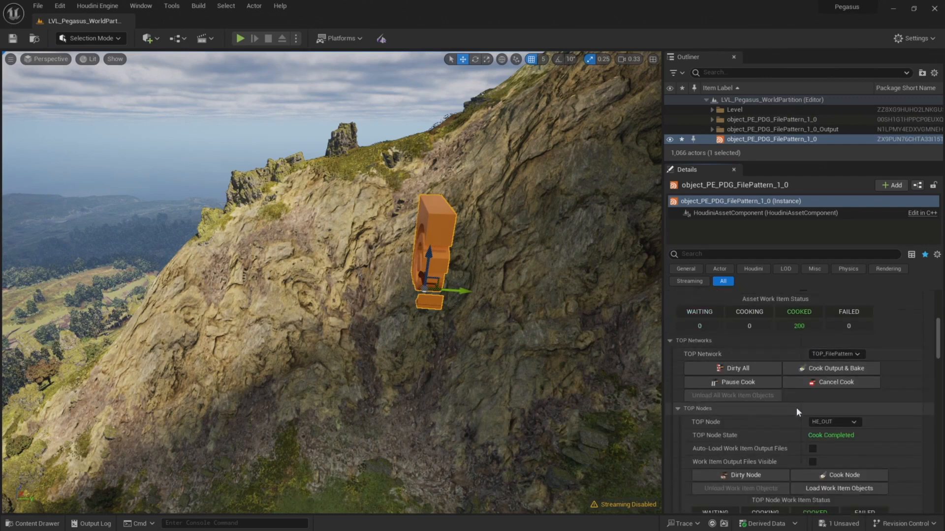
scroll(down, 3)
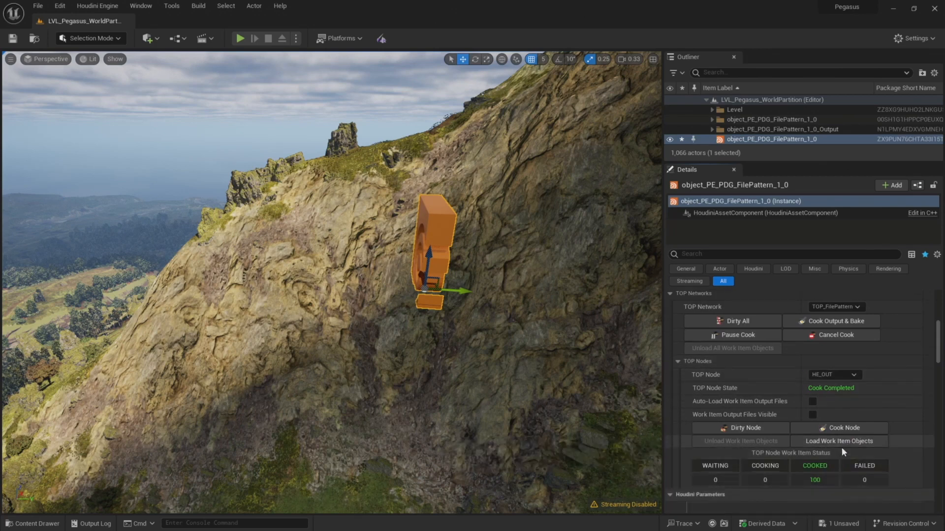
mouse_move(838, 440)
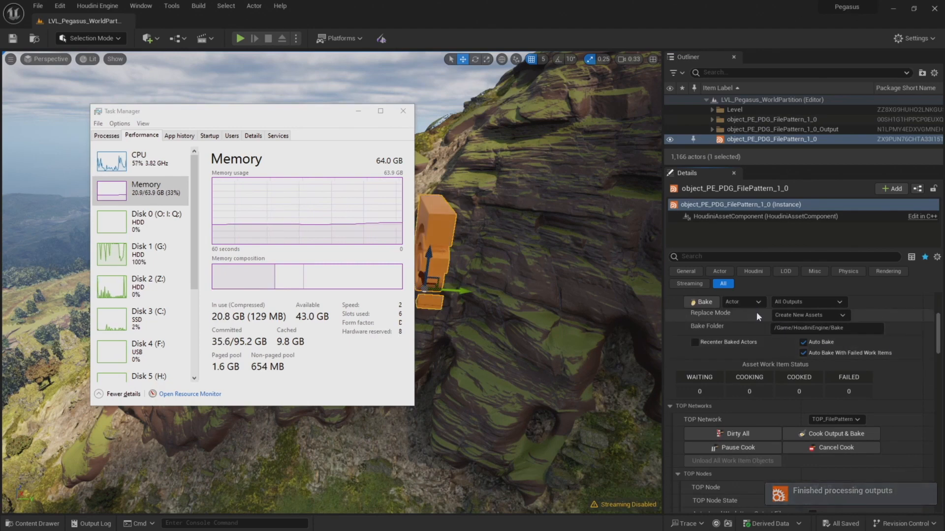
Scroll the Details panel down to the File Pattern String parameter after baking and saving
scroll(down, 3)
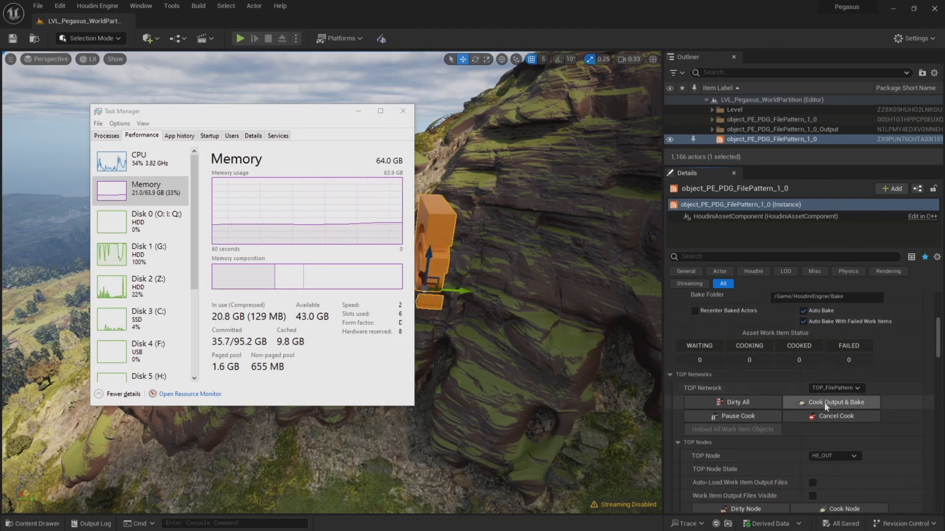
scroll(down, 3)
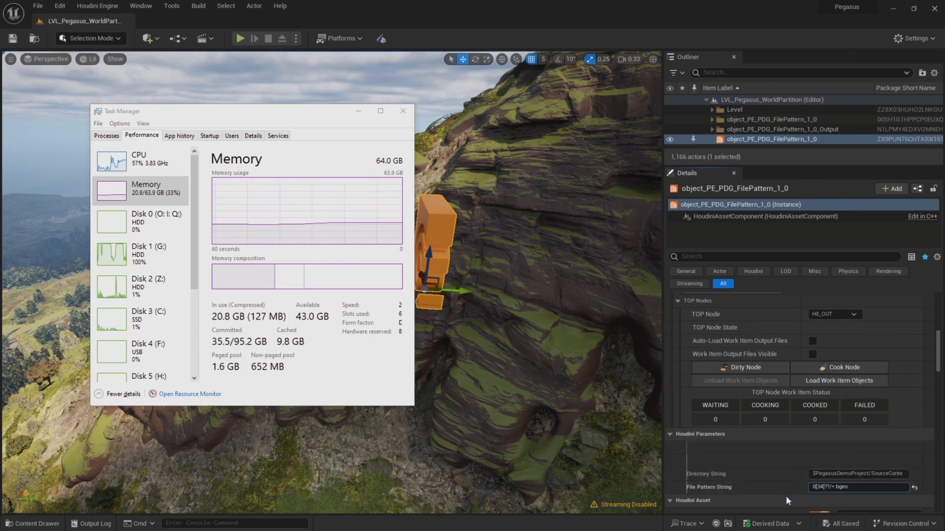
Select the 0300–0400 folders in 06_Cliff_Tile_Split, then minimize File Explorer
scroll(down, 3)
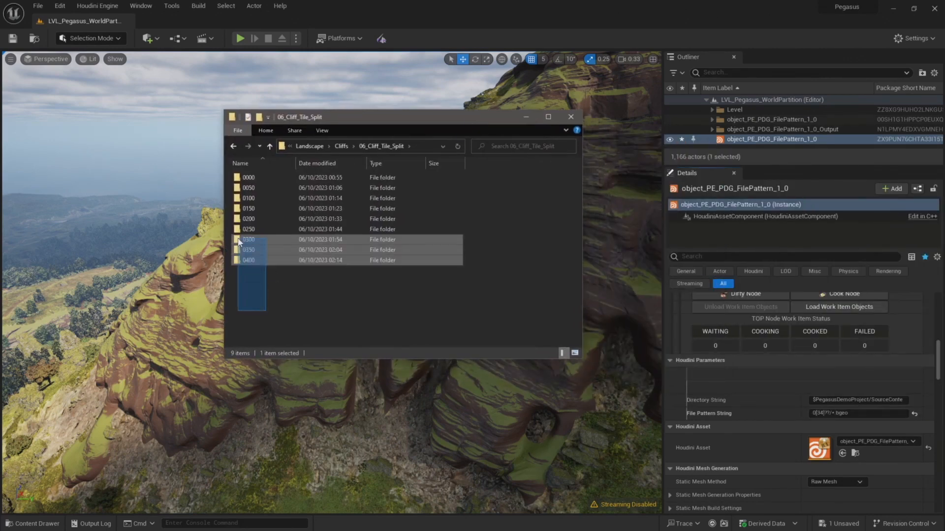
click(248, 260)
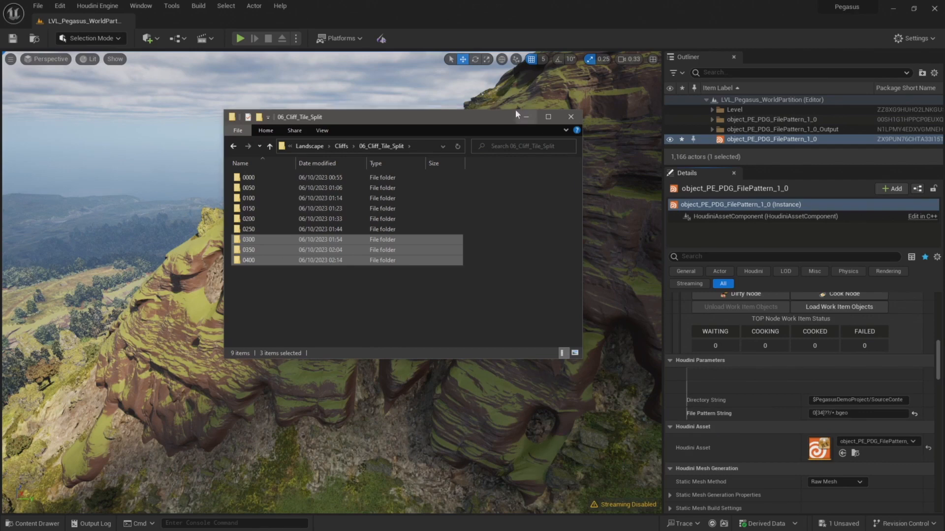
click(569, 117)
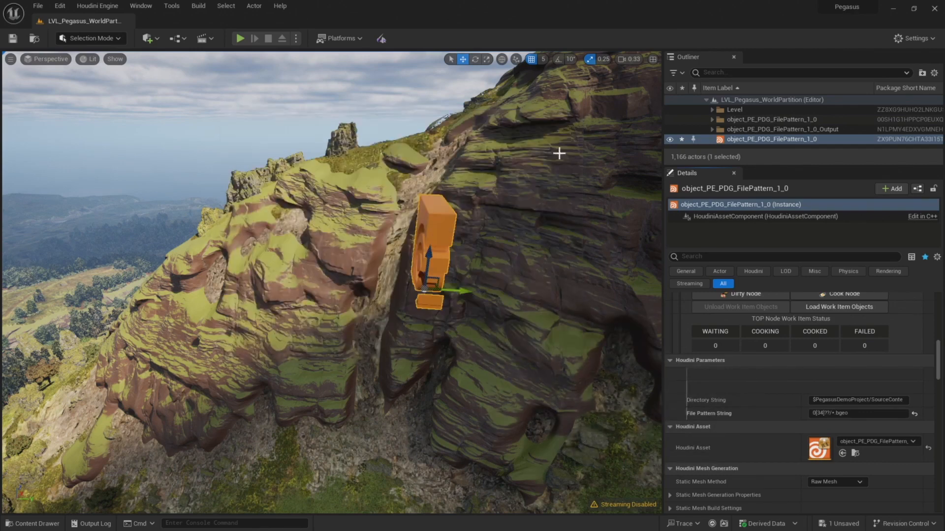
Cook the 117-item 0[34]?? cliff batch, then load and bake its work item outputs
scroll(up, 3)
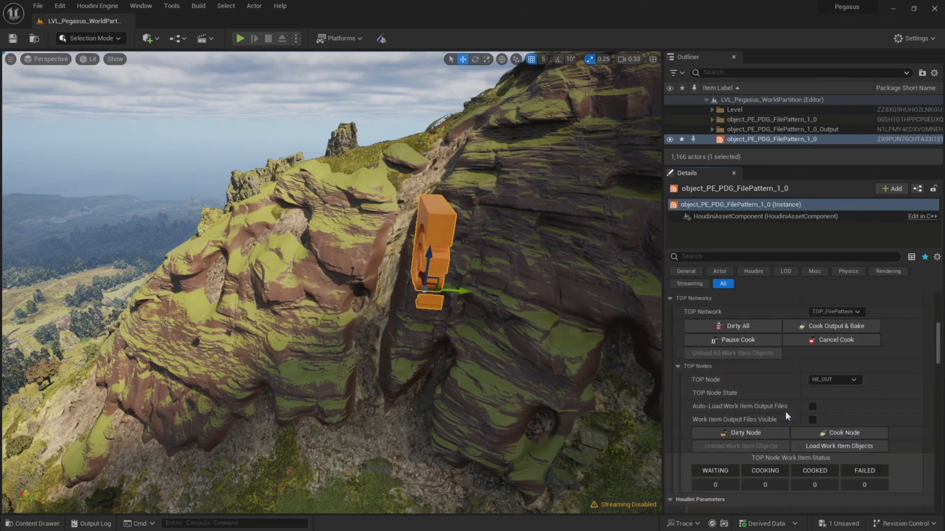
click(839, 433)
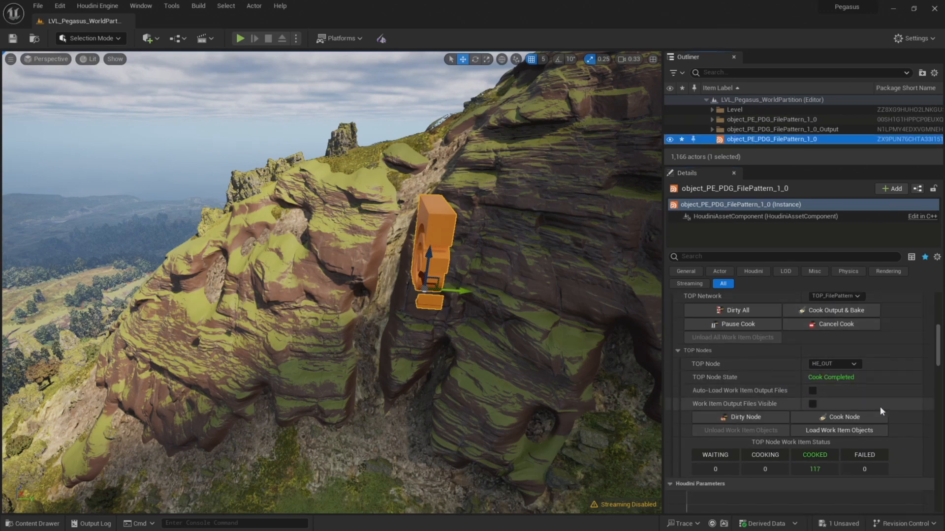
scroll(down, 3)
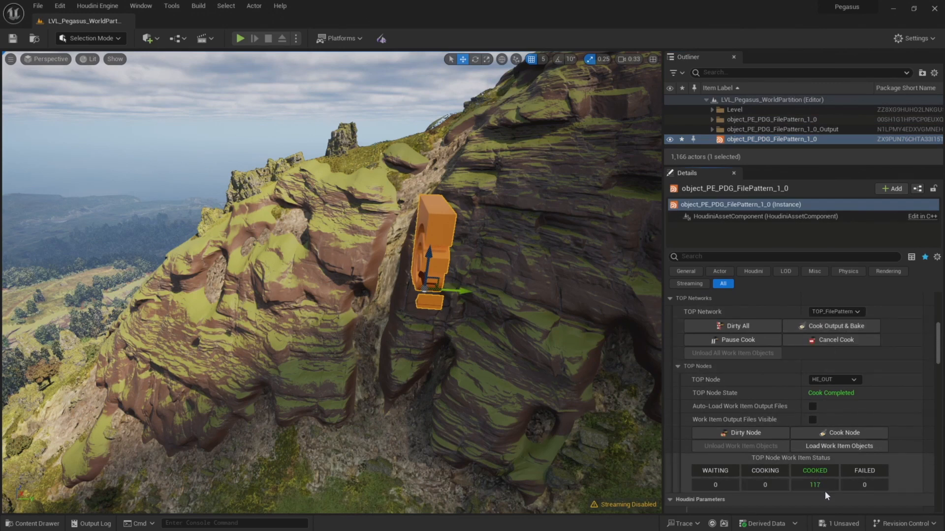
scroll(down, 3)
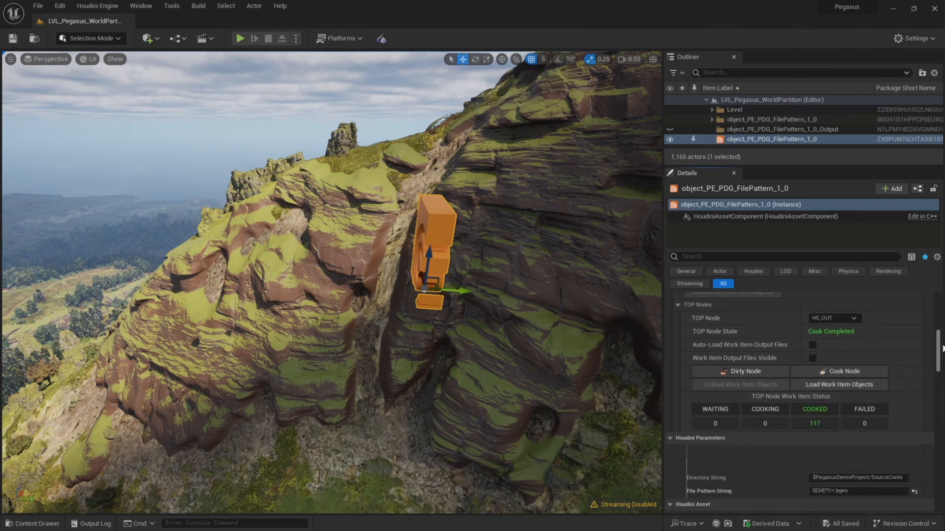
mouse_move(838, 385)
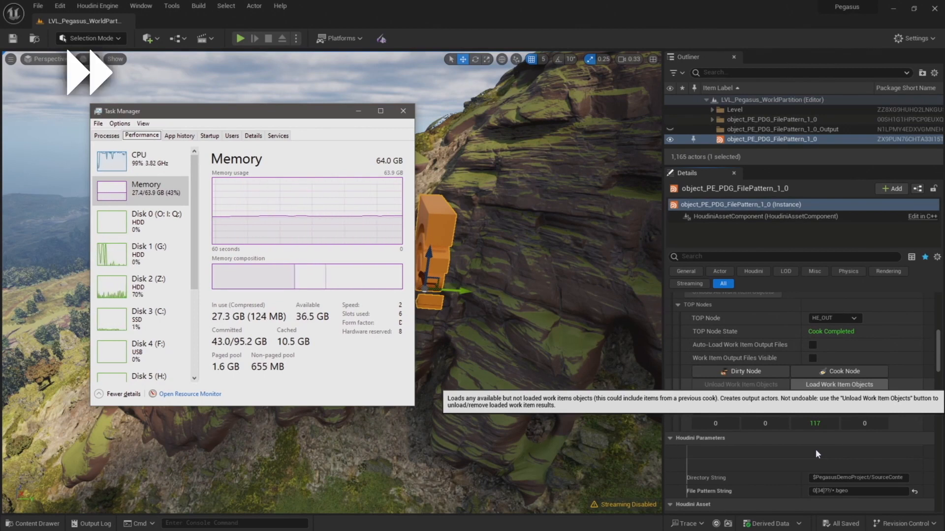
click(838, 385)
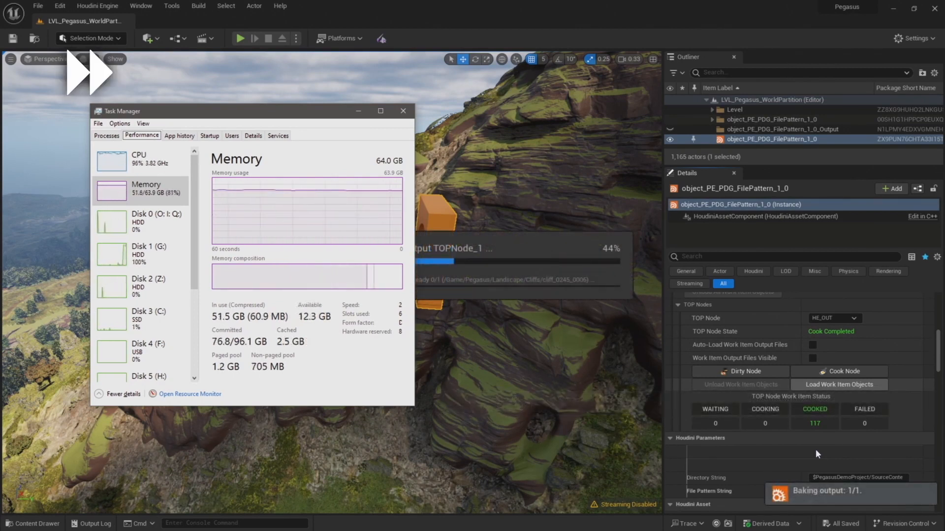